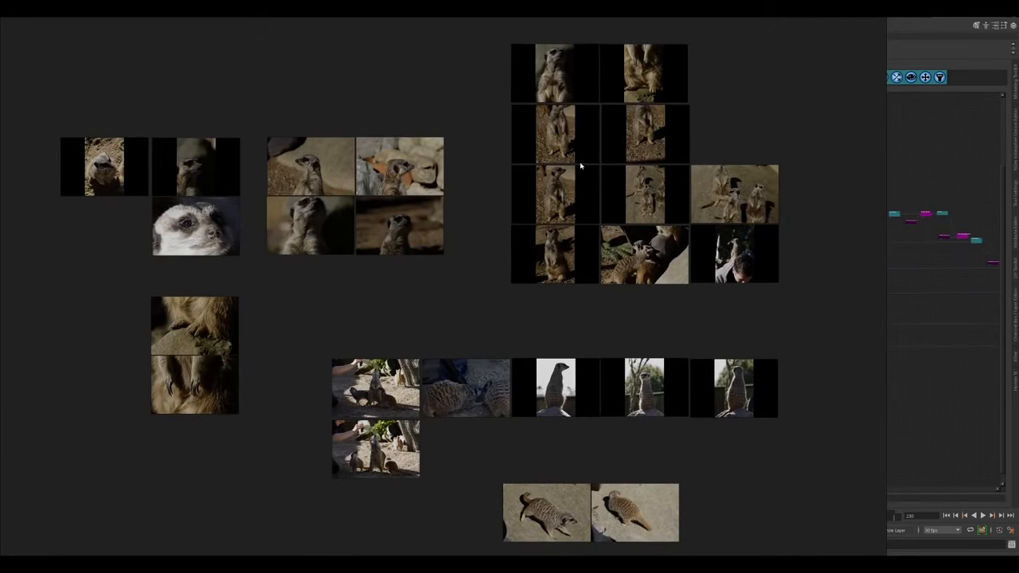
pyautogui.moveTo(557, 146)
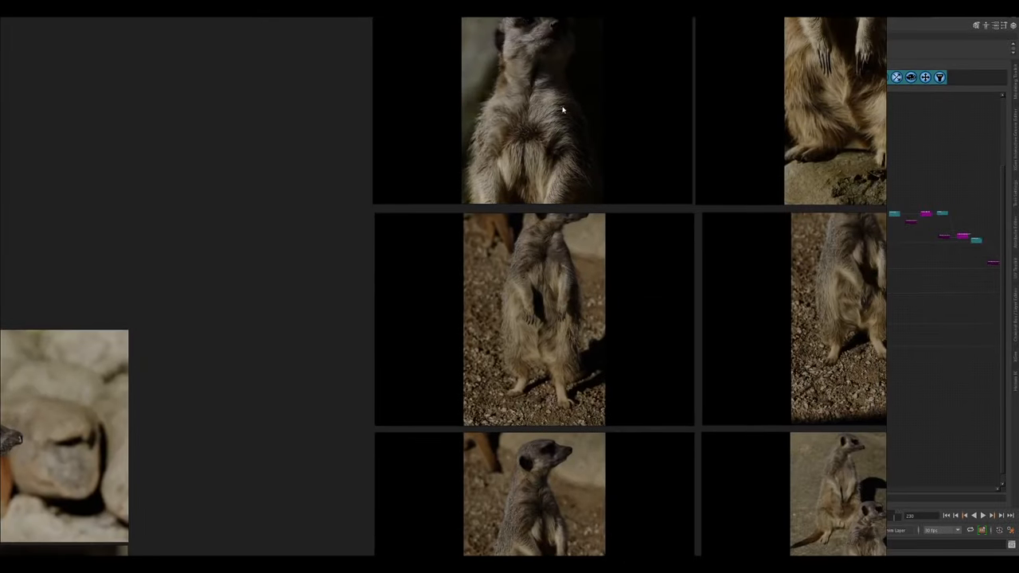
pyautogui.moveTo(548, 67)
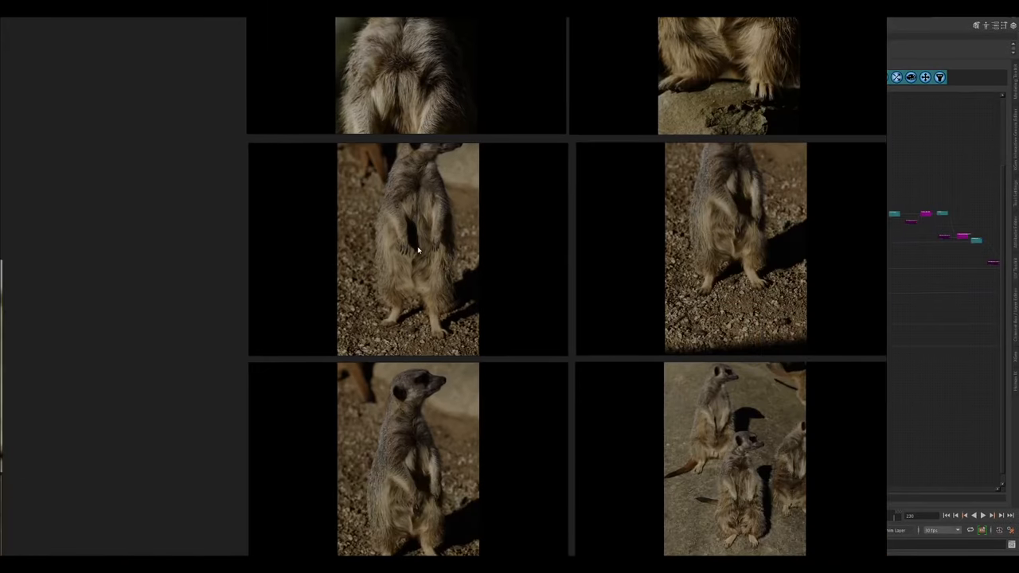
pyautogui.moveTo(414, 283)
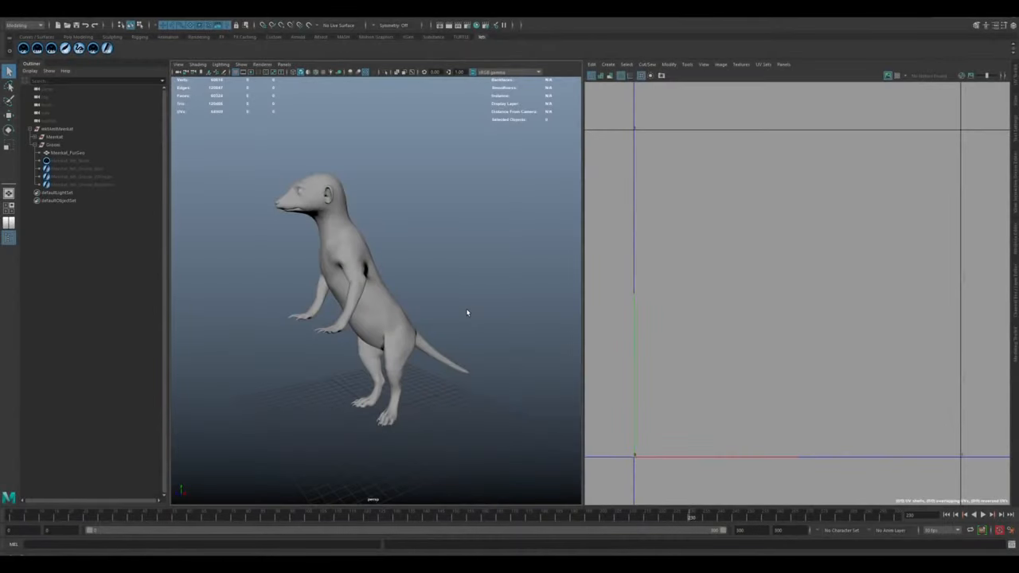
pyautogui.moveTo(466, 311)
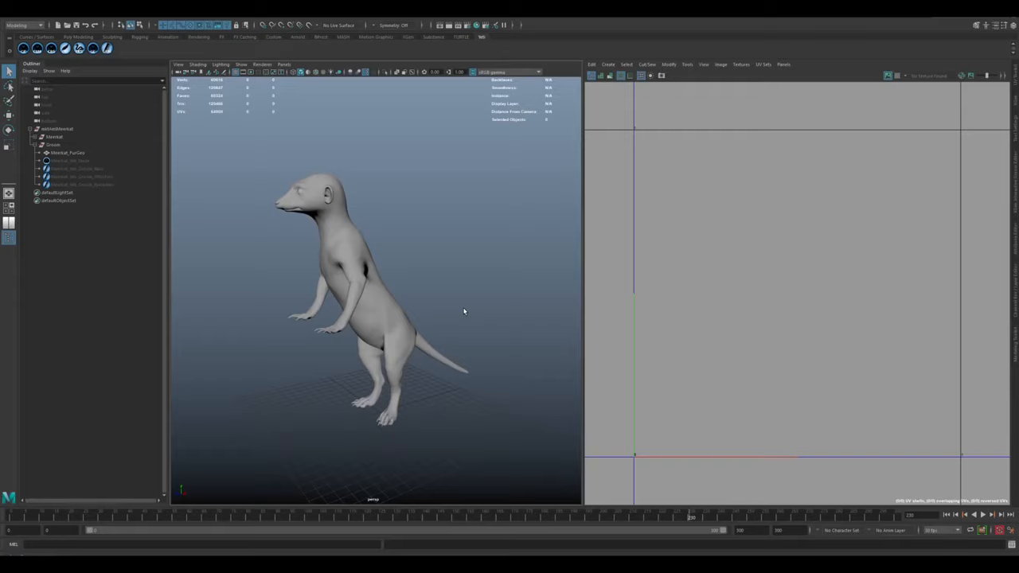
pyautogui.moveTo(456, 314)
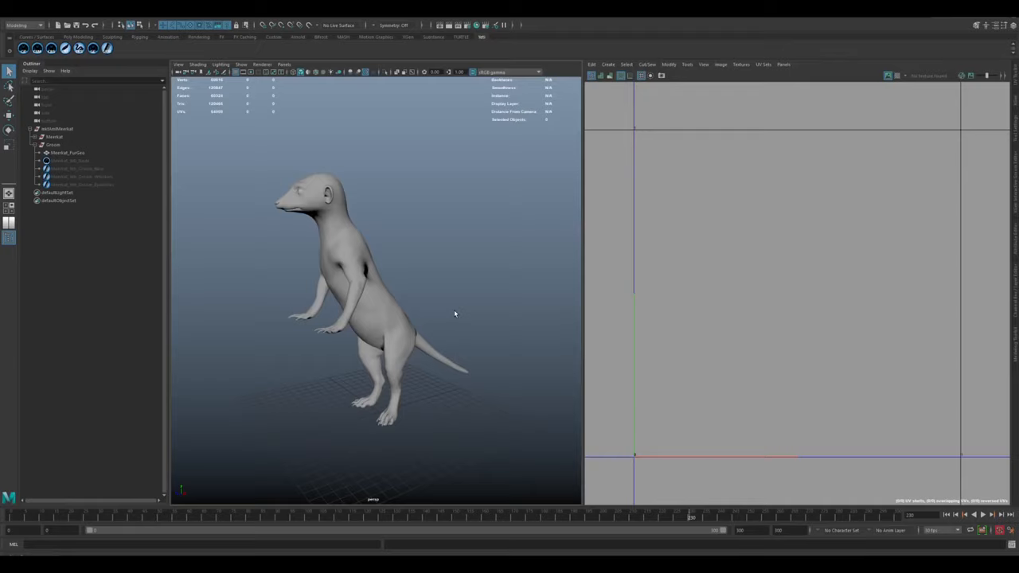
pyautogui.moveTo(451, 316)
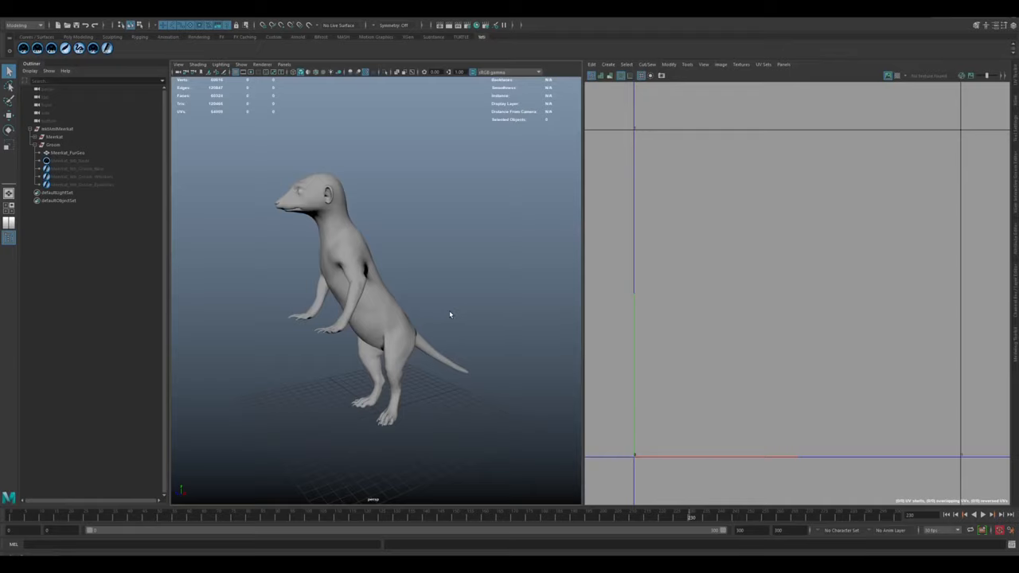
pyautogui.moveTo(434, 319)
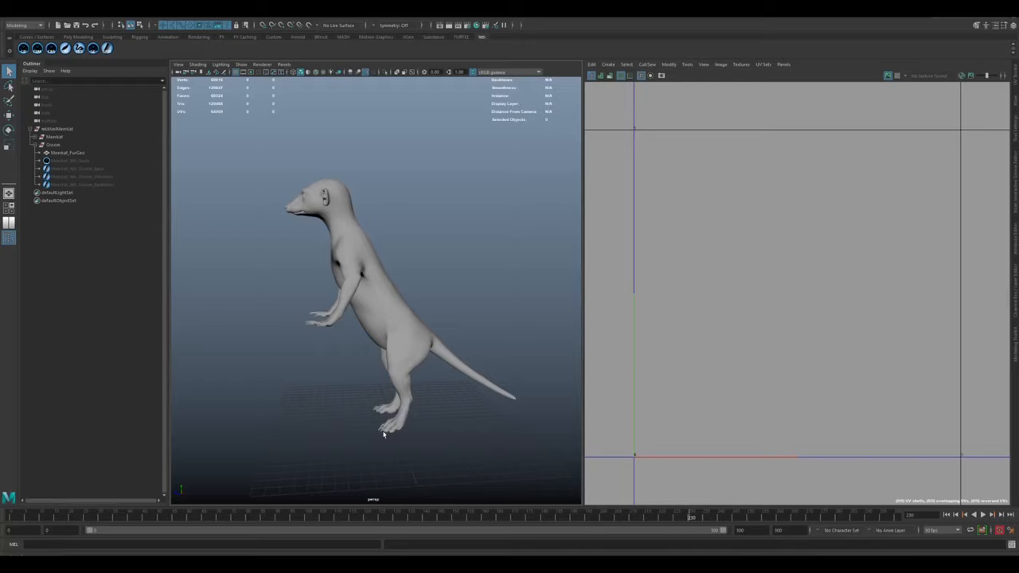
pyautogui.moveTo(360, 129)
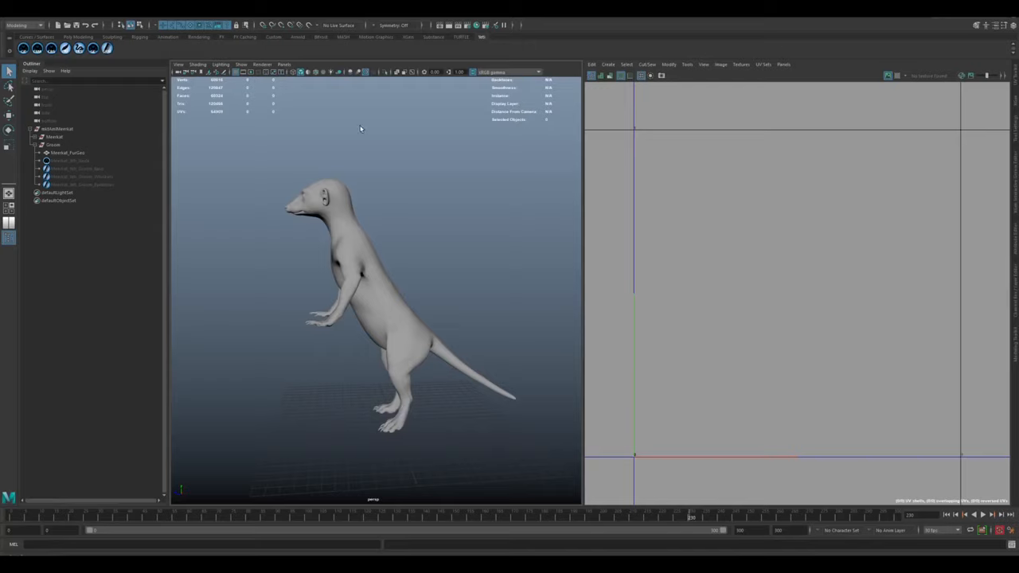
pyautogui.moveTo(271, 421)
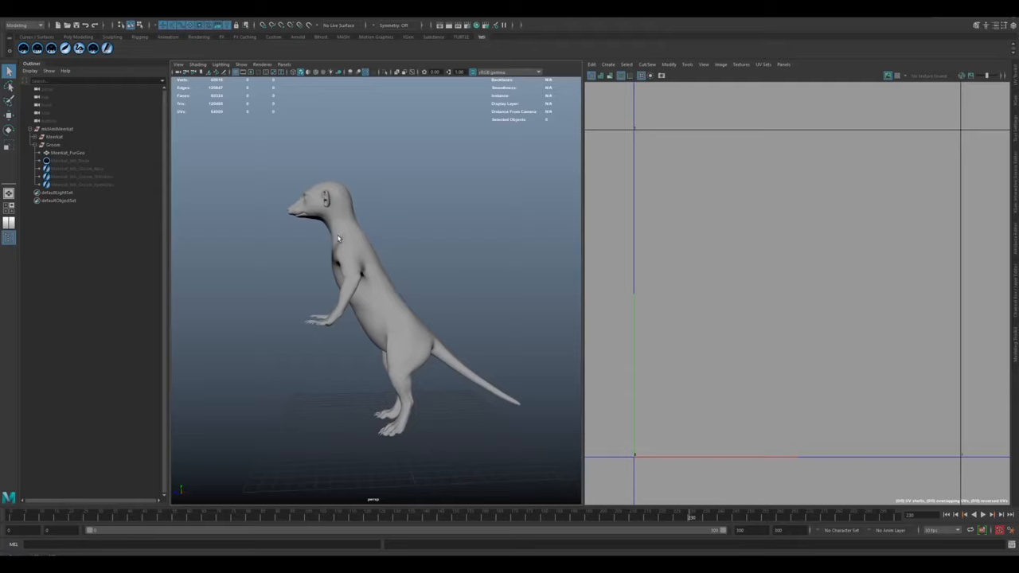
pyautogui.moveTo(401, 330)
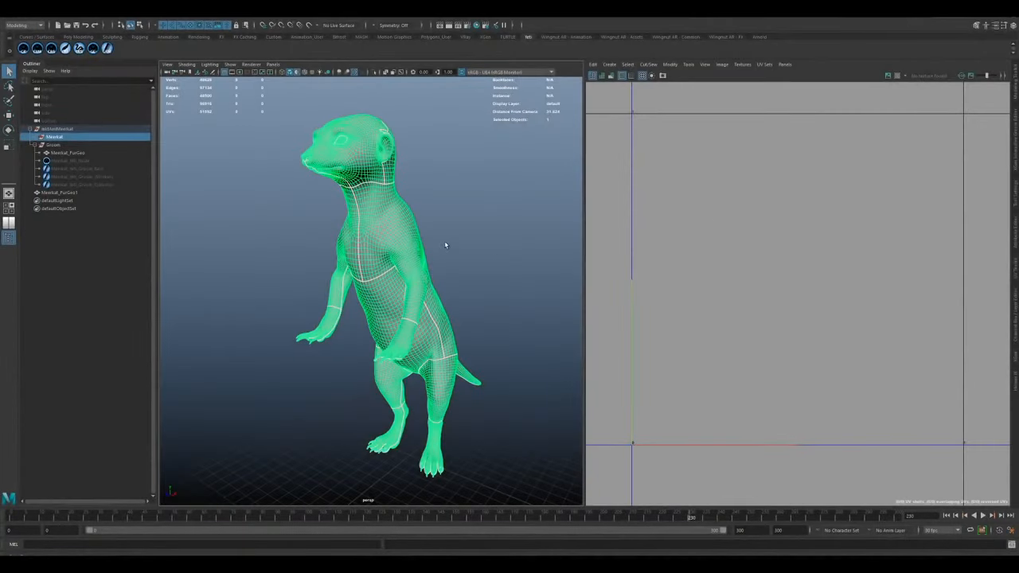
pyautogui.moveTo(459, 258)
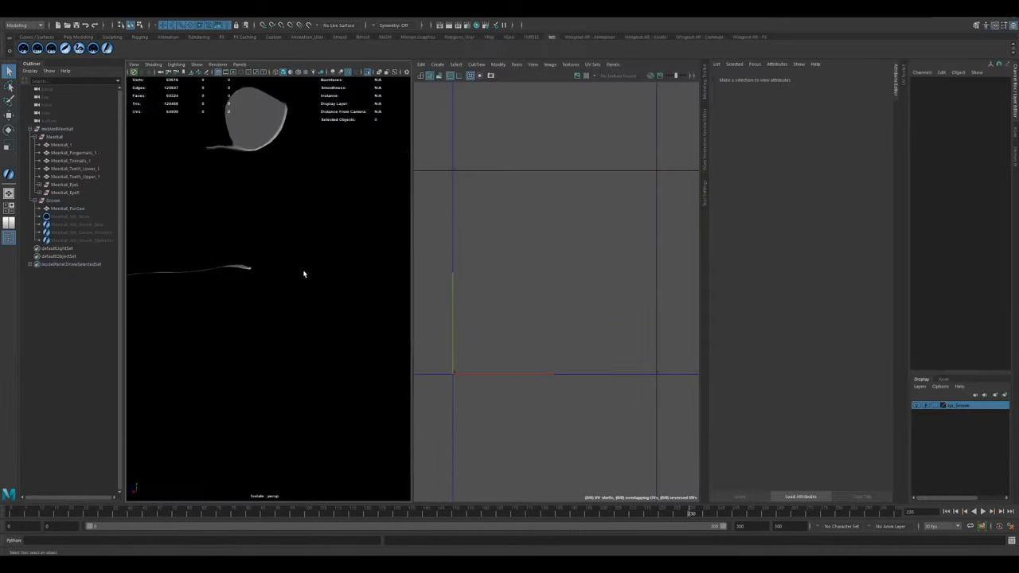
# Step: Select the meerkat body mesh to inspect its unwrapped UV shells in the UV Editor
pyautogui.click(67, 209)
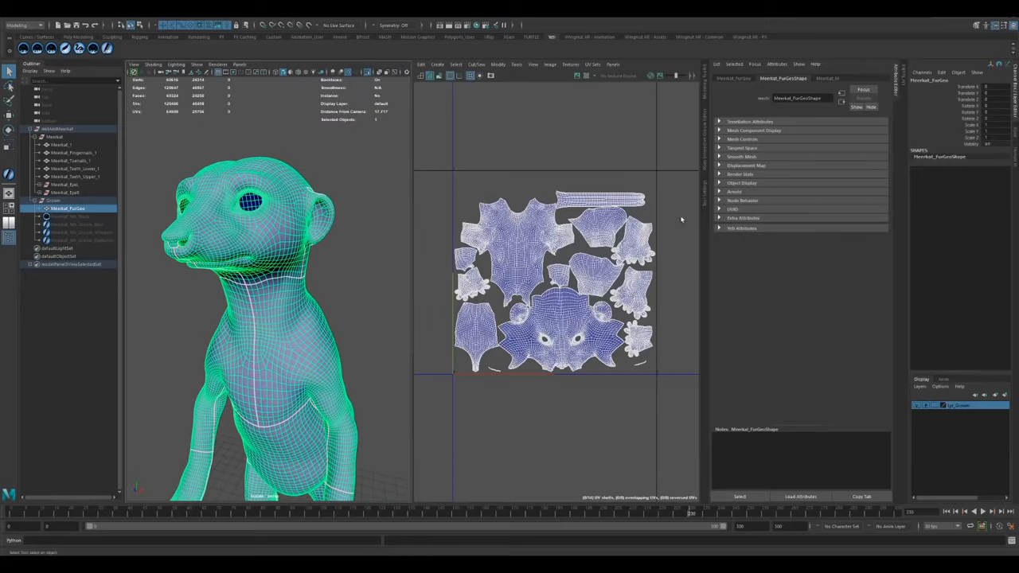
pyautogui.moveTo(470, 204)
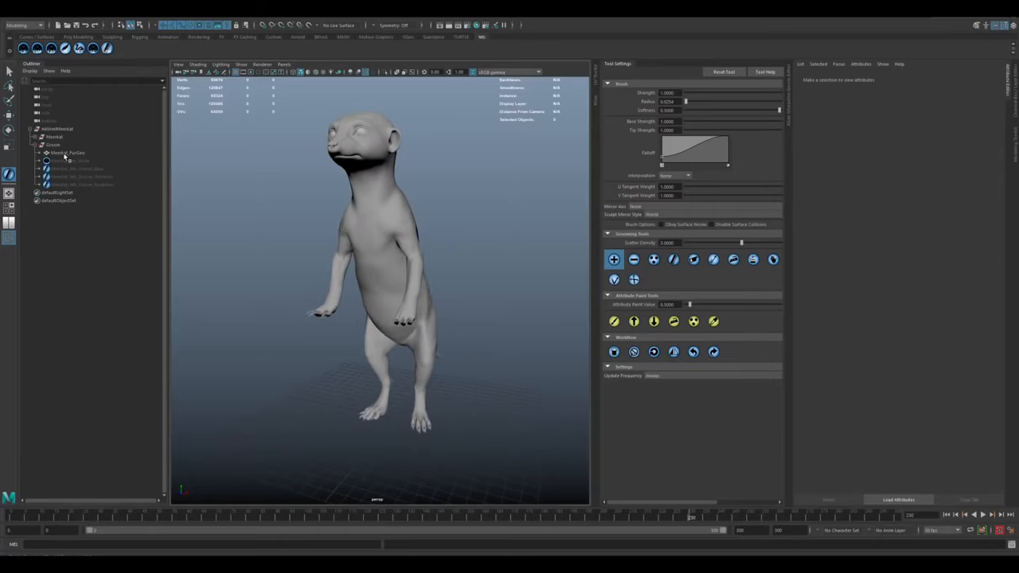
# Step: Select the new groom node in the Outliner to show its attributes in the Attribute Editor
pyautogui.click(67, 153)
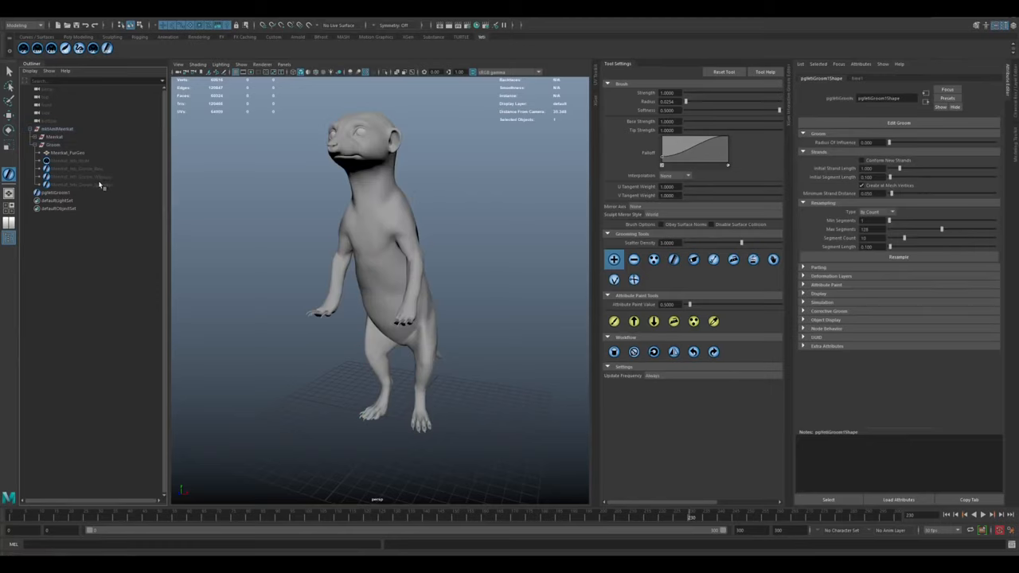
pyautogui.click(83, 185)
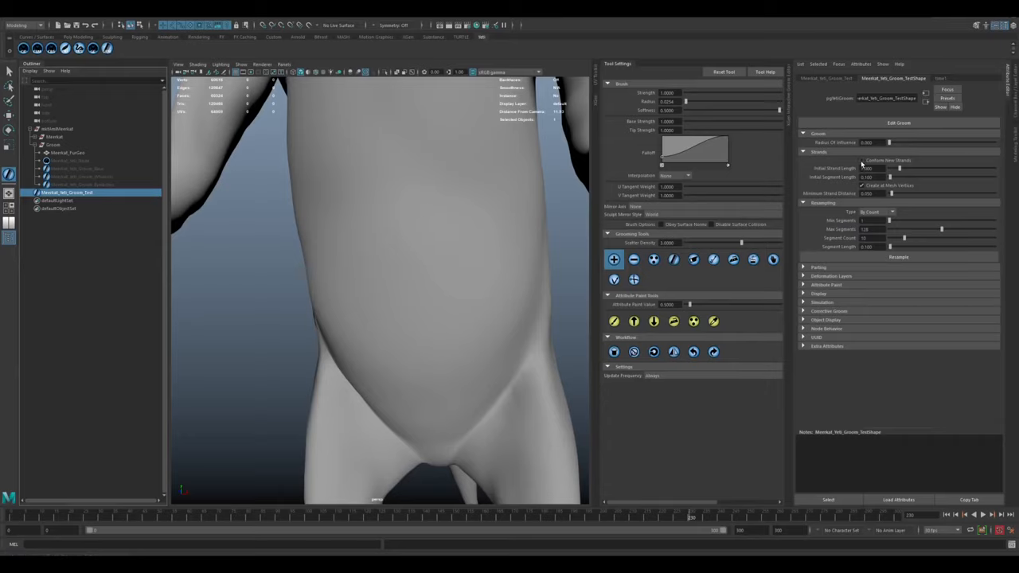
# Step: Plant short guide strands along the meerkat's lower belly with the Add Strands brush
pyautogui.click(861, 159)
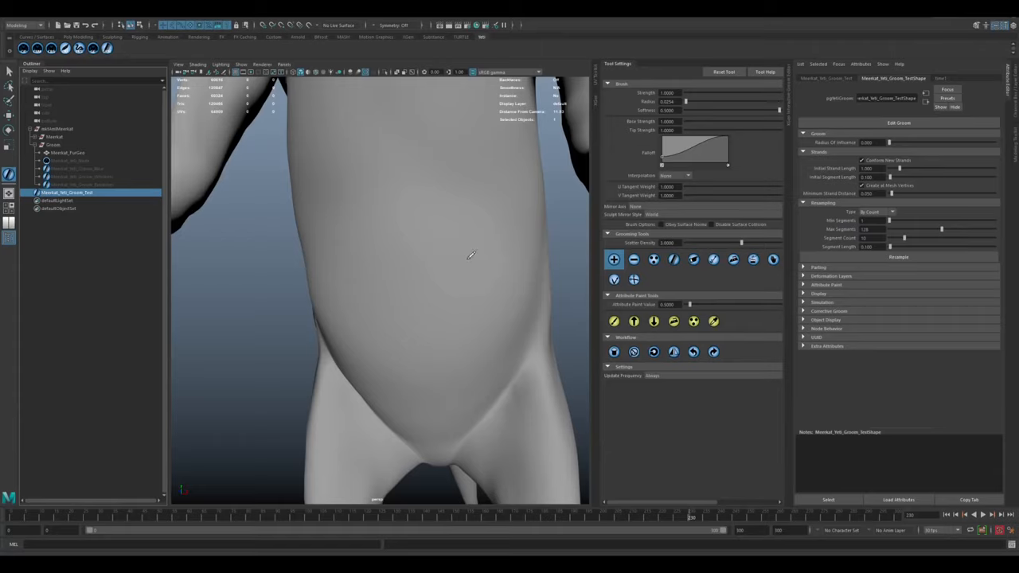
pyautogui.moveTo(437, 300)
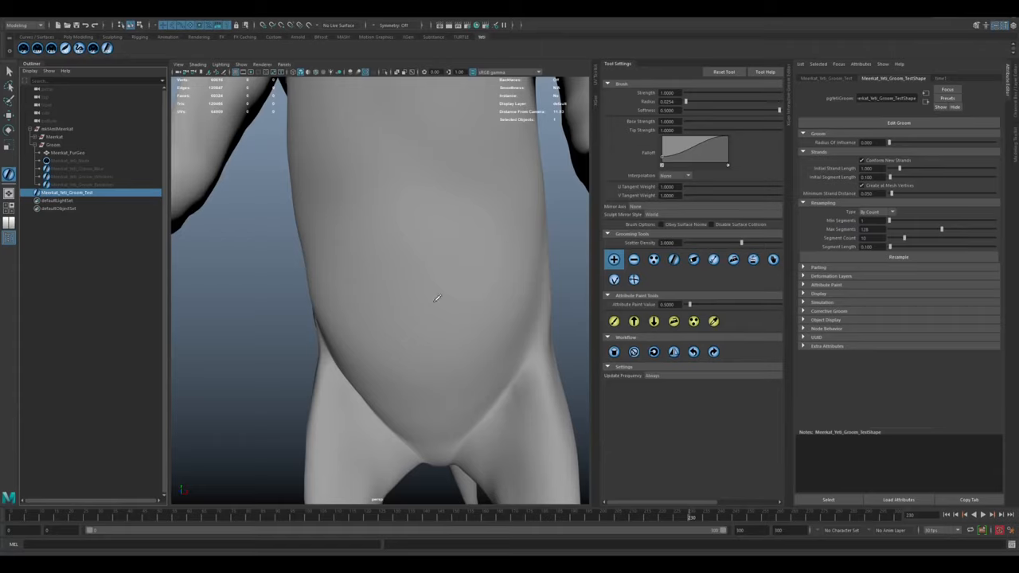
pyautogui.moveTo(491, 274)
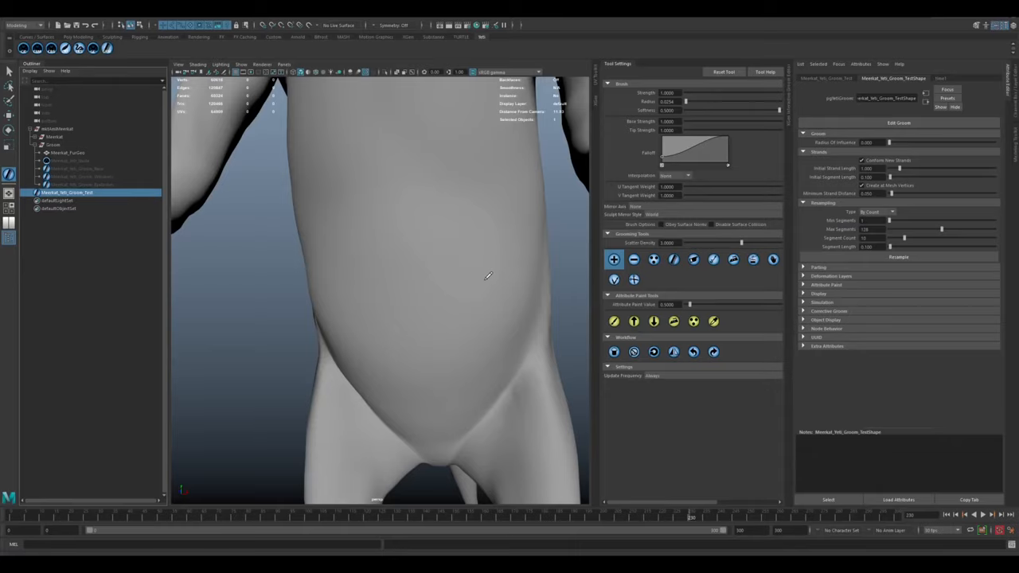
pyautogui.moveTo(494, 268)
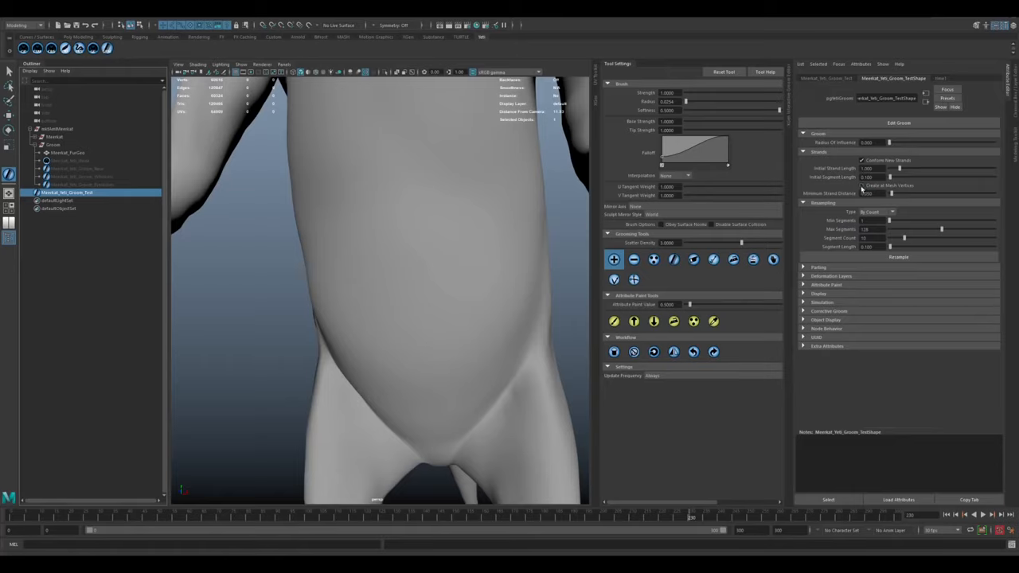
pyautogui.moveTo(459, 280)
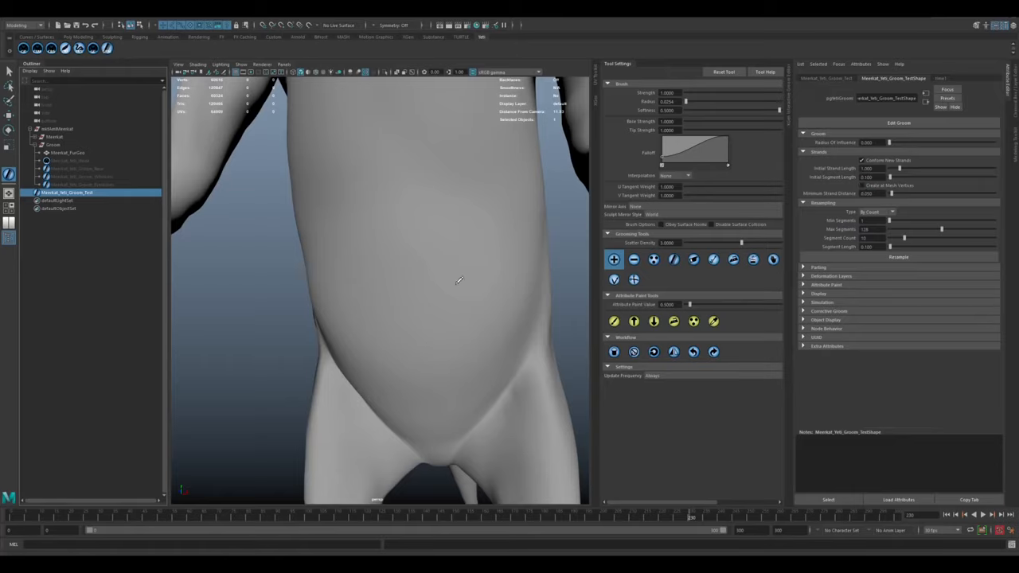
pyautogui.moveTo(446, 317)
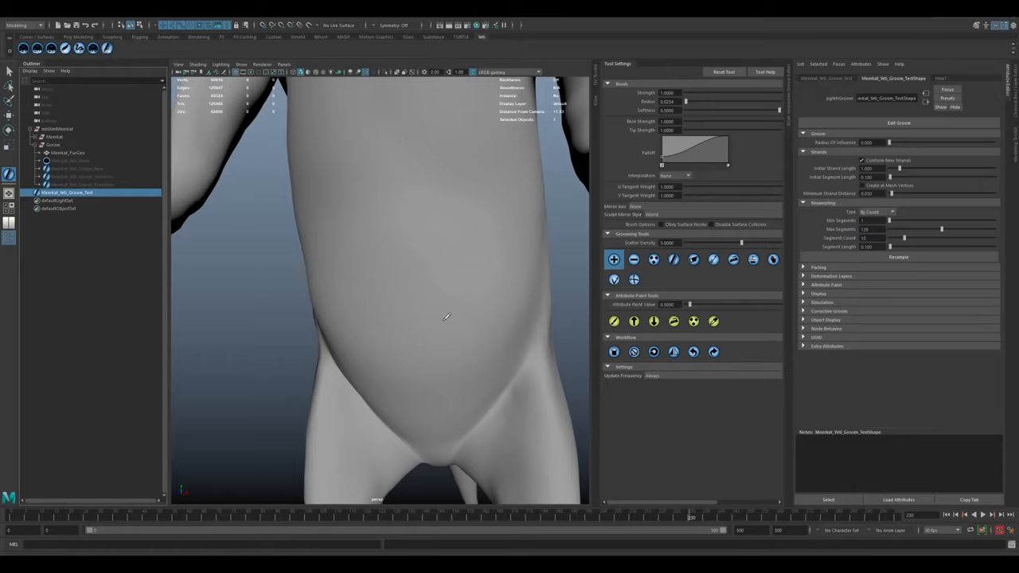
pyautogui.moveTo(506, 254)
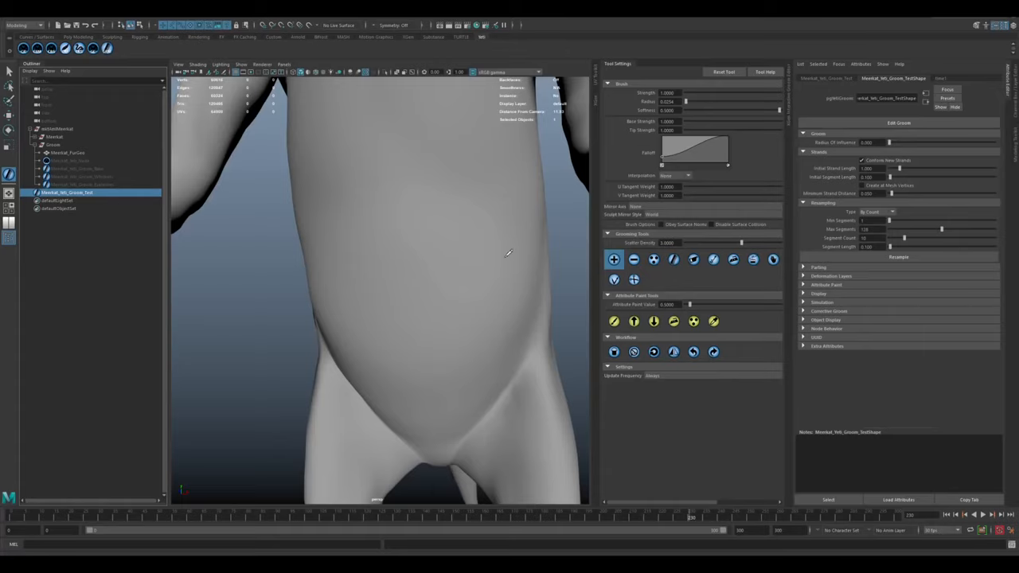
pyautogui.click(868, 239)
pyautogui.write('5')
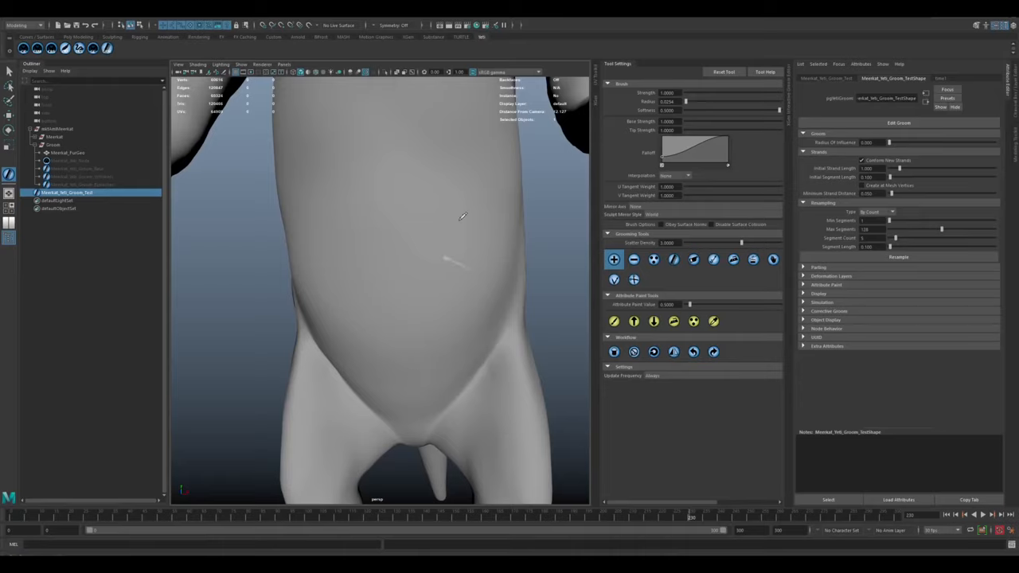
pyautogui.moveTo(449, 277)
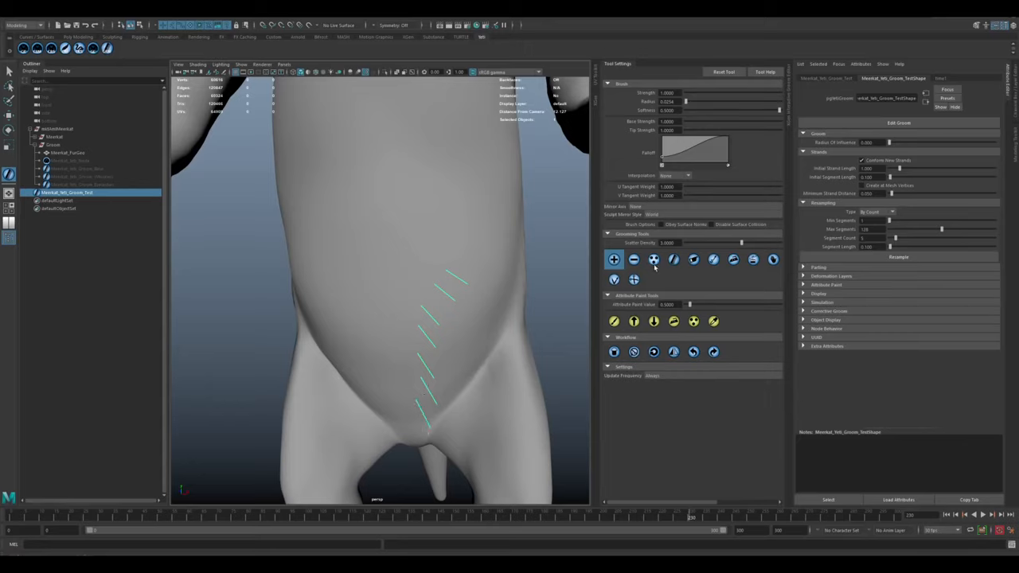
# Step: Comb the existing belly guide strands downward into longer curves toward the lower belly
pyautogui.click(674, 258)
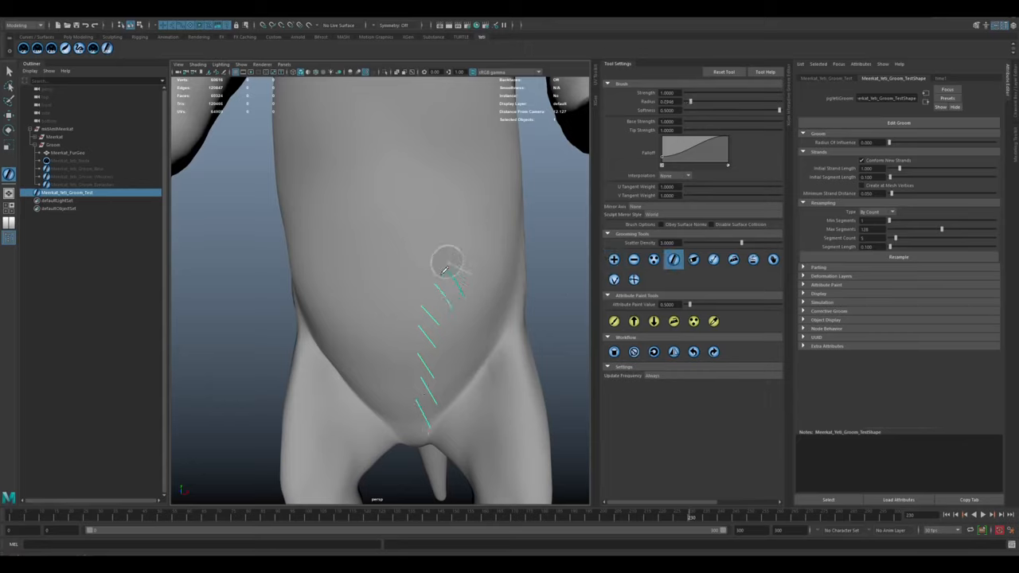
pyautogui.moveTo(446, 271); pyautogui.dragTo(433, 343)
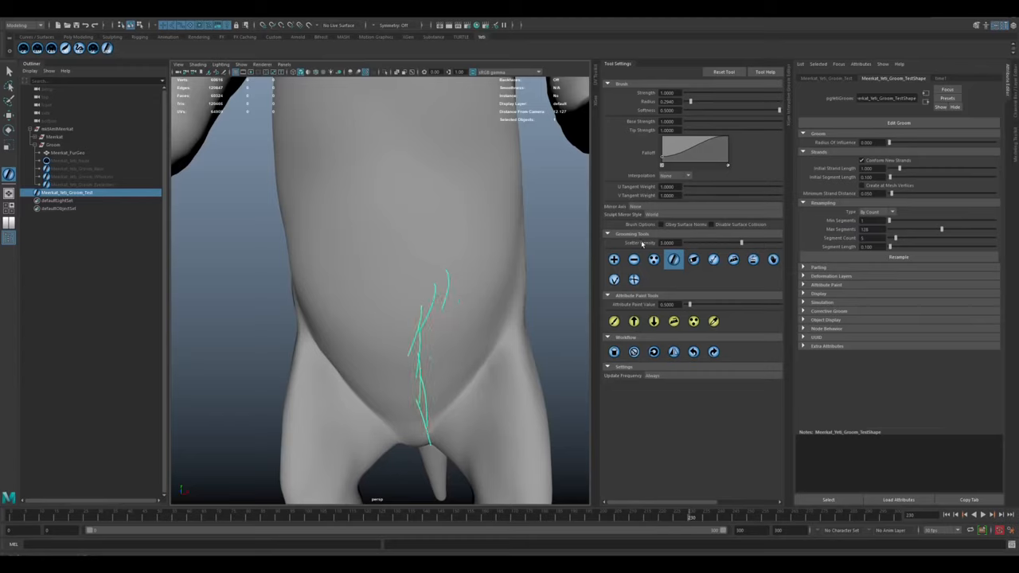
pyautogui.click(615, 280)
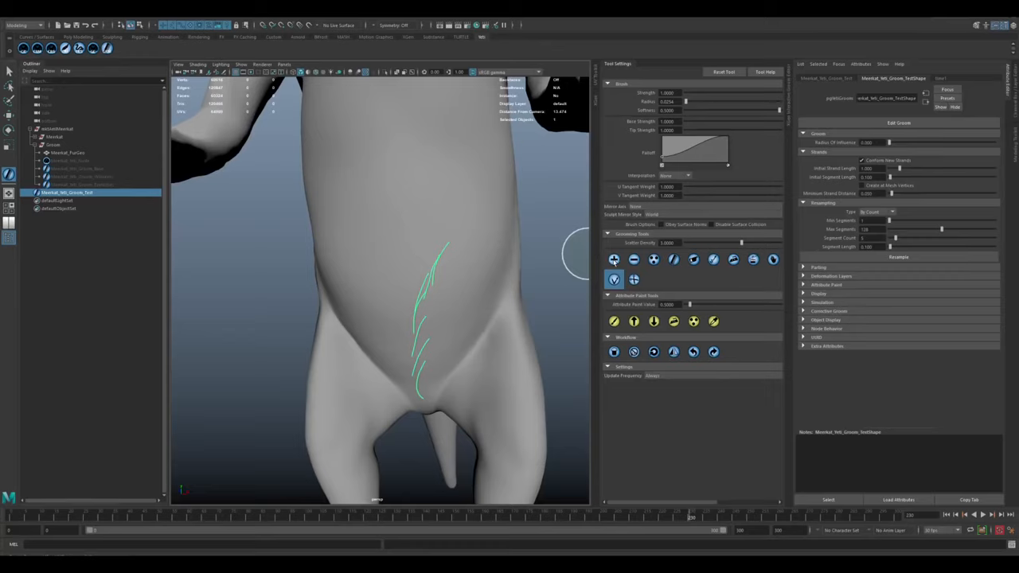
pyautogui.click(615, 258)
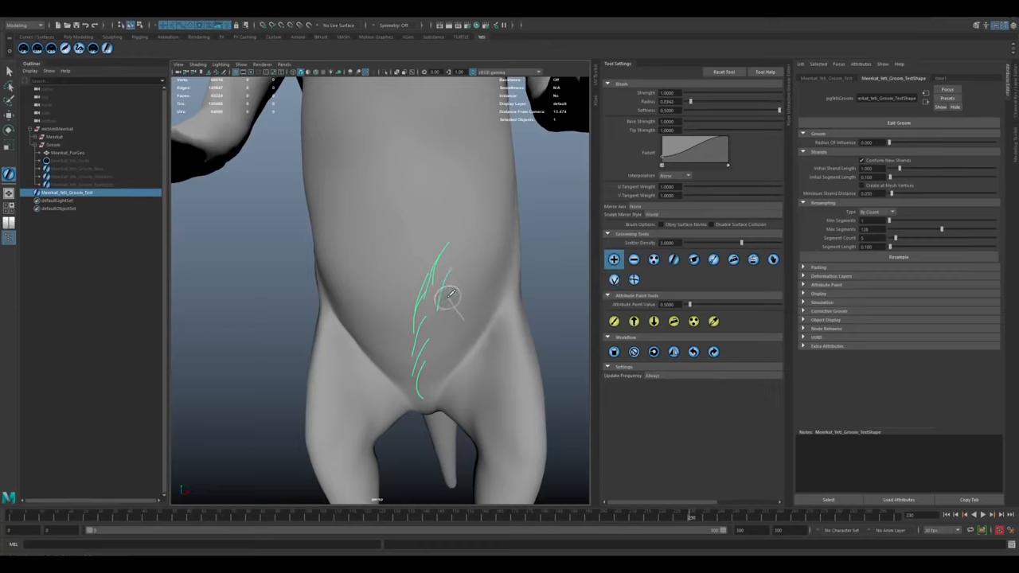
pyautogui.moveTo(454, 294); pyautogui.dragTo(438, 350)
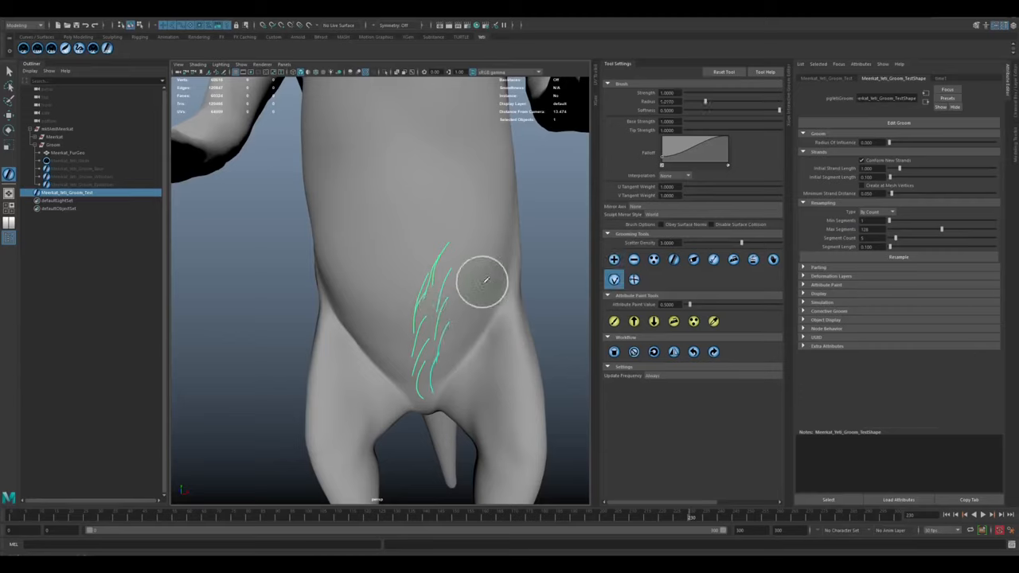
pyautogui.moveTo(481, 283); pyautogui.dragTo(459, 330)
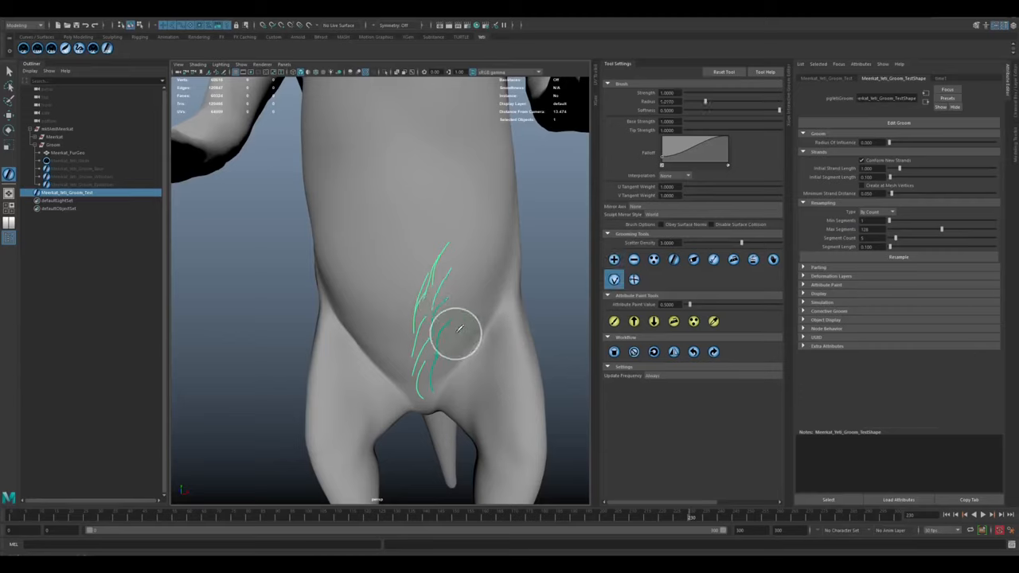
pyautogui.moveTo(458, 329); pyautogui.dragTo(402, 358)
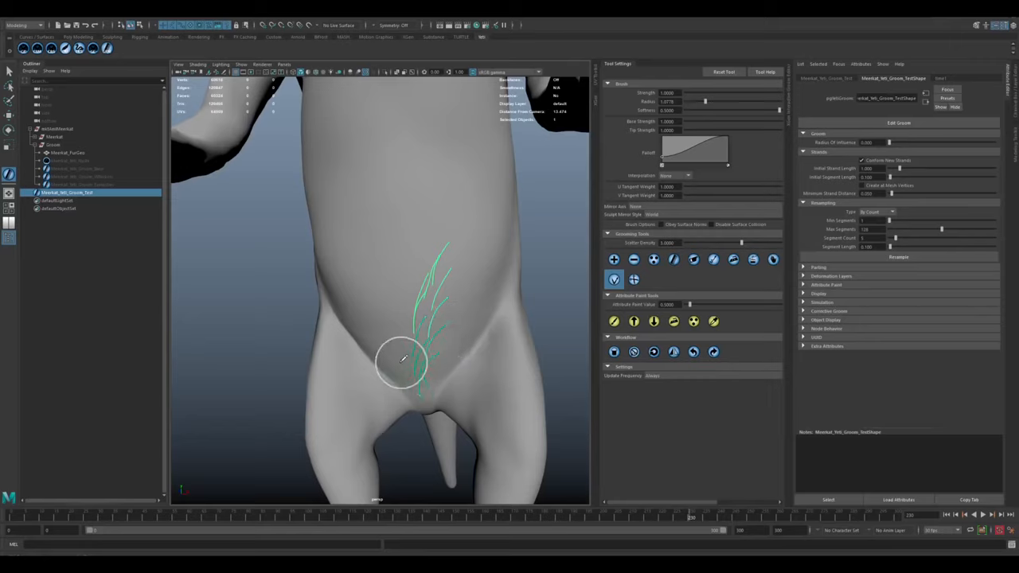
pyautogui.moveTo(402, 360); pyautogui.dragTo(411, 319)
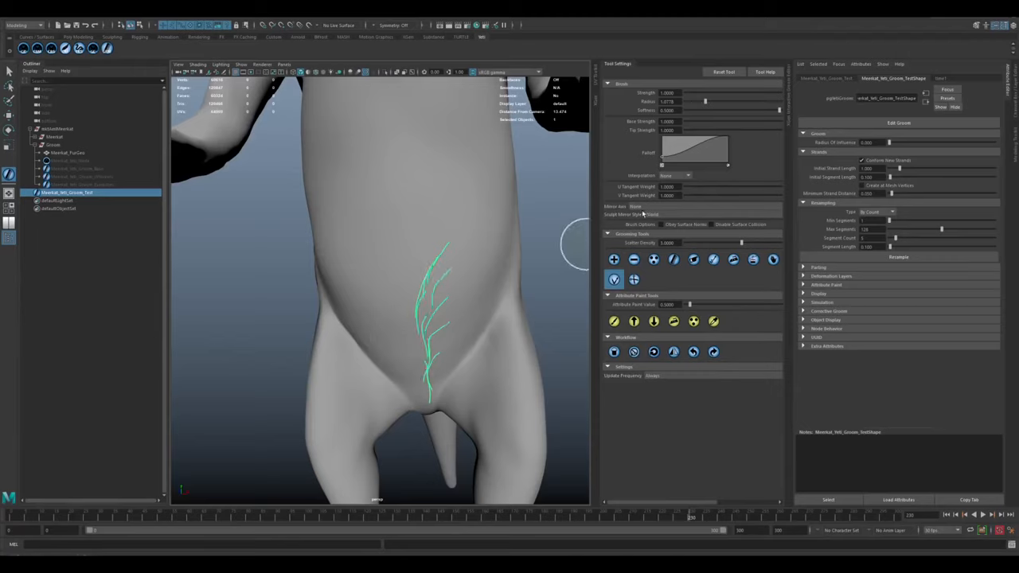
# Step: Add more belly guides and comb them toward the groin, flank and back into a downward flow
pyautogui.click(613, 258)
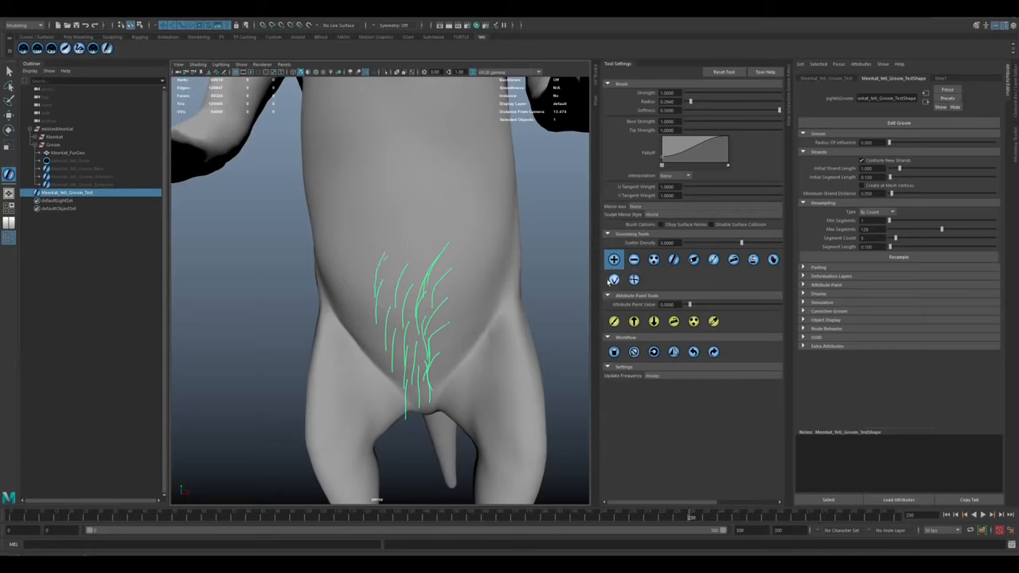
pyautogui.click(615, 280)
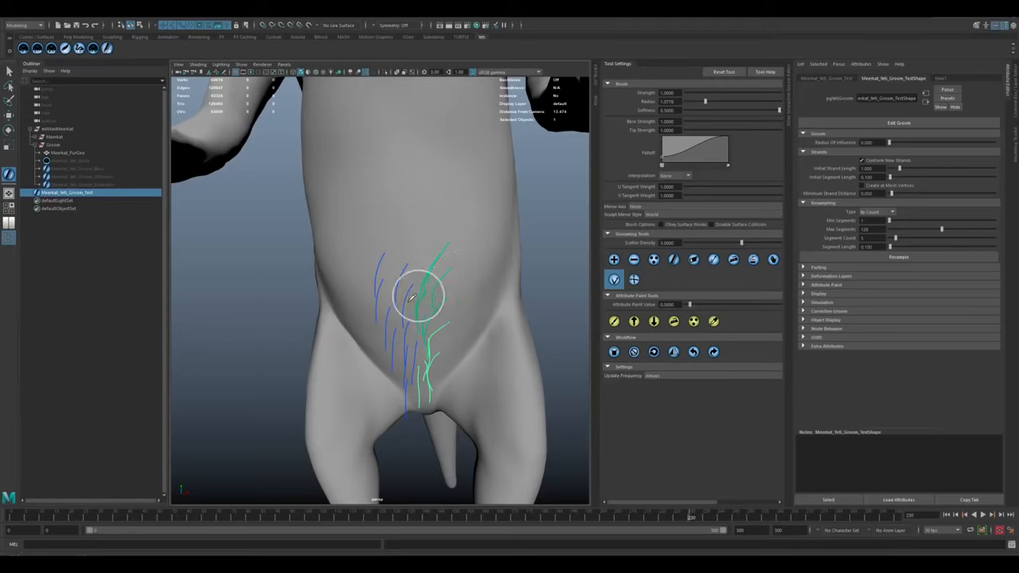
pyautogui.moveTo(414, 295); pyautogui.dragTo(402, 363)
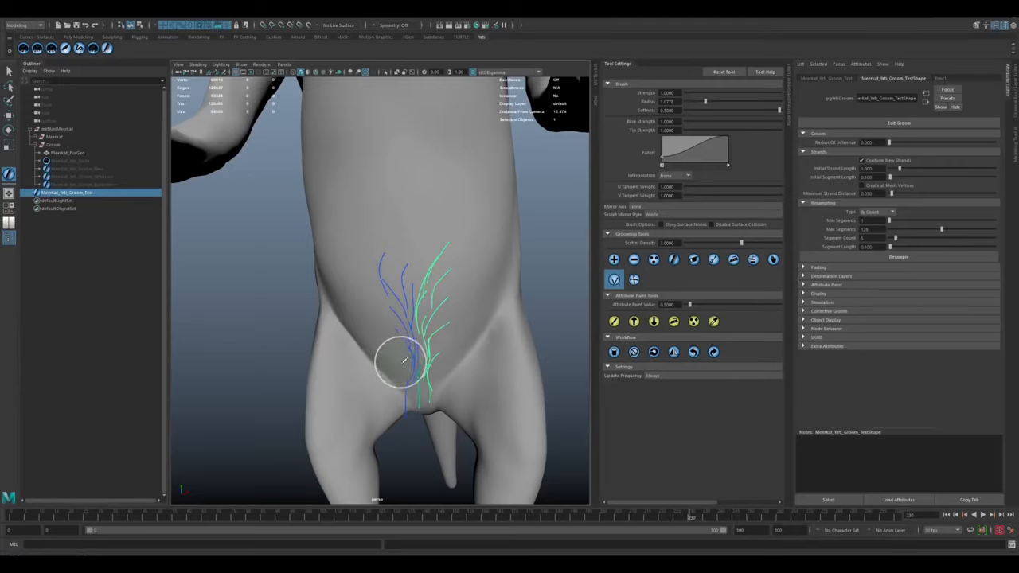
pyautogui.moveTo(402, 360); pyautogui.dragTo(427, 379)
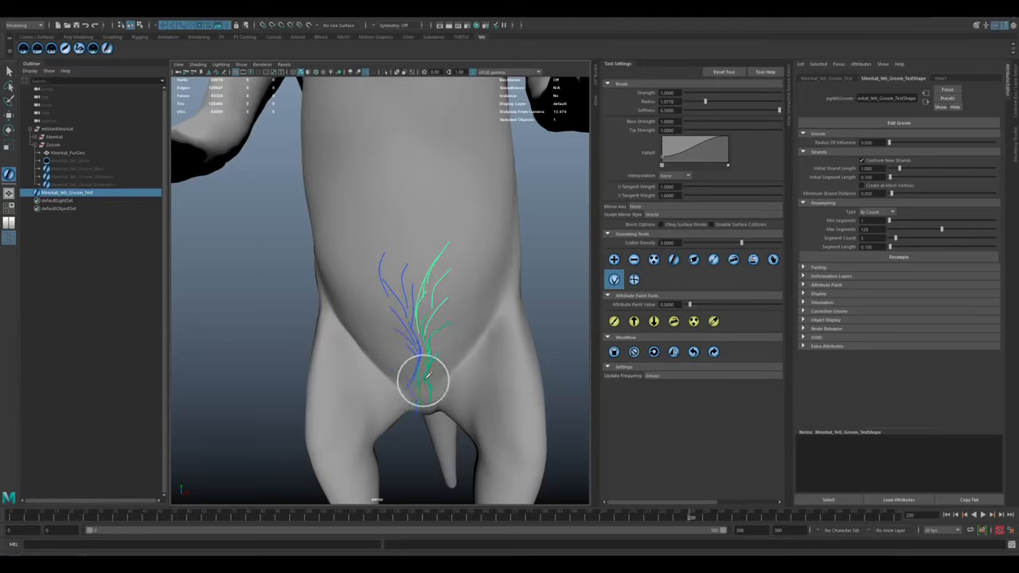
pyautogui.moveTo(426, 379); pyautogui.dragTo(390, 374)
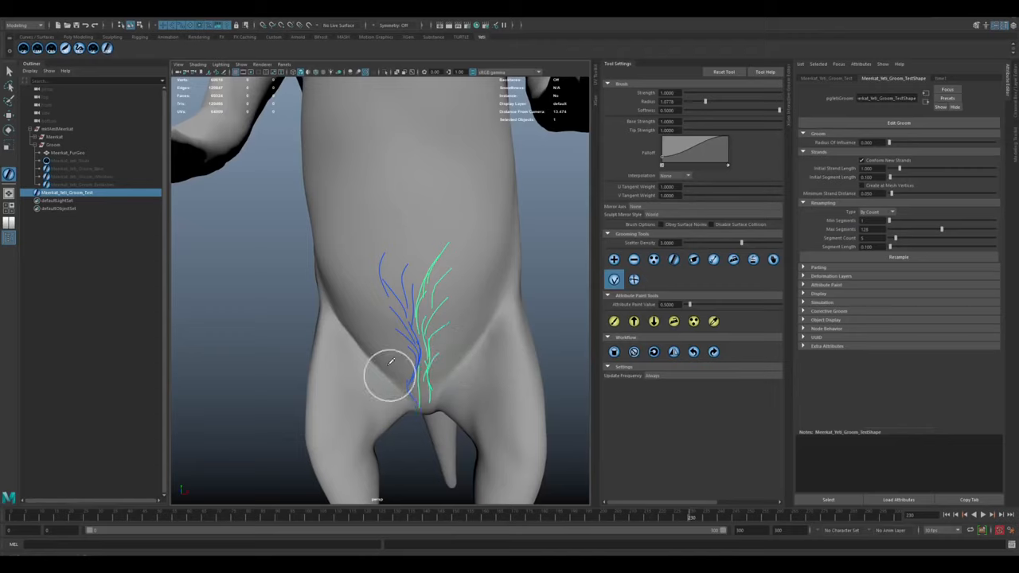
pyautogui.moveTo(390, 374); pyautogui.dragTo(433, 283)
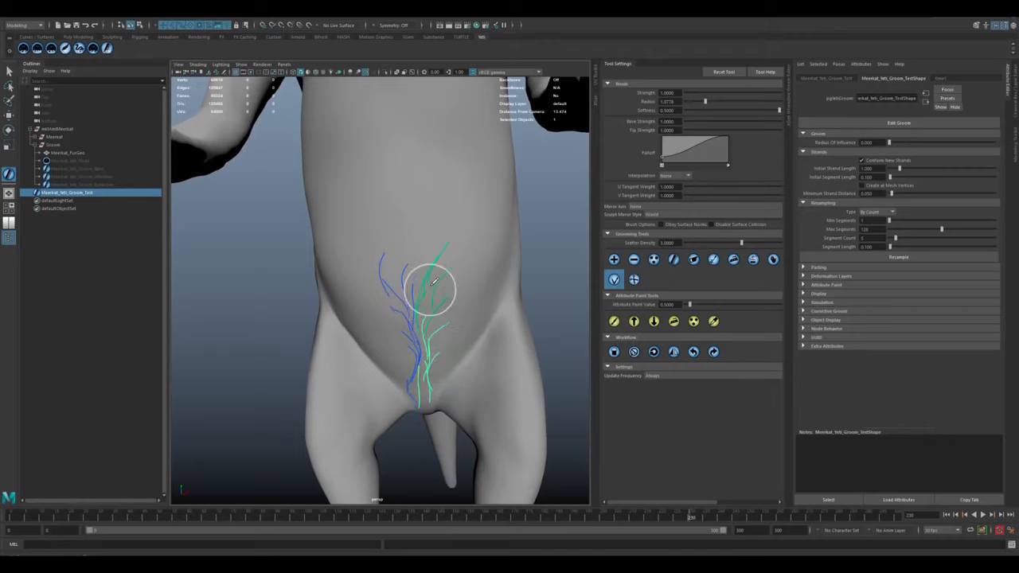
pyautogui.moveTo(434, 284); pyautogui.dragTo(398, 300)
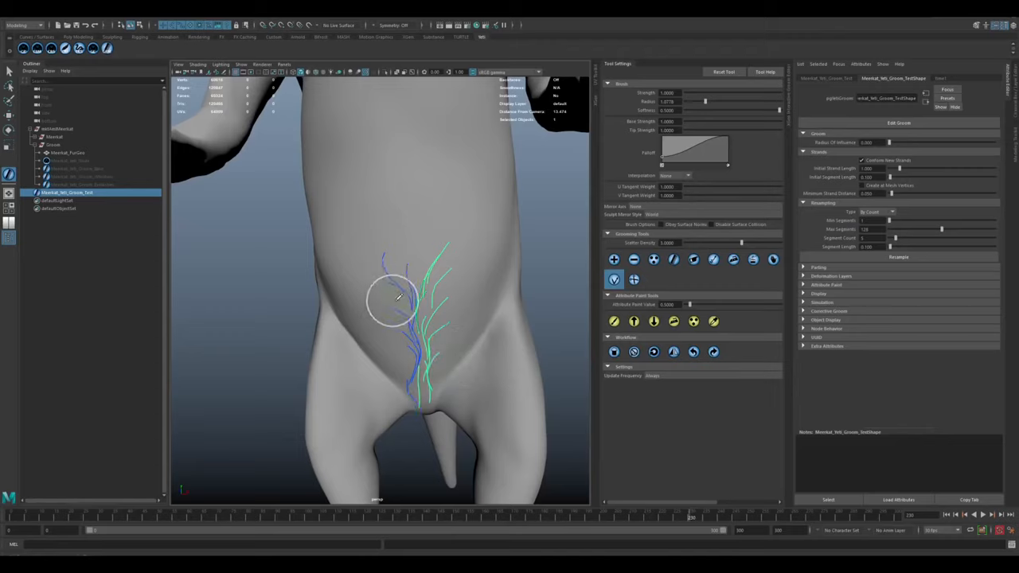
pyautogui.moveTo(398, 299); pyautogui.dragTo(350, 310)
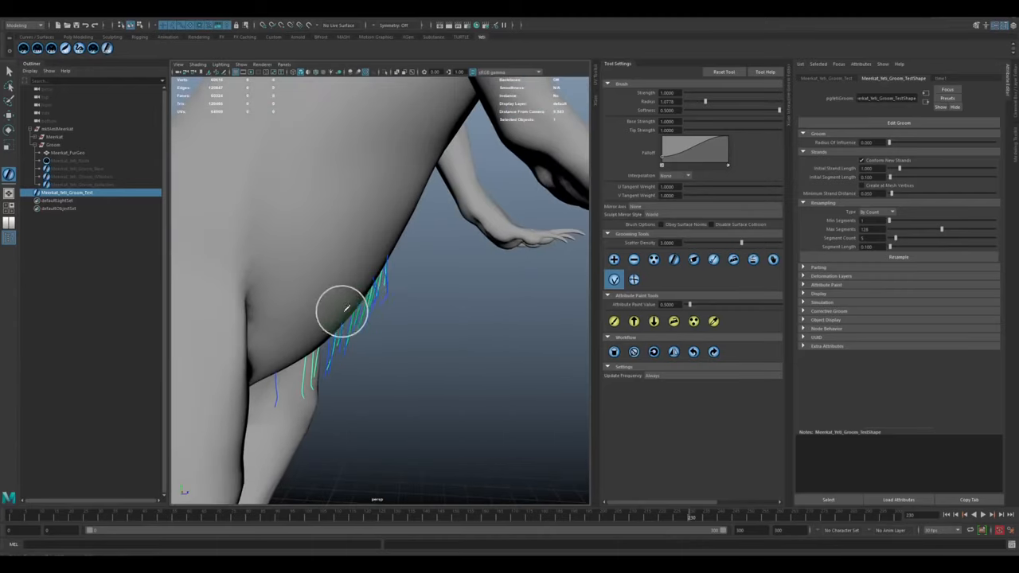
pyautogui.moveTo(343, 311); pyautogui.dragTo(353, 366)
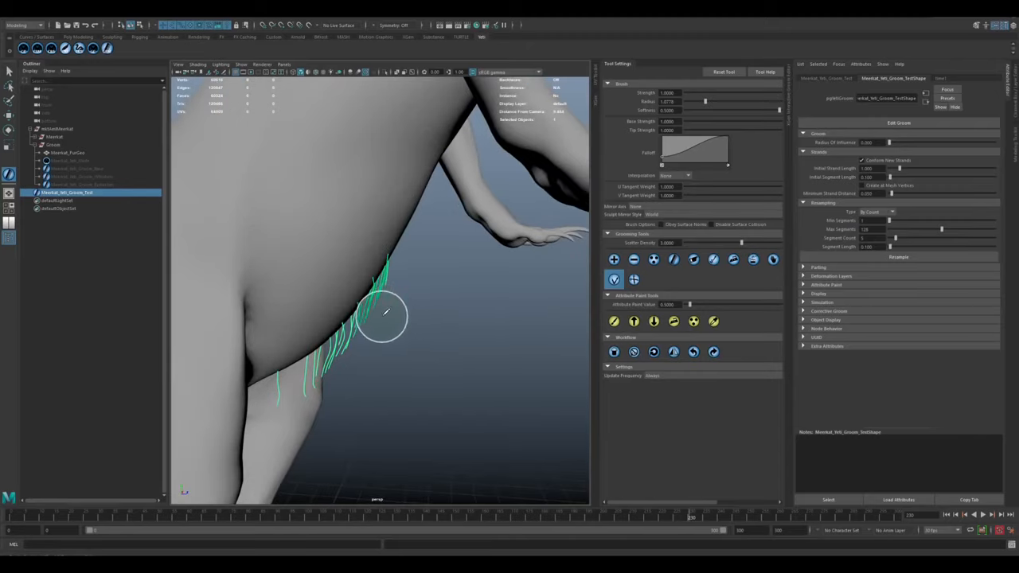
pyautogui.moveTo(385, 315); pyautogui.dragTo(274, 398)
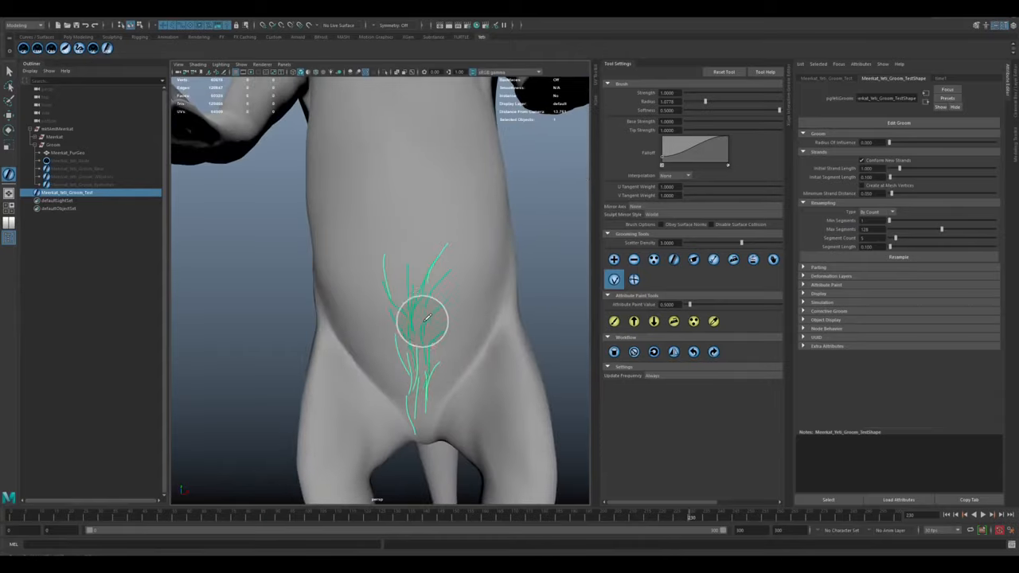
pyautogui.moveTo(426, 318); pyautogui.dragTo(446, 353)
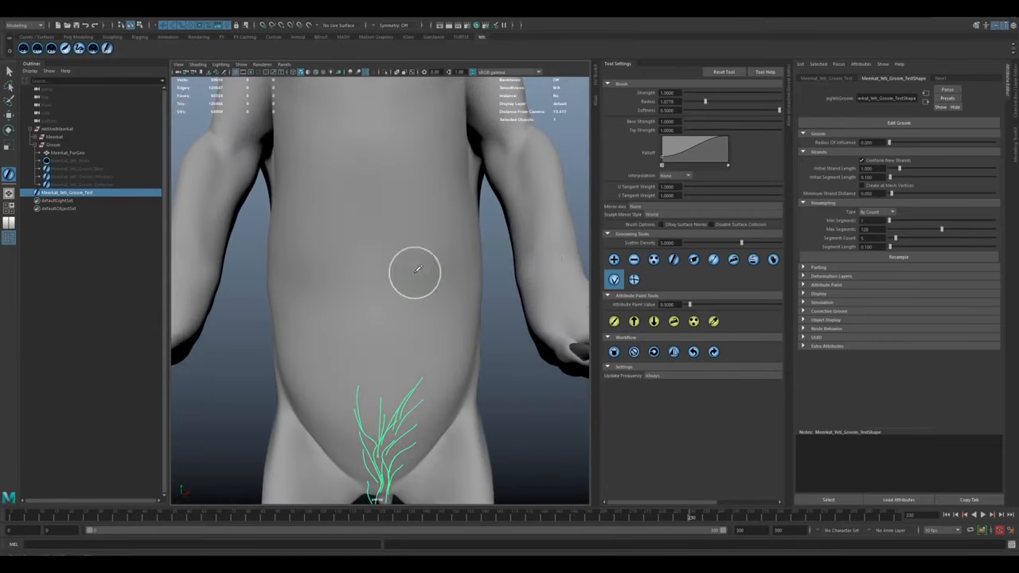
# Step: Place guide curves on the meerkat's upper chest and comb them downward
pyautogui.click(615, 258)
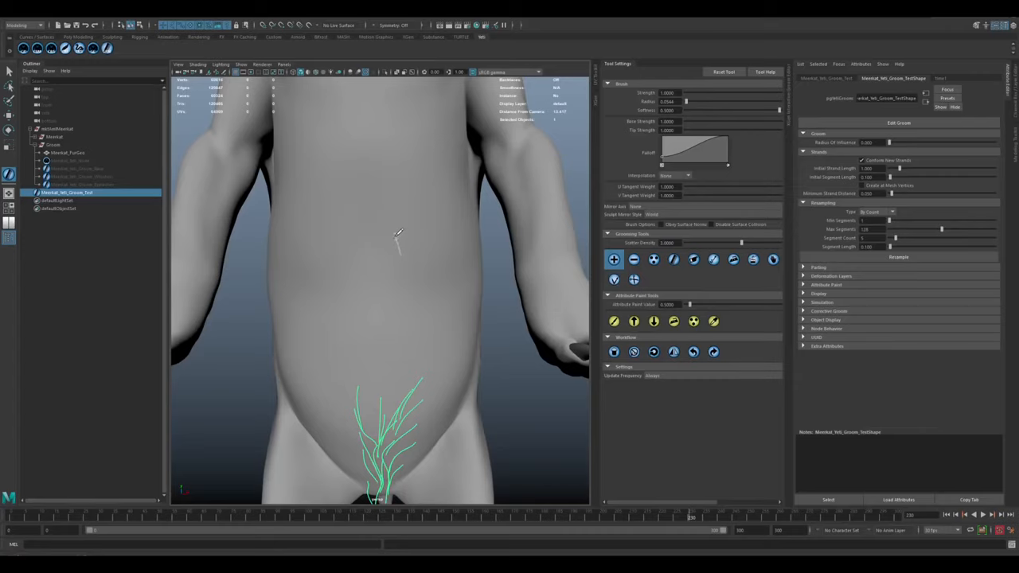
pyautogui.moveTo(399, 239); pyautogui.dragTo(406, 172)
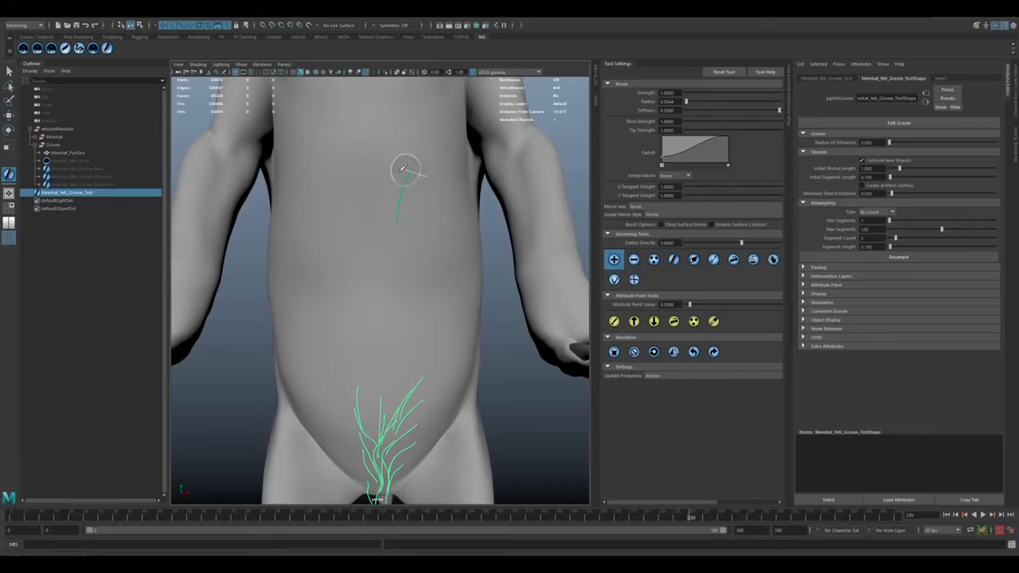
pyautogui.moveTo(402, 169); pyautogui.dragTo(445, 169)
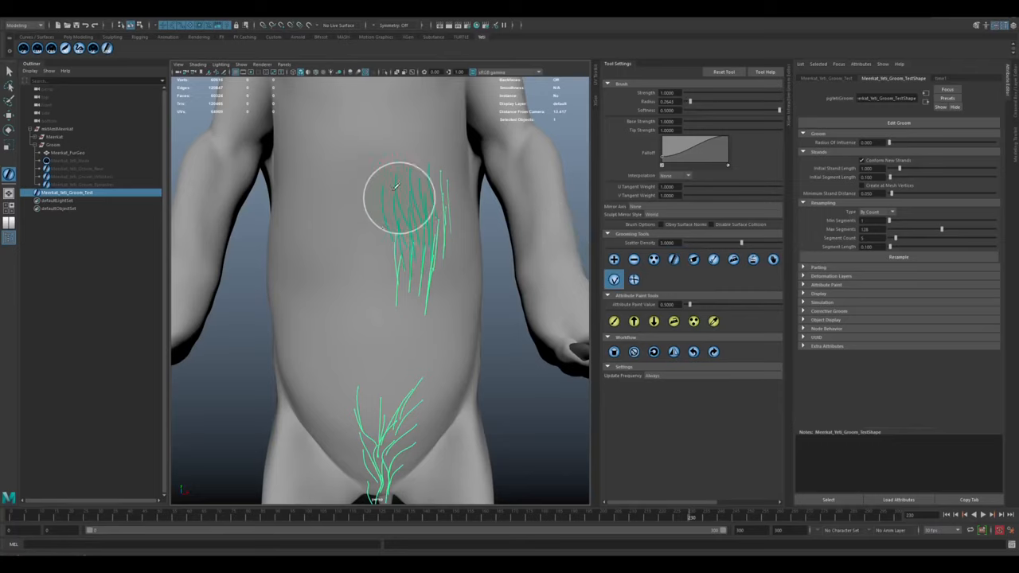
pyautogui.moveTo(398, 200); pyautogui.dragTo(446, 254)
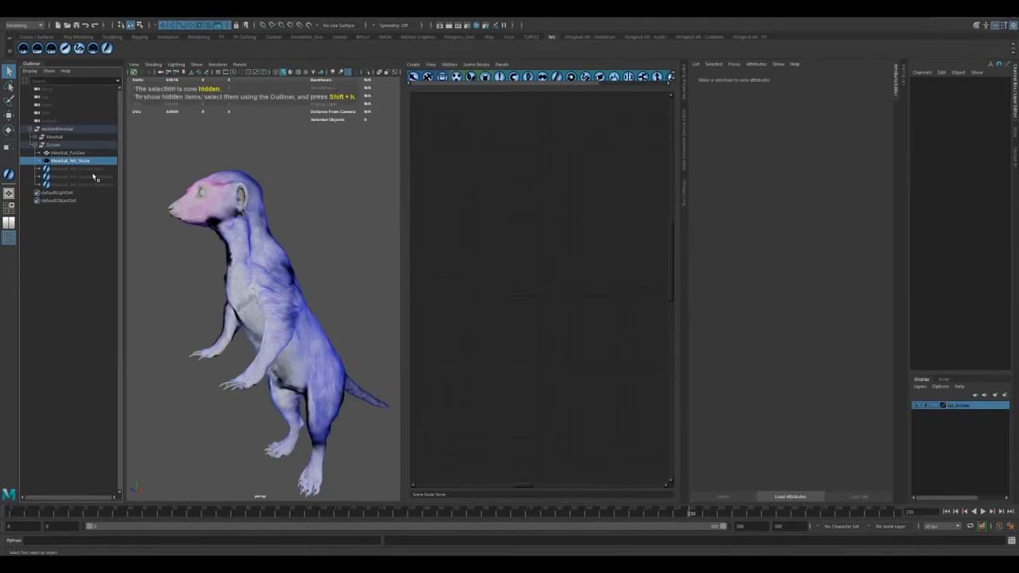
# Step: Choose a groom attribute in the Attribute Paint list and preview the meerkat's fur
pyautogui.click(70, 159)
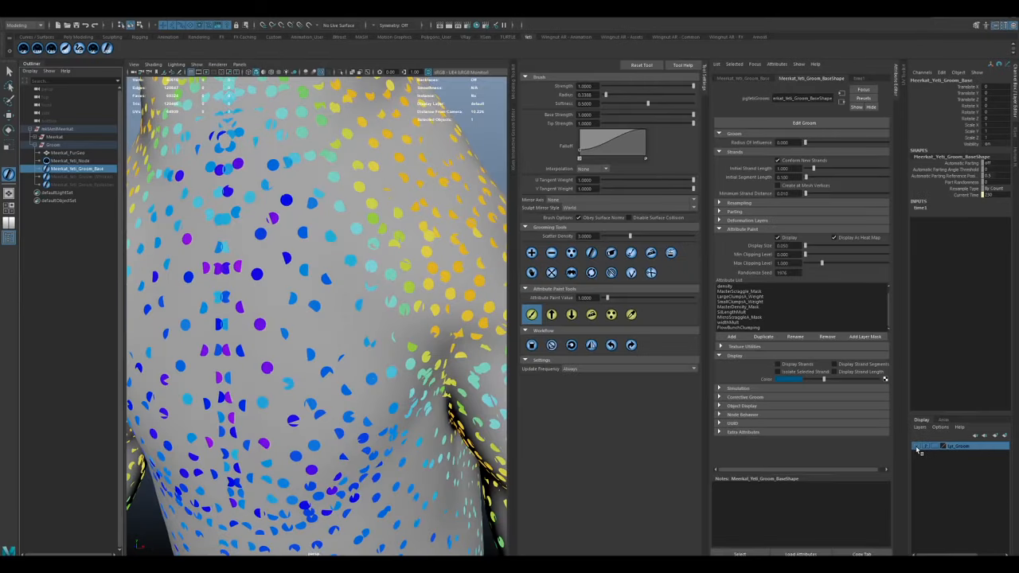
pyautogui.click(740, 297)
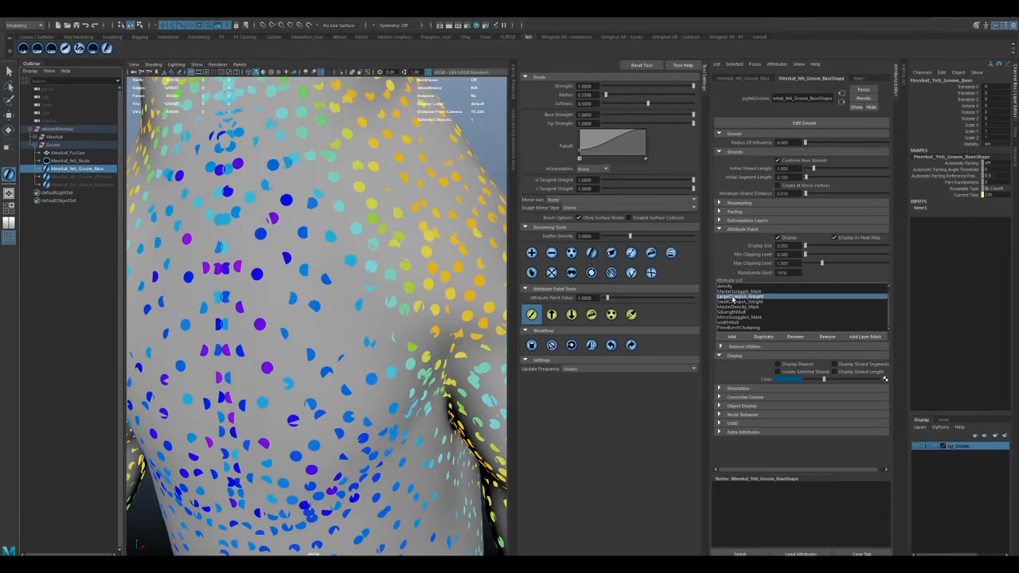
pyautogui.click(741, 296)
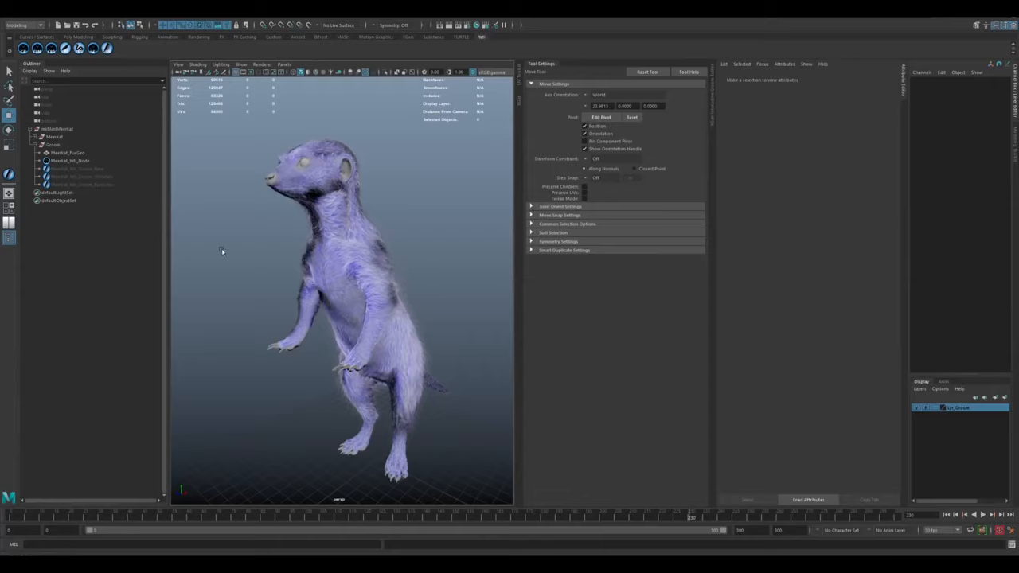
# Step: View the meerkat from the side and select its groom to display colour-coded strand points
pyautogui.moveTo(223, 251); pyautogui.dragTo(430, 281)
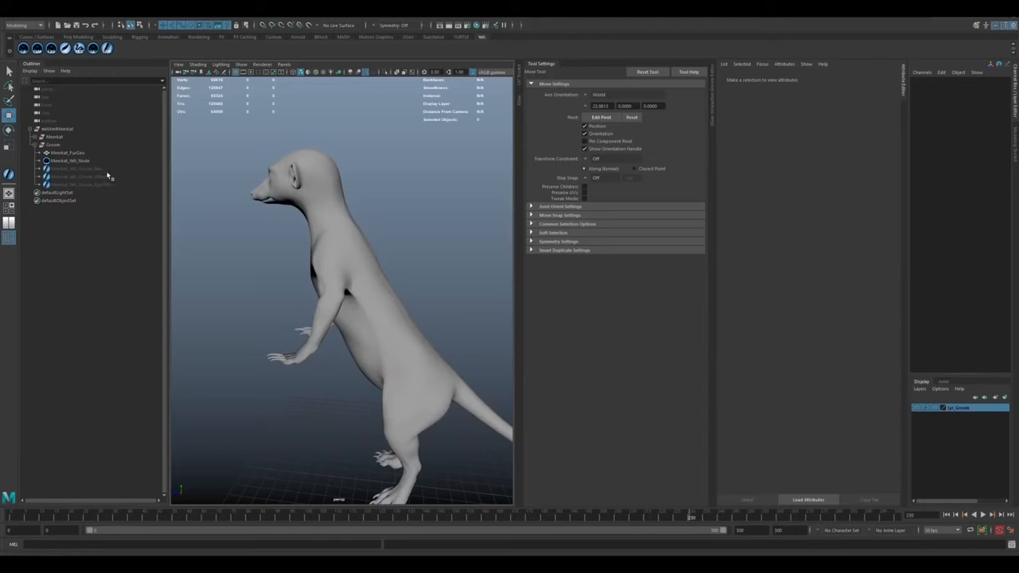
pyautogui.click(76, 169)
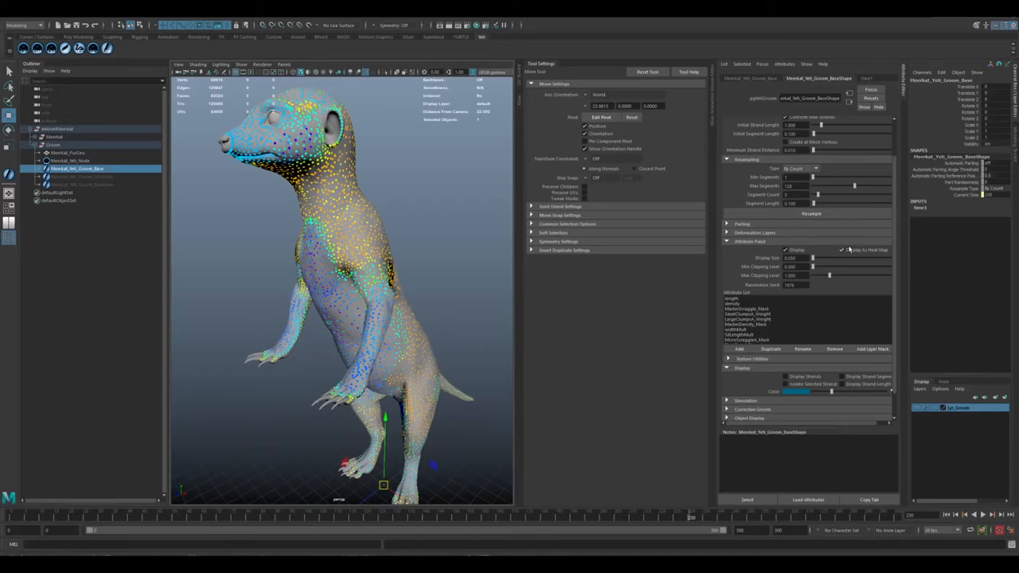
# Step: Select a groom attribute to paint a colour gradient over the head, torso and limbs
pyautogui.click(841, 248)
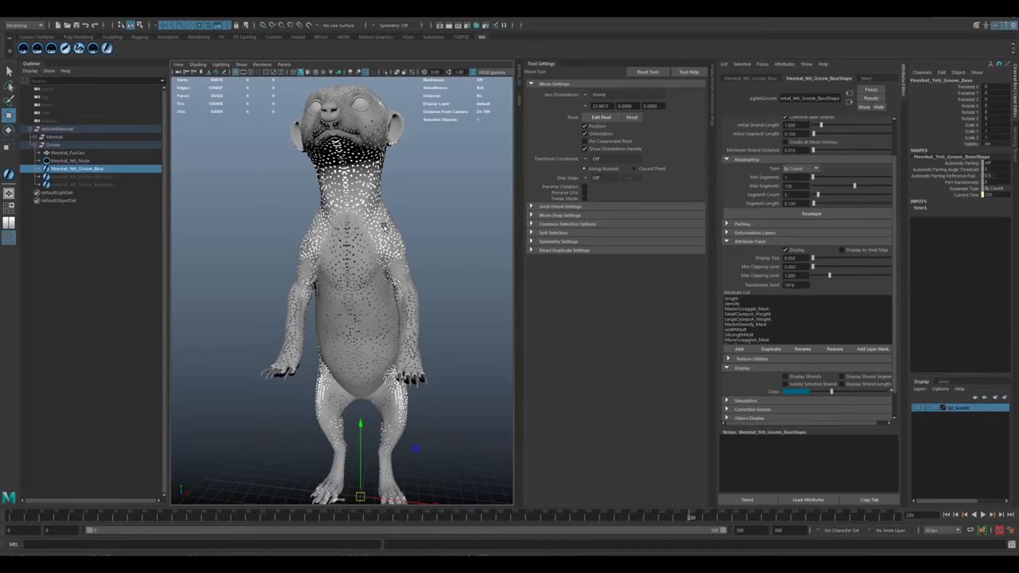
pyautogui.moveTo(381, 231)
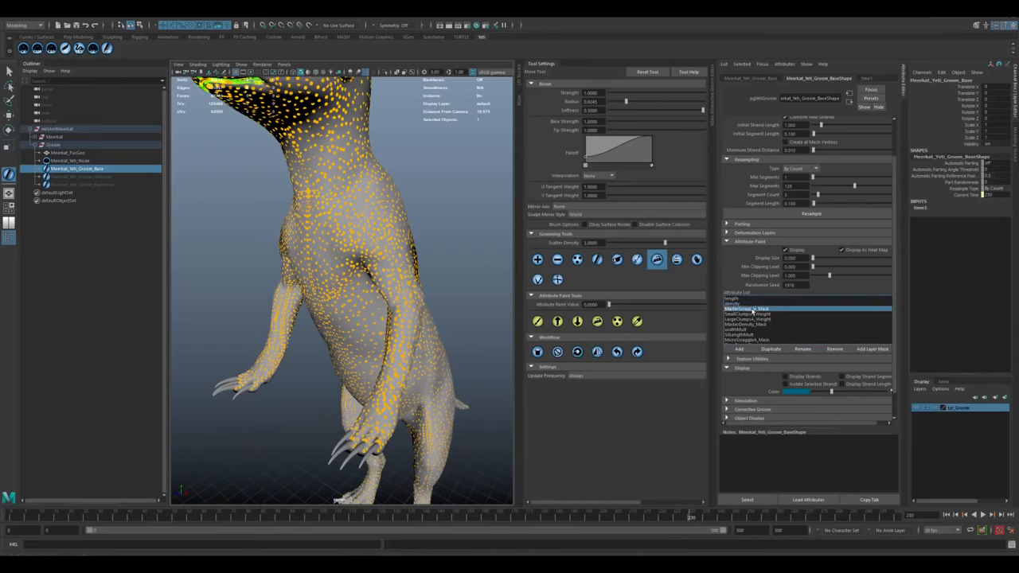
pyautogui.click(749, 312)
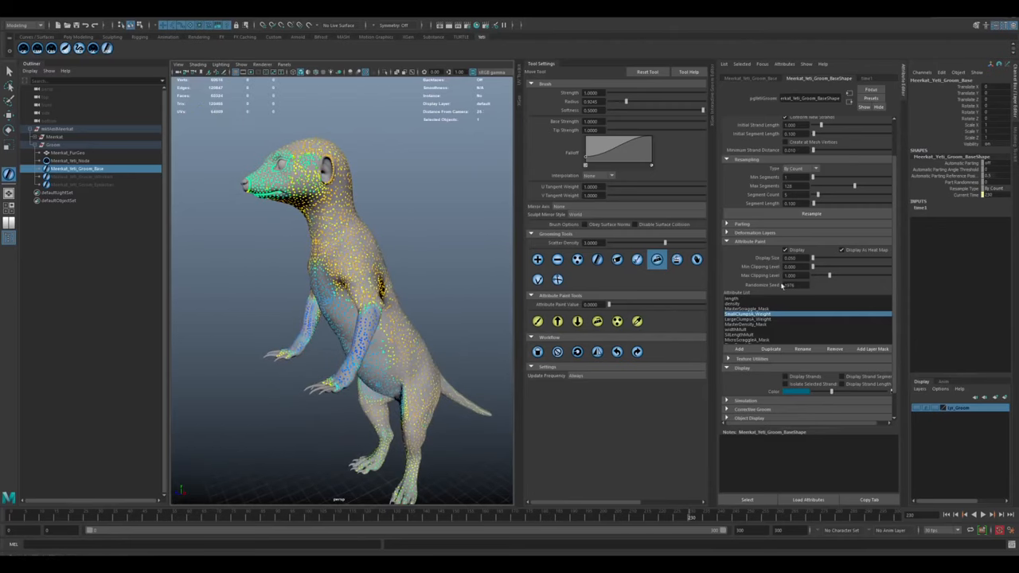
# Step: Paint attribute weights over the meerkat's back and hips, then select the next attribute
pyautogui.click(747, 309)
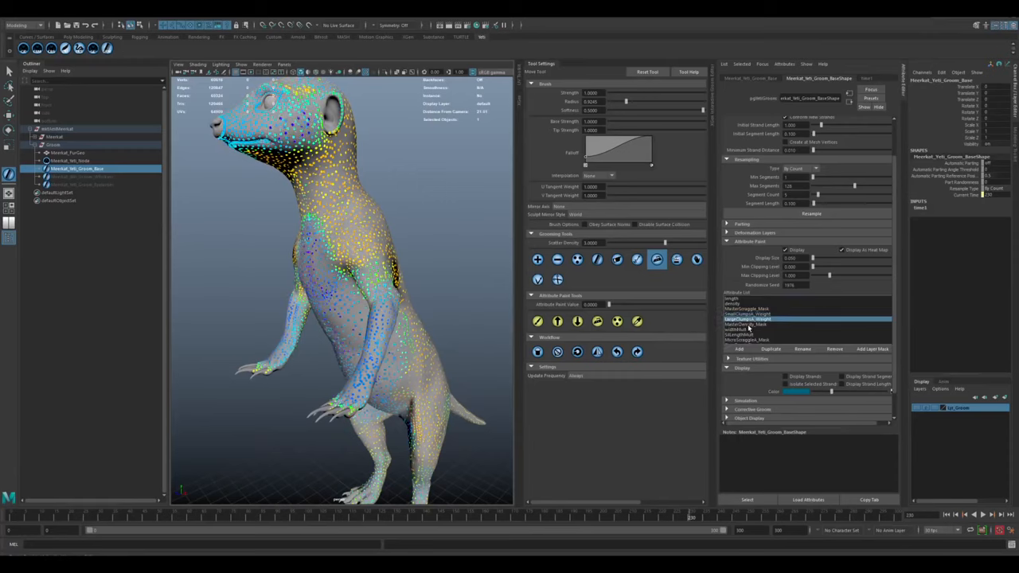
pyautogui.click(748, 324)
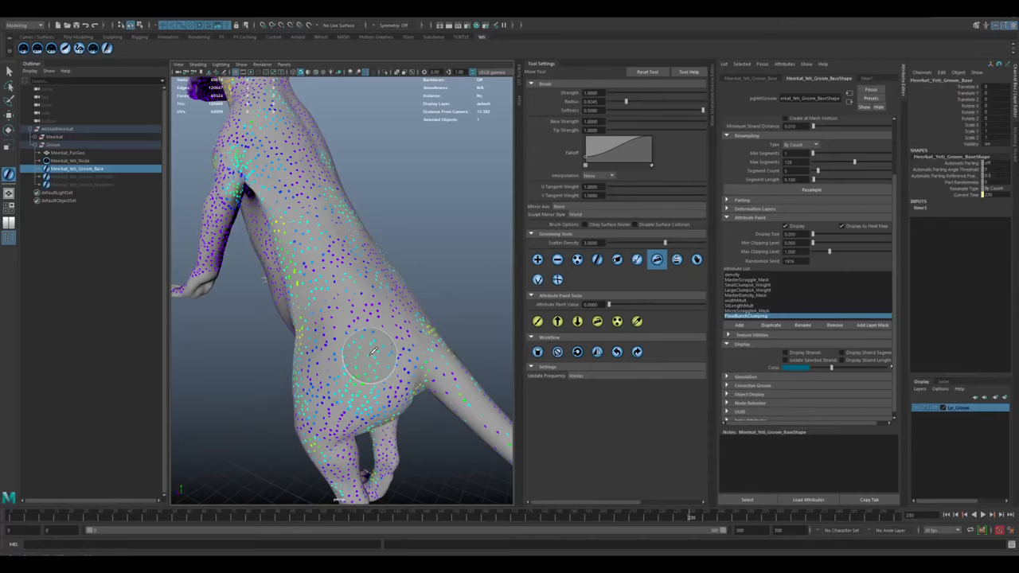
pyautogui.moveTo(390, 359)
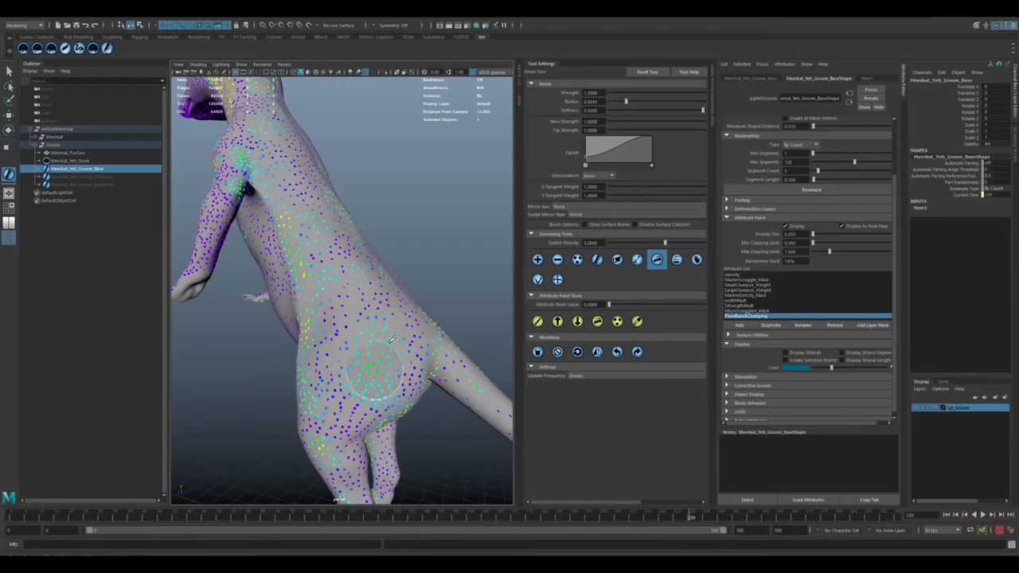
pyautogui.moveTo(366, 305)
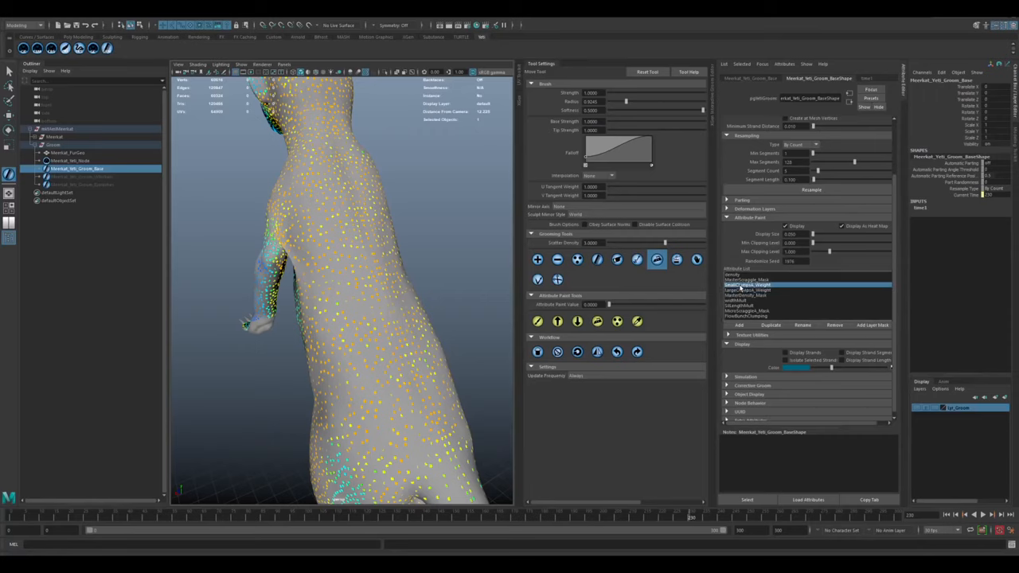
# Step: Paint a patch of attribute weight onto the middle and lower part of the meerkat's back
pyautogui.click(538, 322)
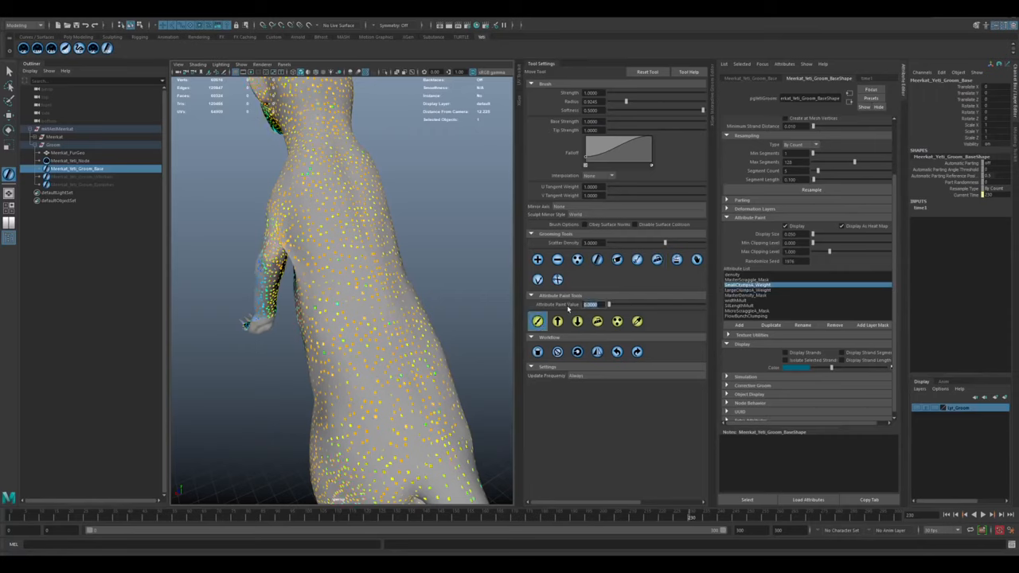
pyautogui.moveTo(319, 223); pyautogui.dragTo(366, 215)
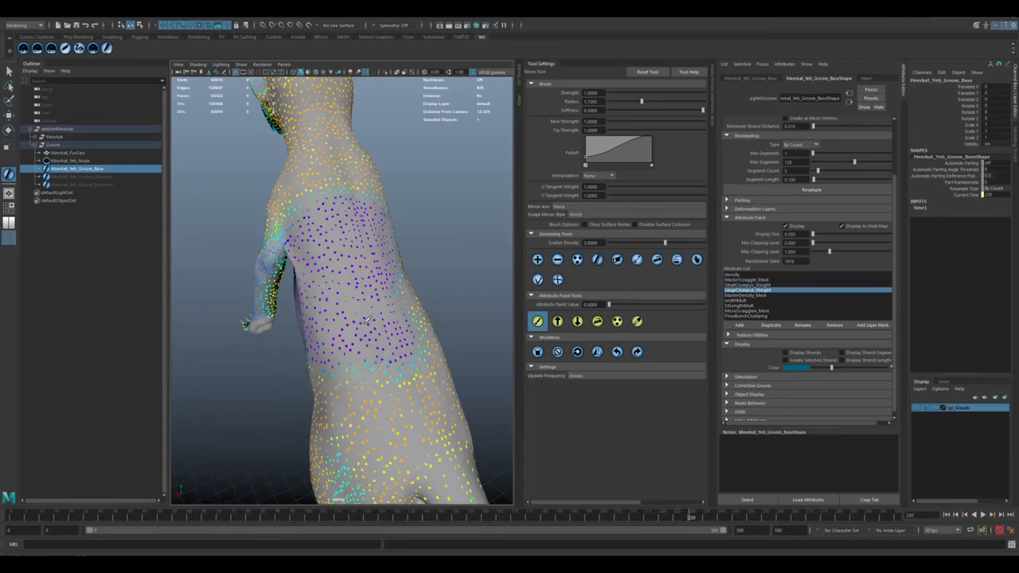
pyautogui.moveTo(366, 318); pyautogui.dragTo(390, 350)
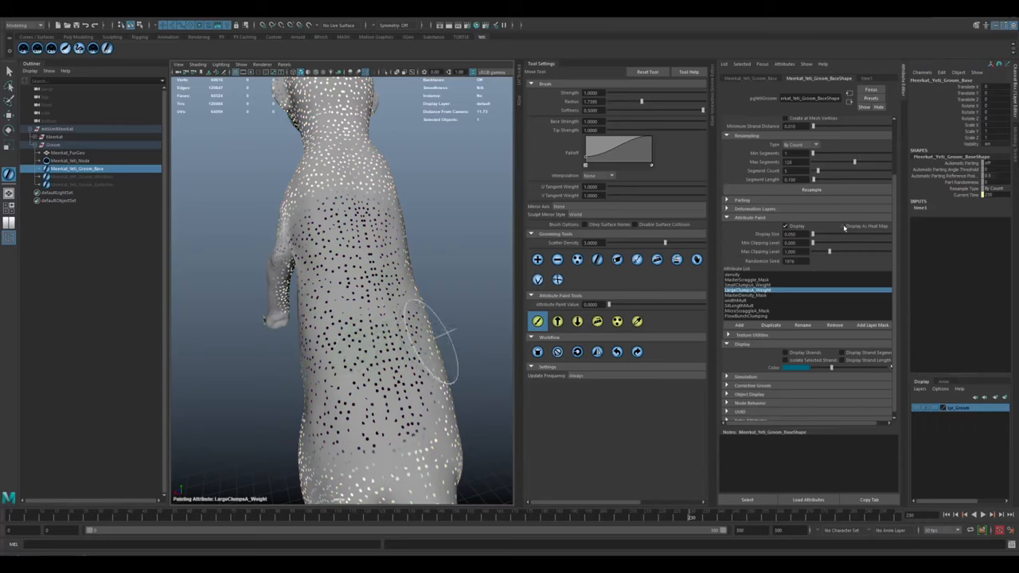
# Step: Leave painting mode and switch to the Yeti fur result on the meerkat's head
pyautogui.click(841, 226)
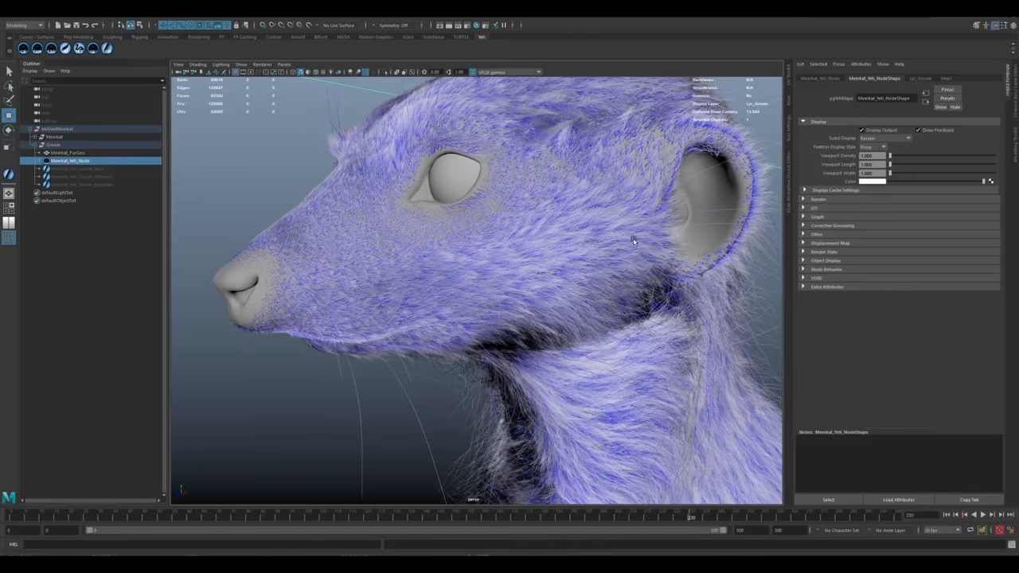
pyautogui.moveTo(576, 268)
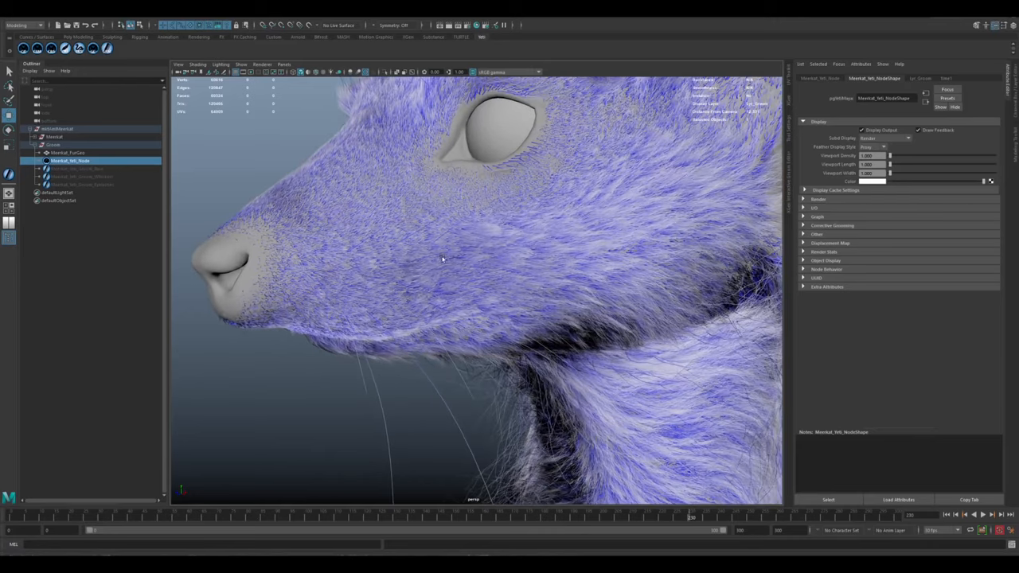
pyautogui.moveTo(560, 232)
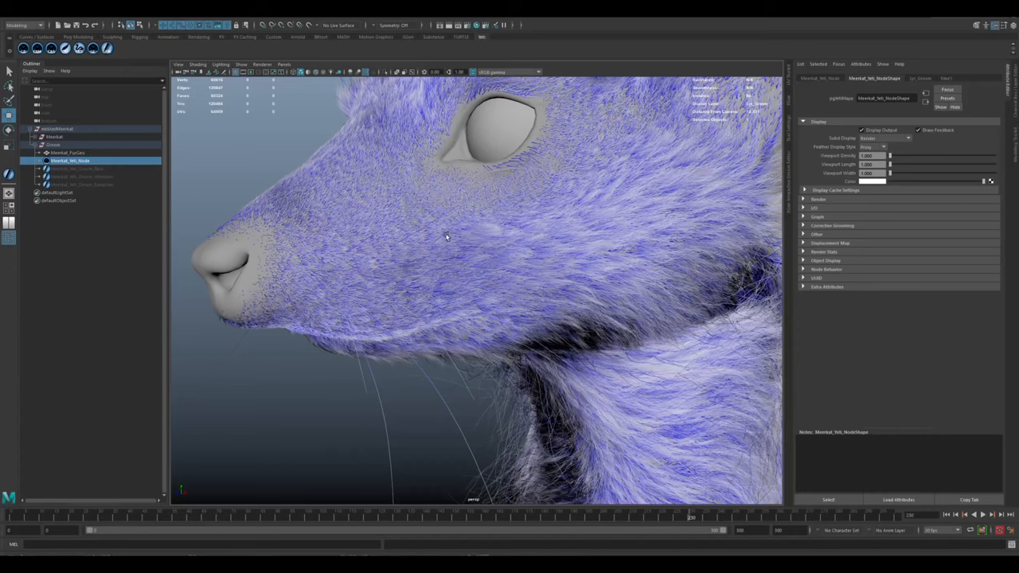
pyautogui.moveTo(309, 253)
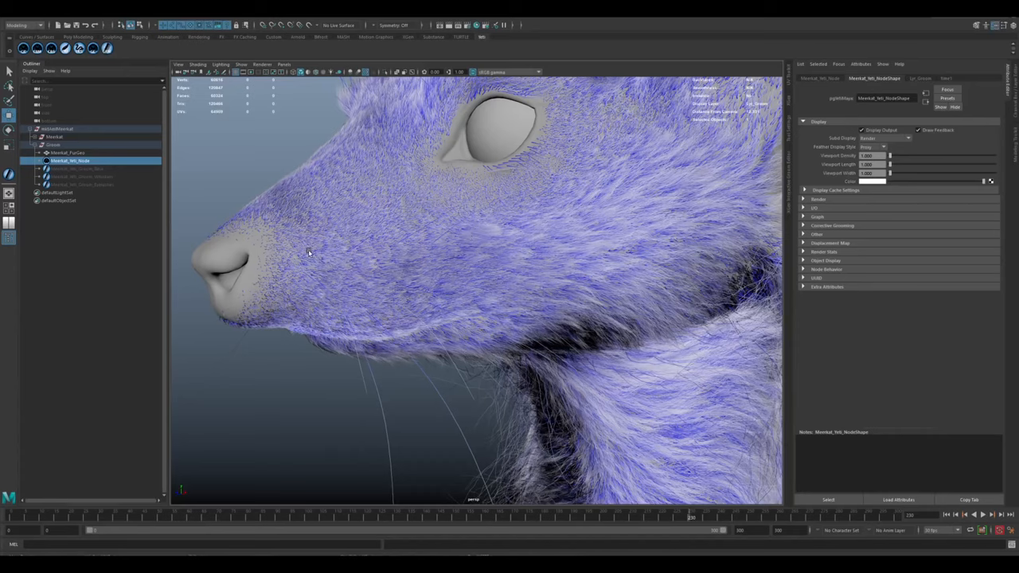
pyautogui.moveTo(319, 261)
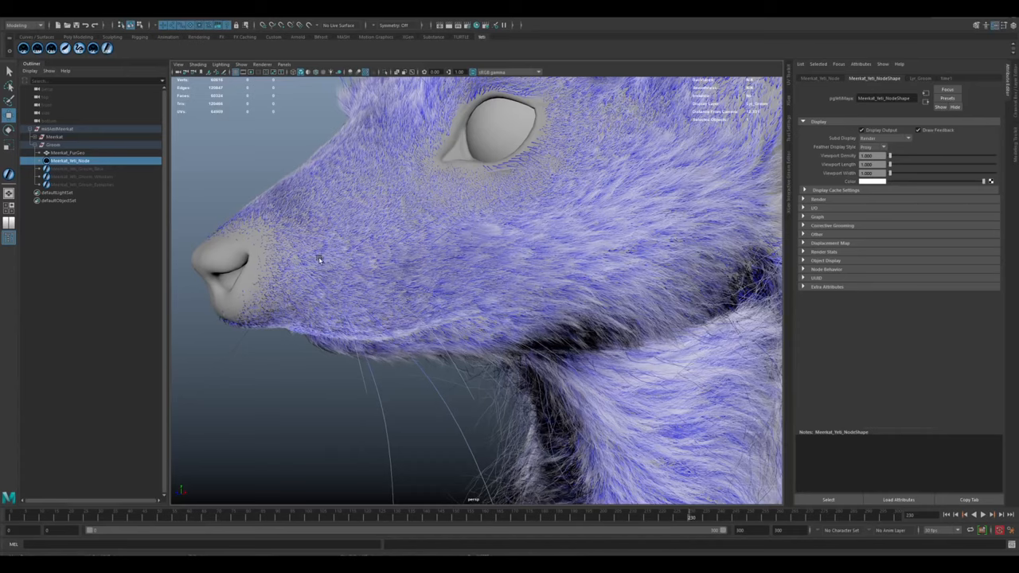
pyautogui.moveTo(271, 319)
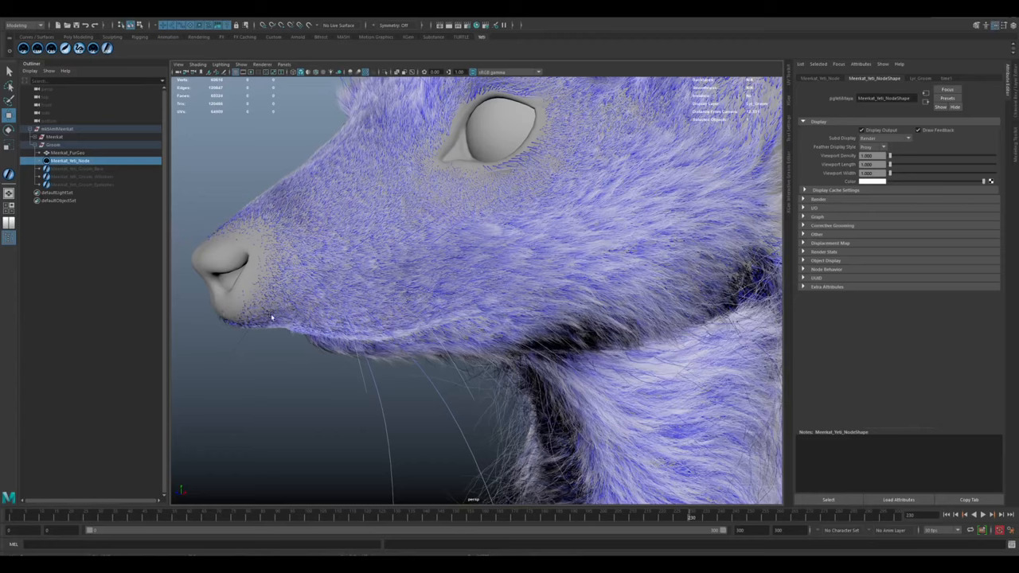
pyautogui.moveTo(427, 185)
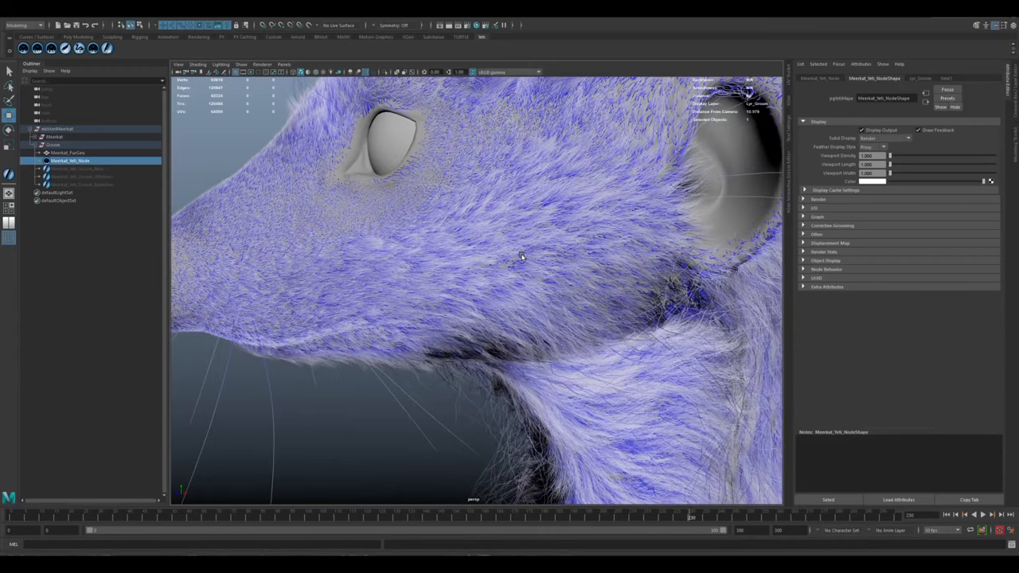
pyautogui.moveTo(567, 274)
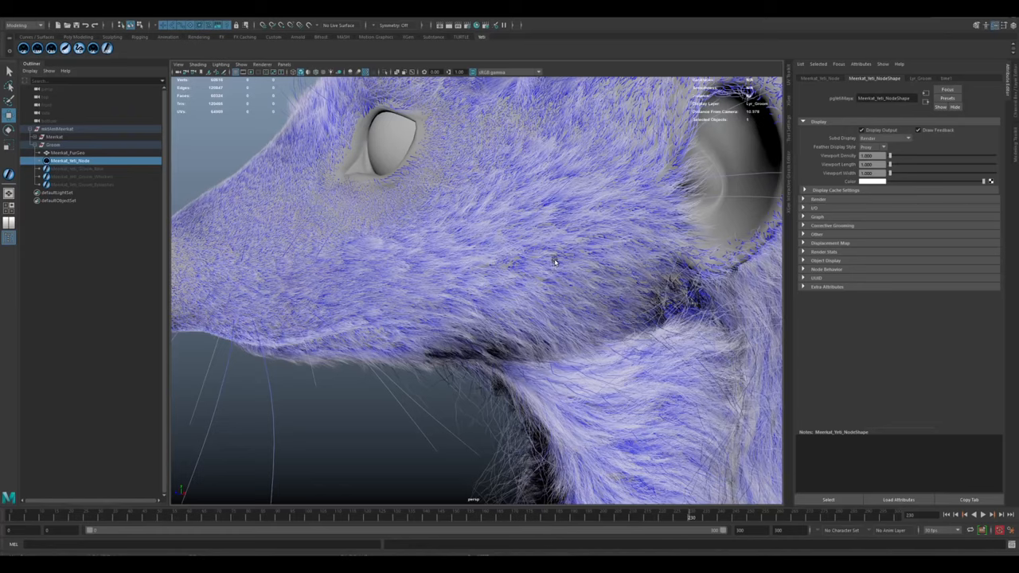
pyautogui.moveTo(564, 258)
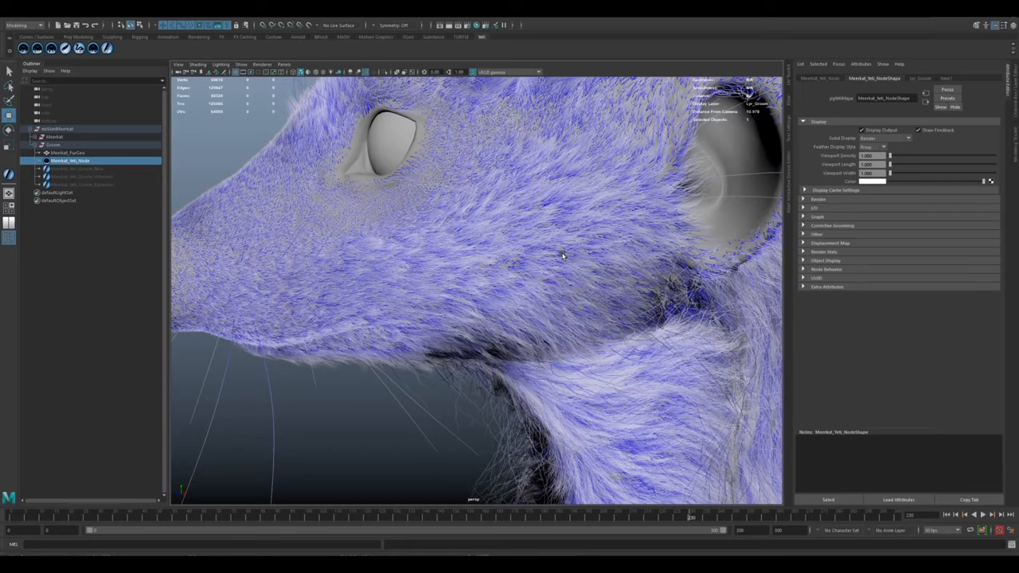
pyautogui.moveTo(549, 258)
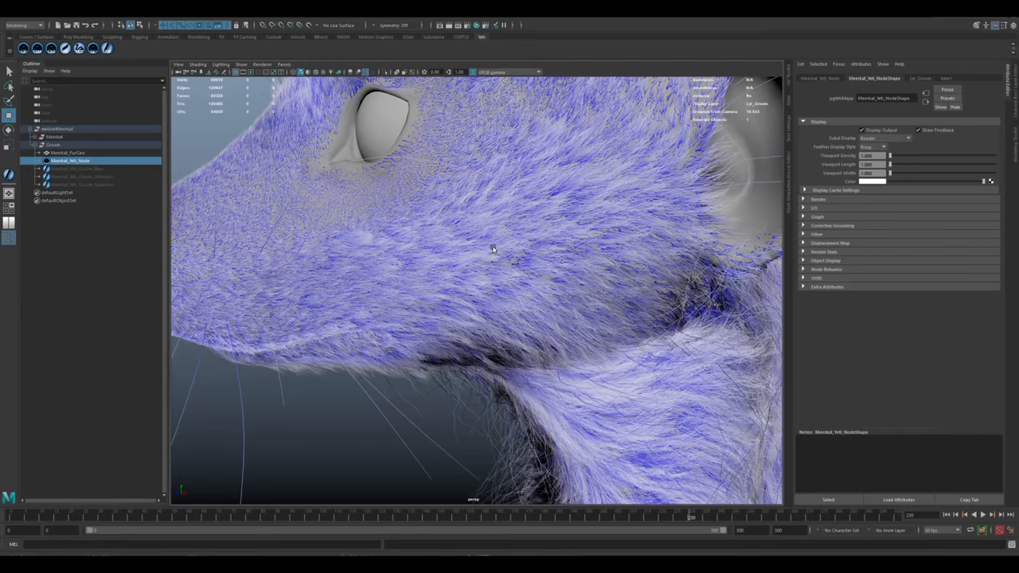
pyautogui.moveTo(462, 254)
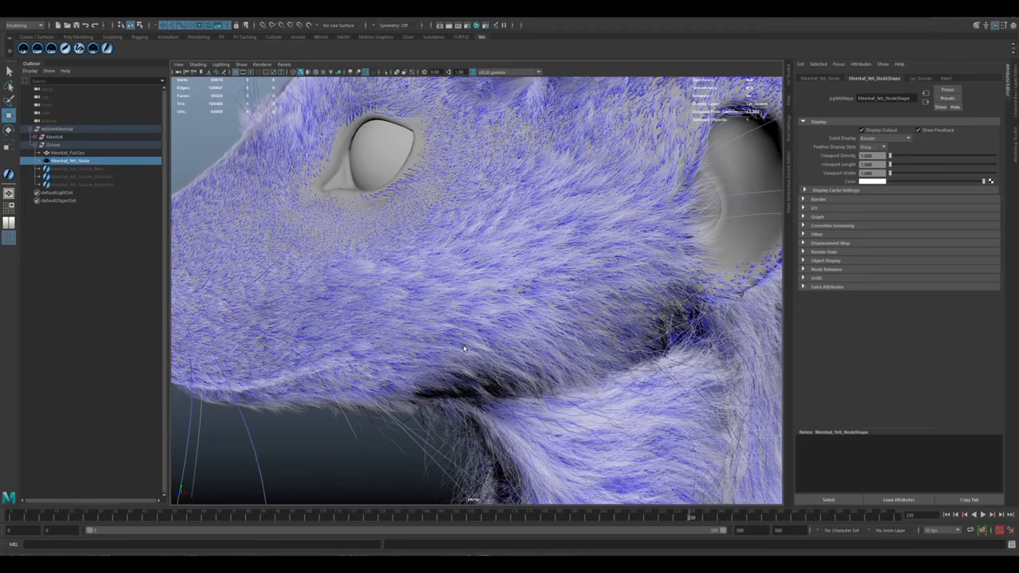
pyautogui.moveTo(624, 261)
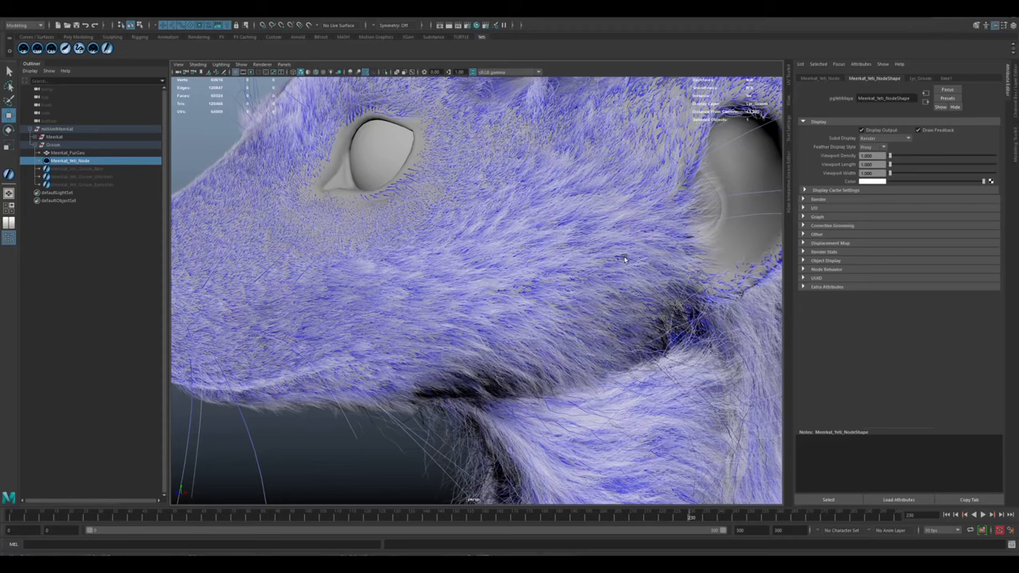
pyautogui.moveTo(579, 188)
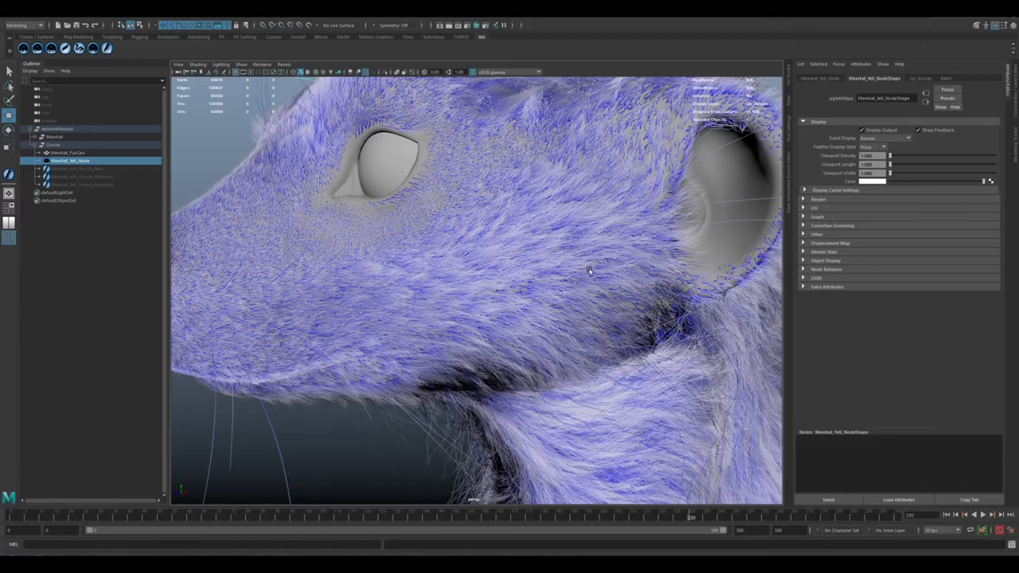
pyautogui.moveTo(579, 248)
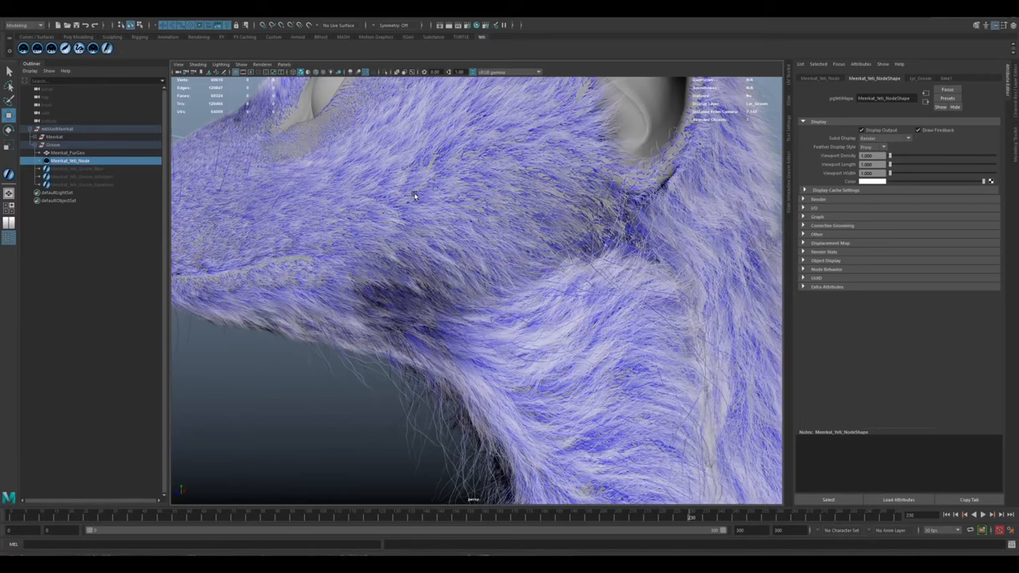
pyautogui.moveTo(522, 179)
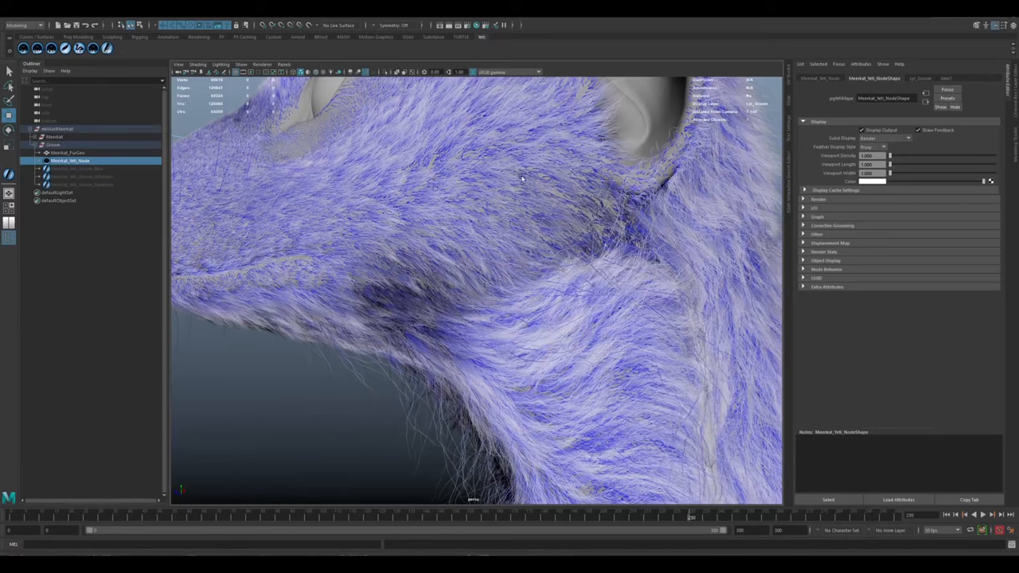
pyautogui.moveTo(545, 226)
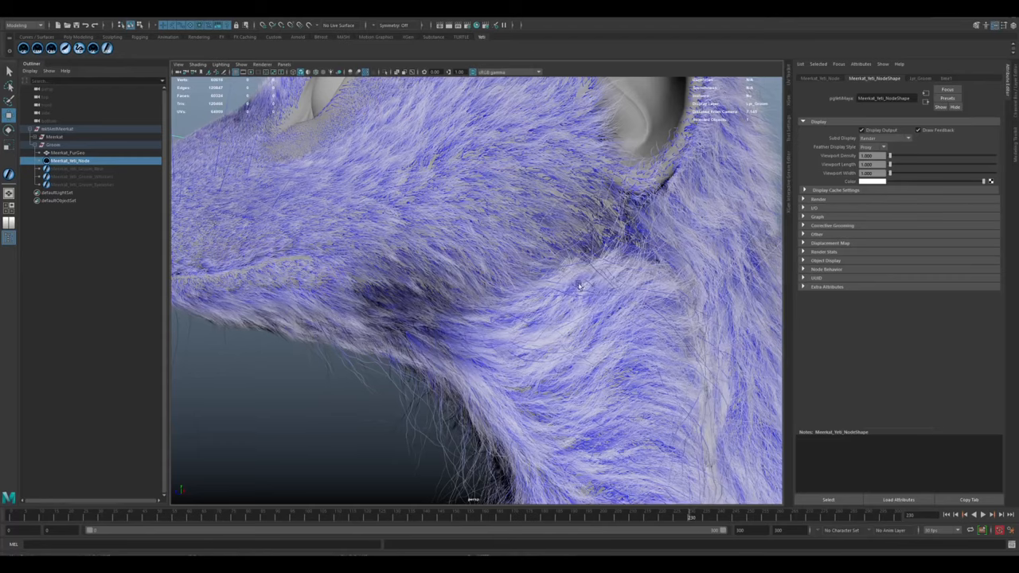
pyautogui.moveTo(575, 272)
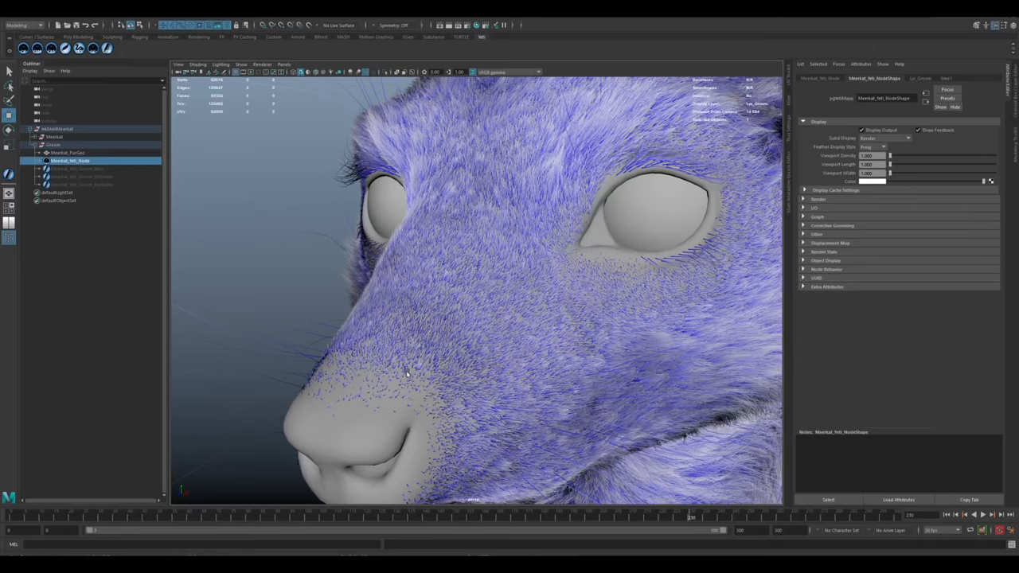
pyautogui.moveTo(535, 248)
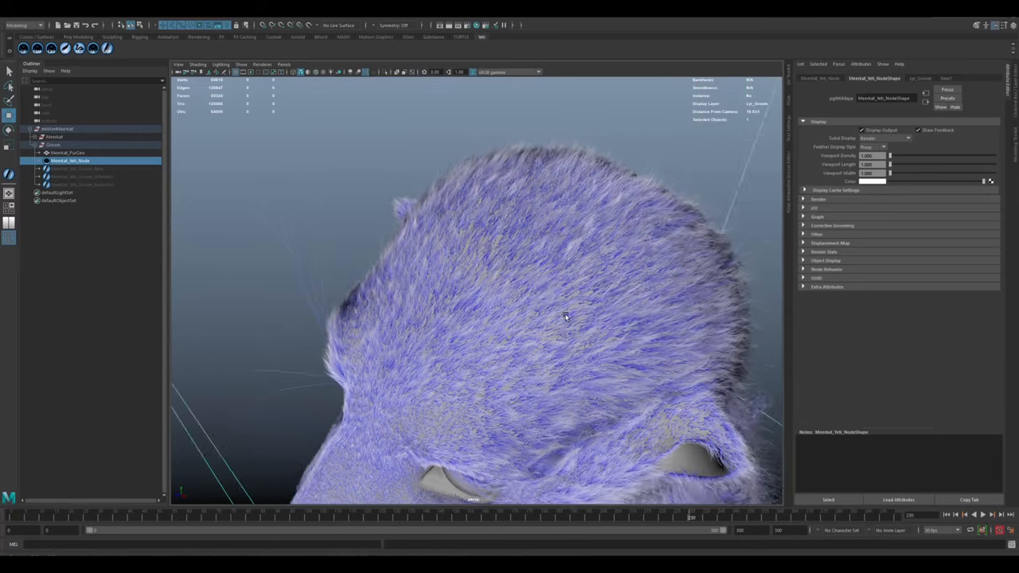
pyautogui.moveTo(566, 318); pyautogui.dragTo(603, 319)
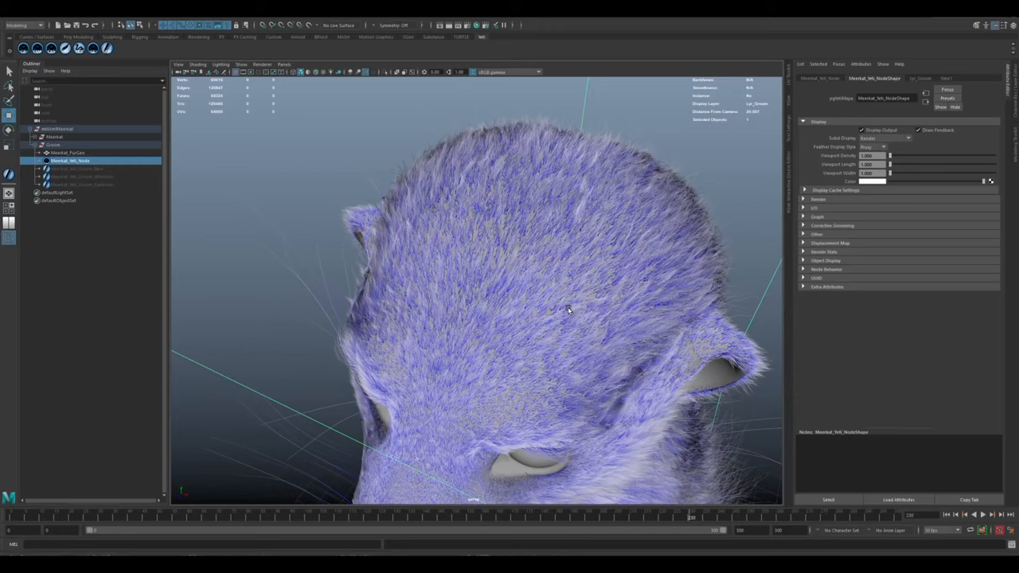
pyautogui.moveTo(577, 231)
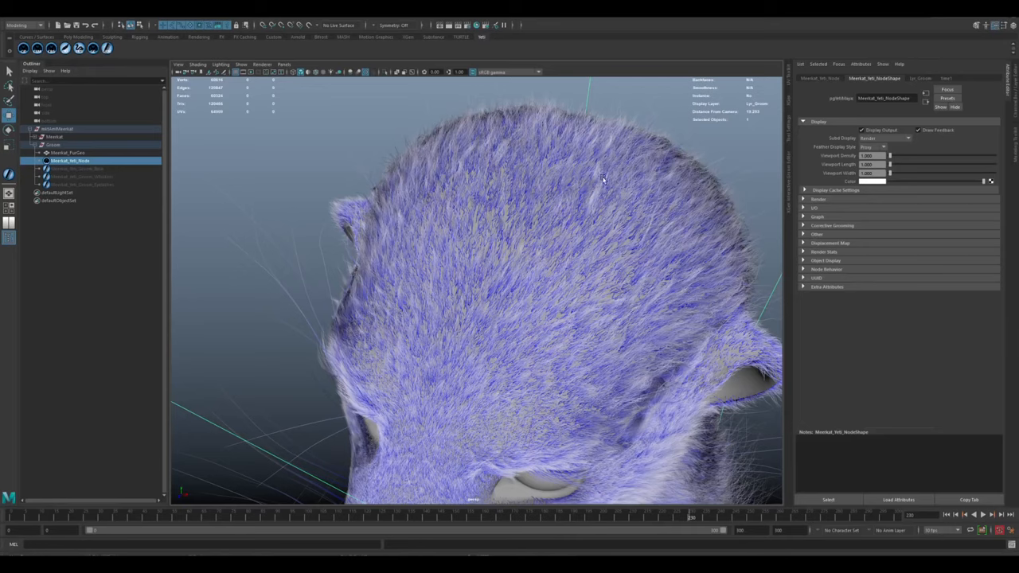
pyautogui.moveTo(400, 216)
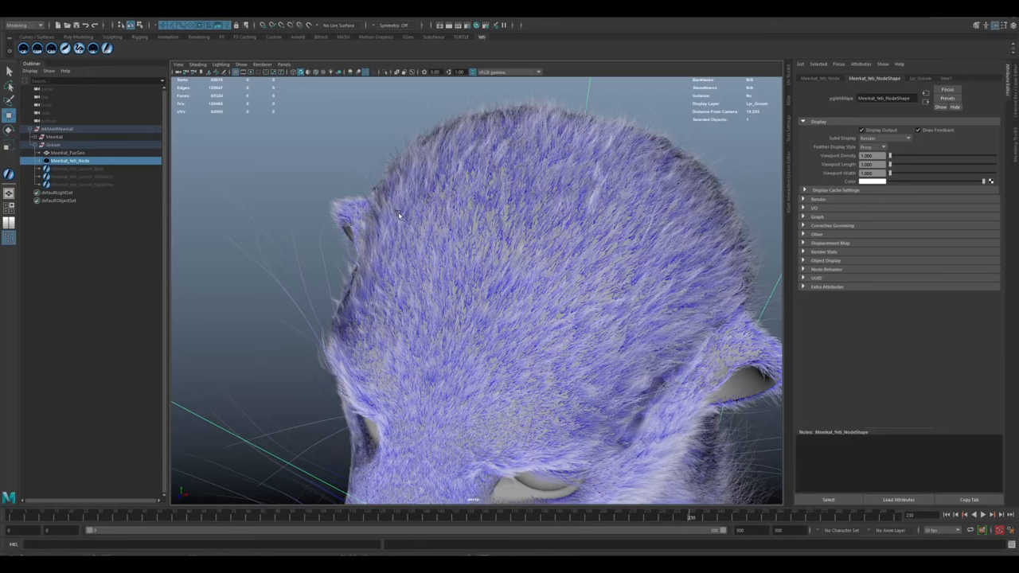
pyautogui.moveTo(597, 226)
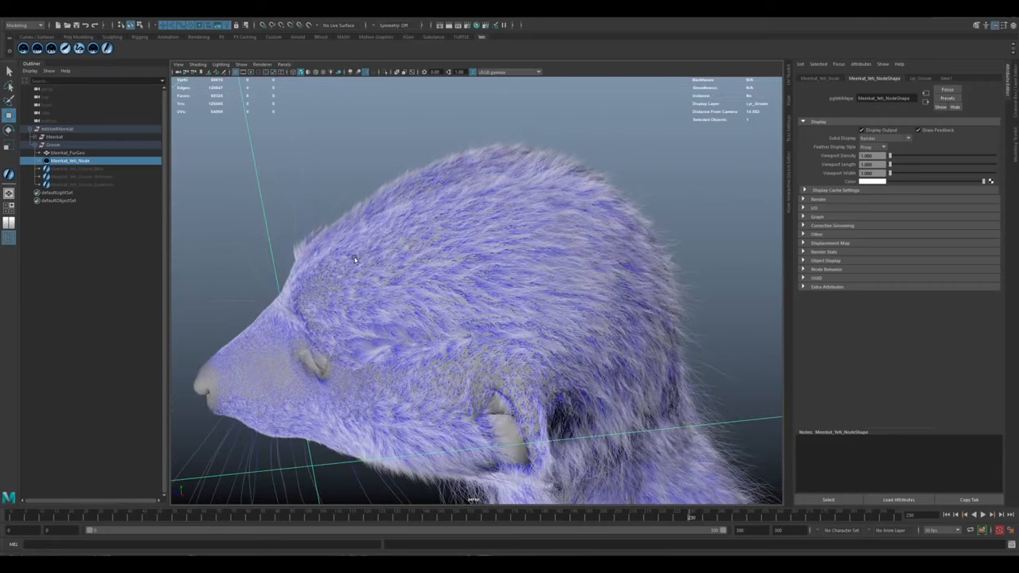
pyautogui.moveTo(577, 289)
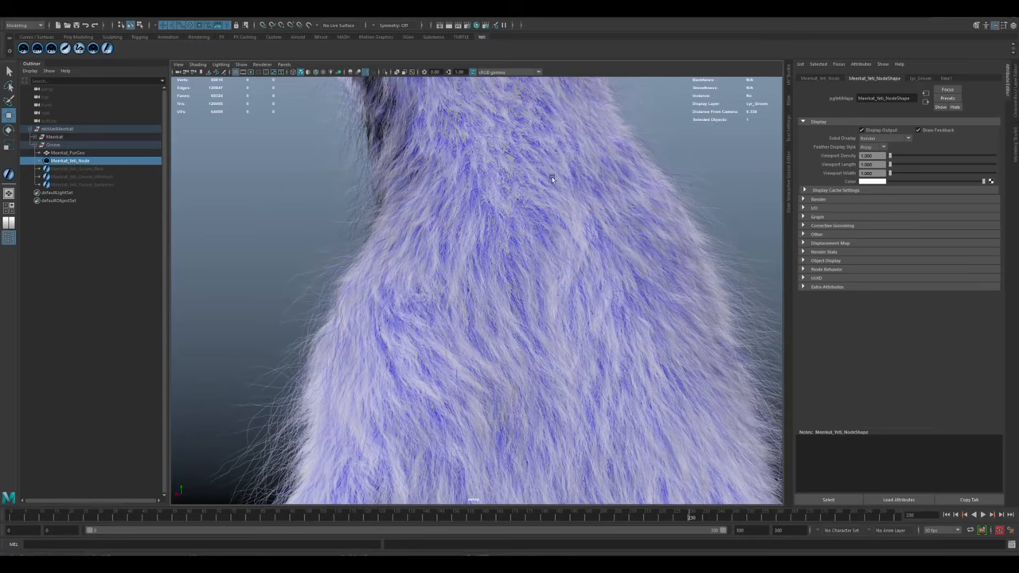
pyautogui.moveTo(430, 277)
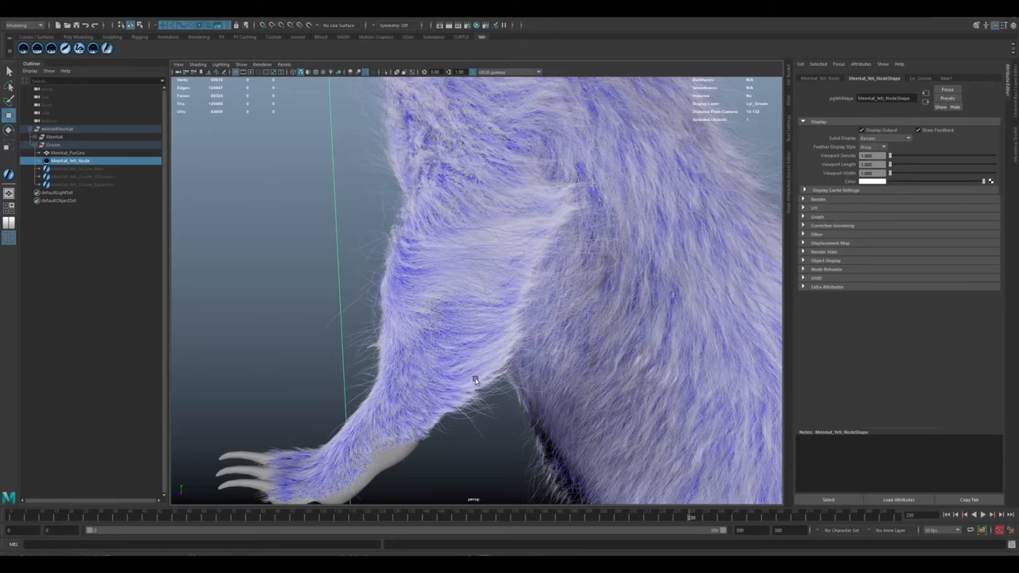
pyautogui.moveTo(535, 223)
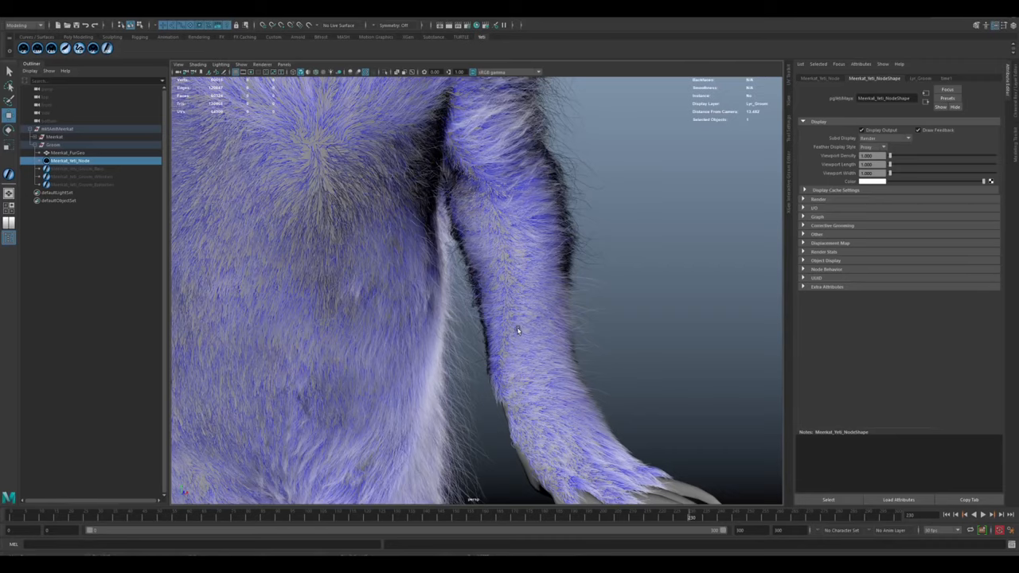
pyautogui.moveTo(507, 233)
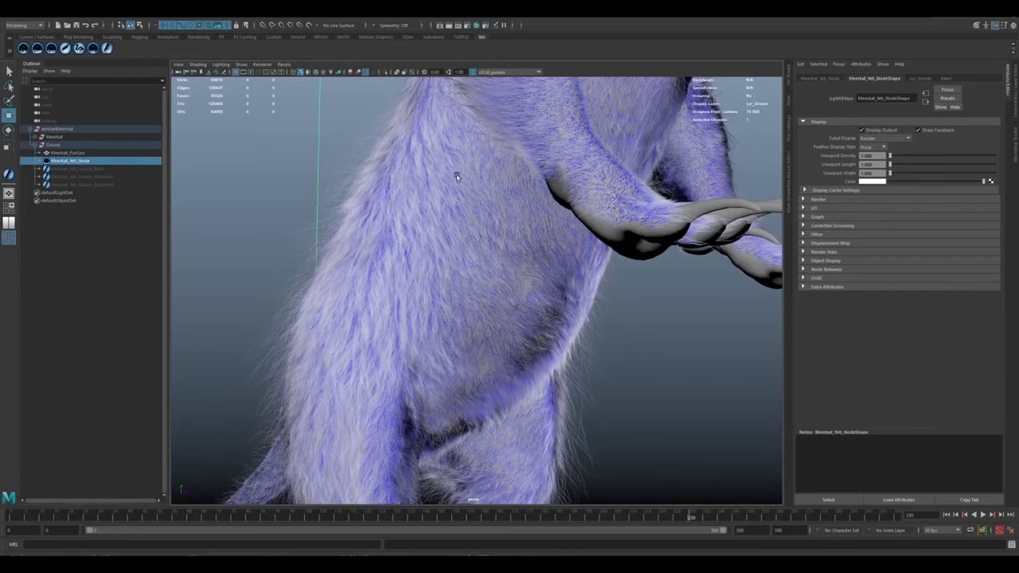
pyautogui.moveTo(424, 341)
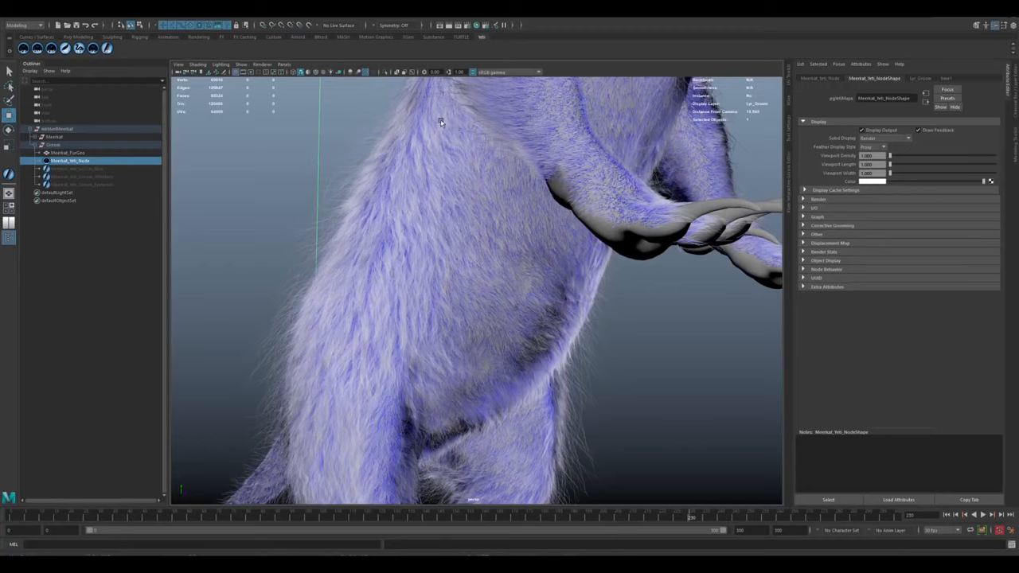
pyautogui.moveTo(428, 145)
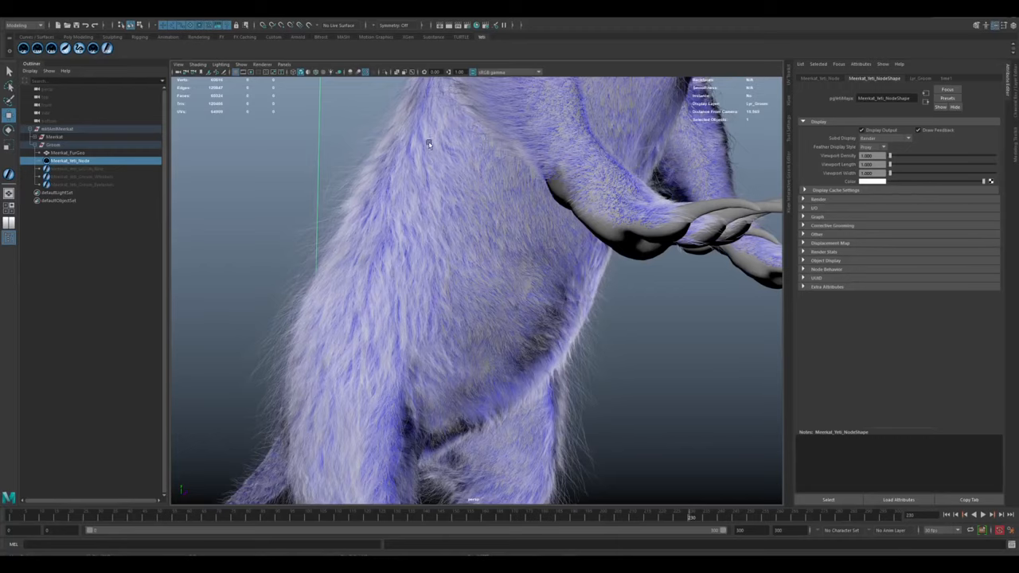
pyautogui.moveTo(426, 438)
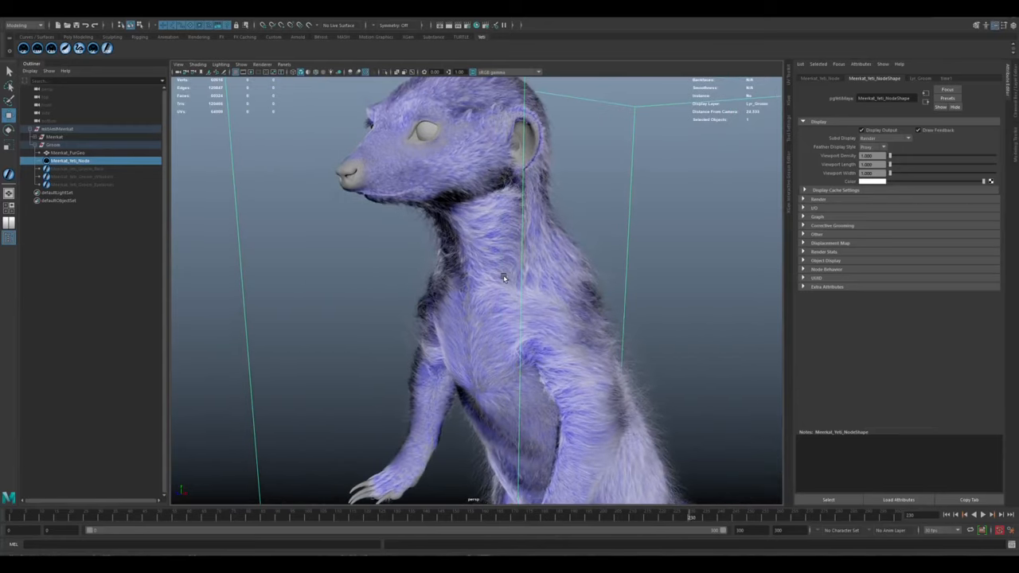
pyautogui.moveTo(539, 290)
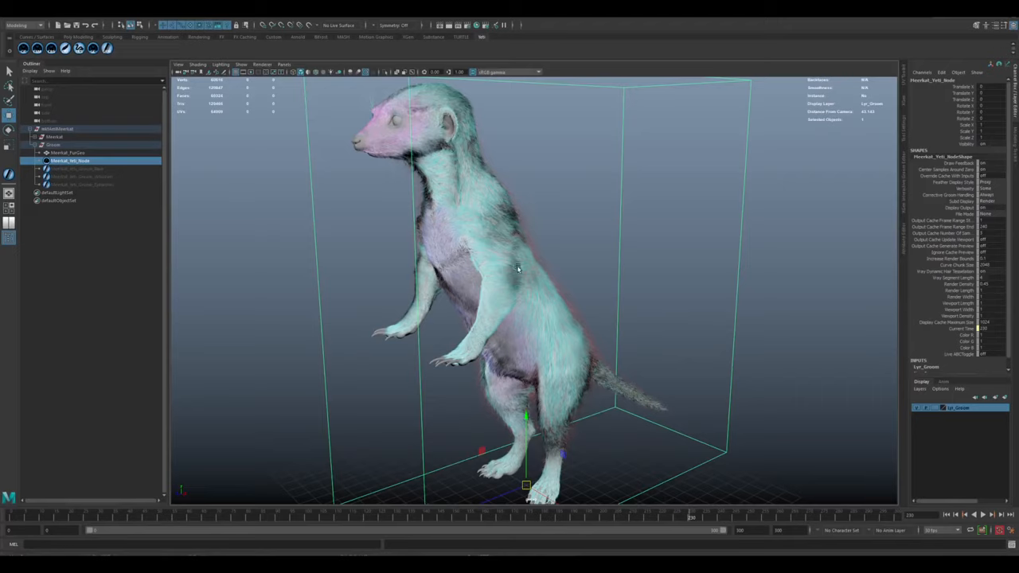
pyautogui.moveTo(527, 261)
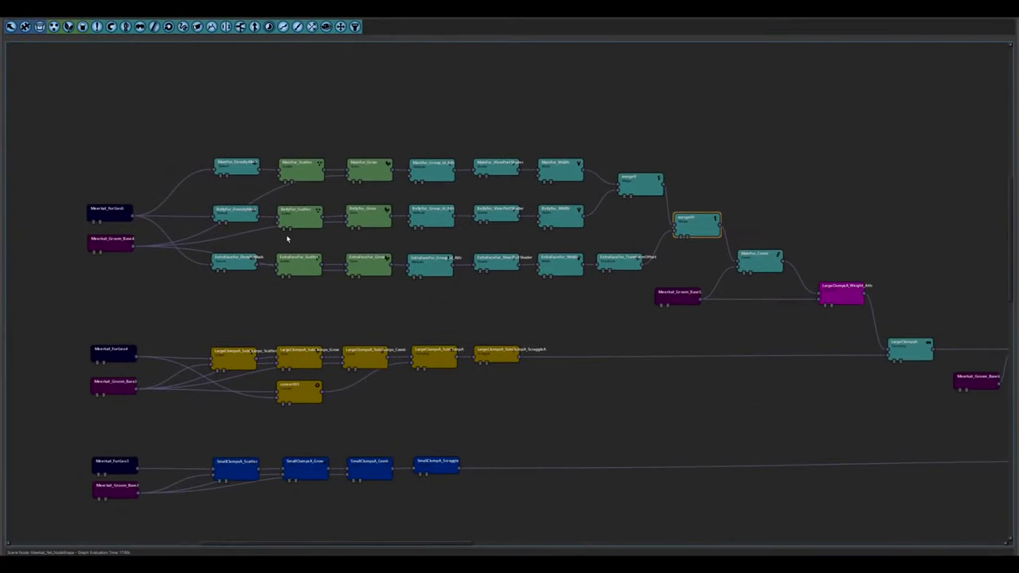
pyautogui.moveTo(356, 198)
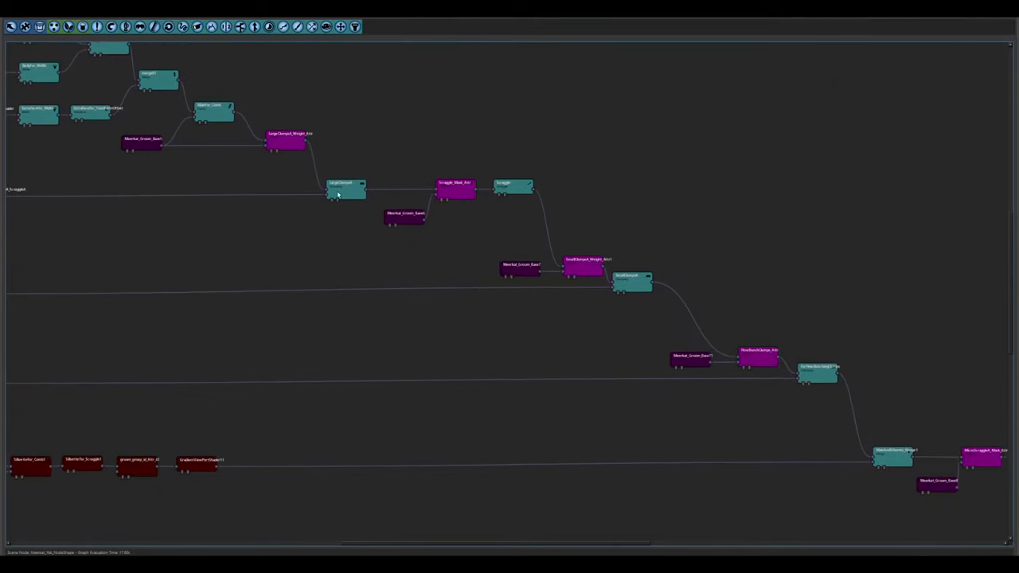
pyautogui.moveTo(628, 277)
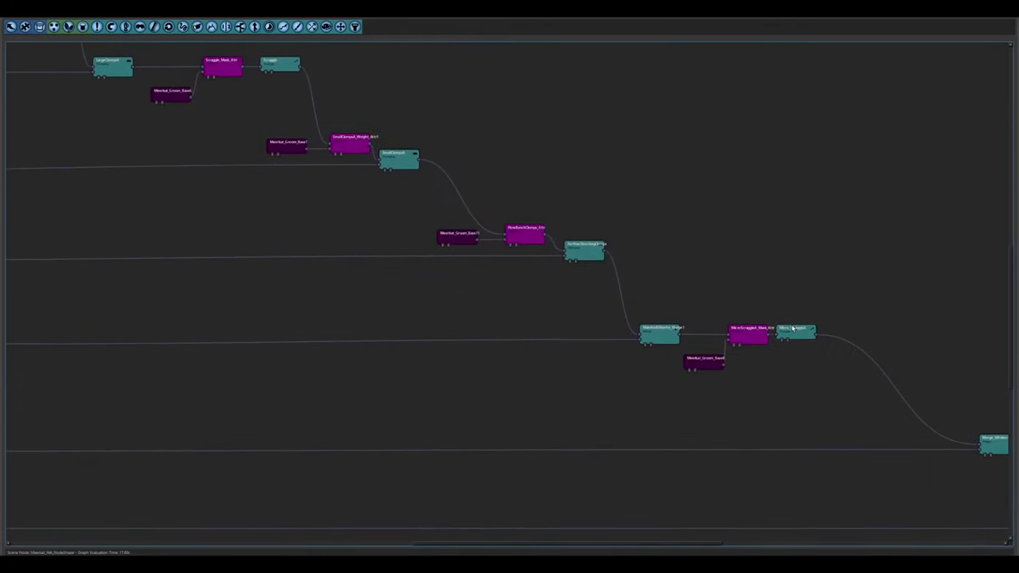
pyautogui.moveTo(764, 403)
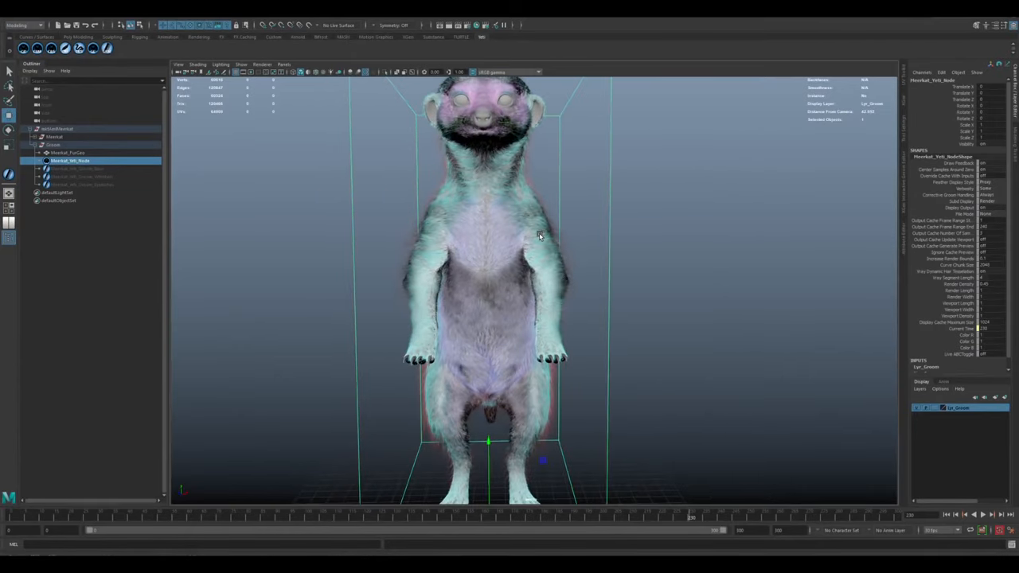
# Step: Zoom from the meerkat's chest up to the eye and brow to inspect the head fur and whiskers
pyautogui.moveTo(542, 231); pyautogui.dragTo(581, 268)
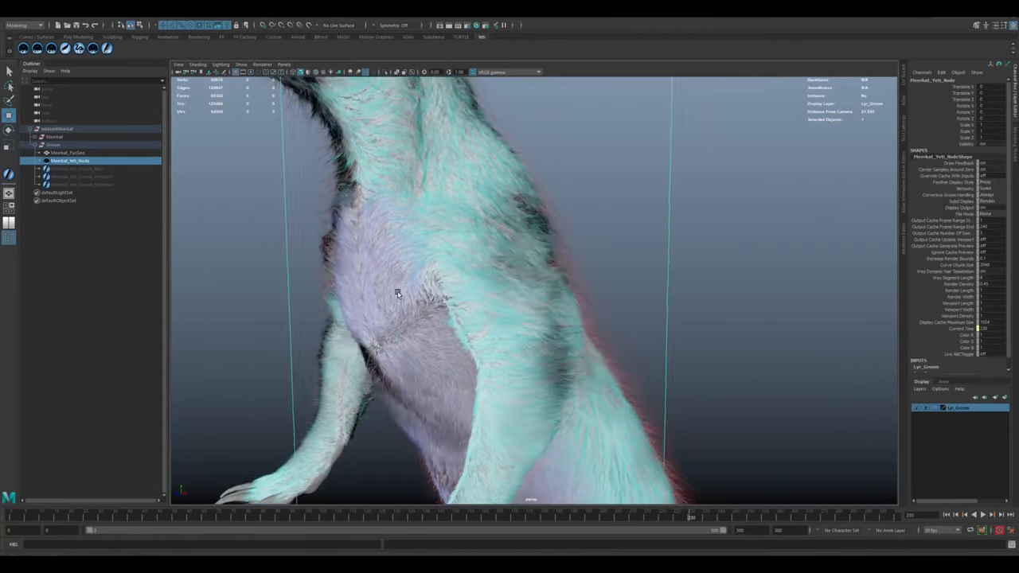
pyautogui.moveTo(398, 295); pyautogui.dragTo(513, 353)
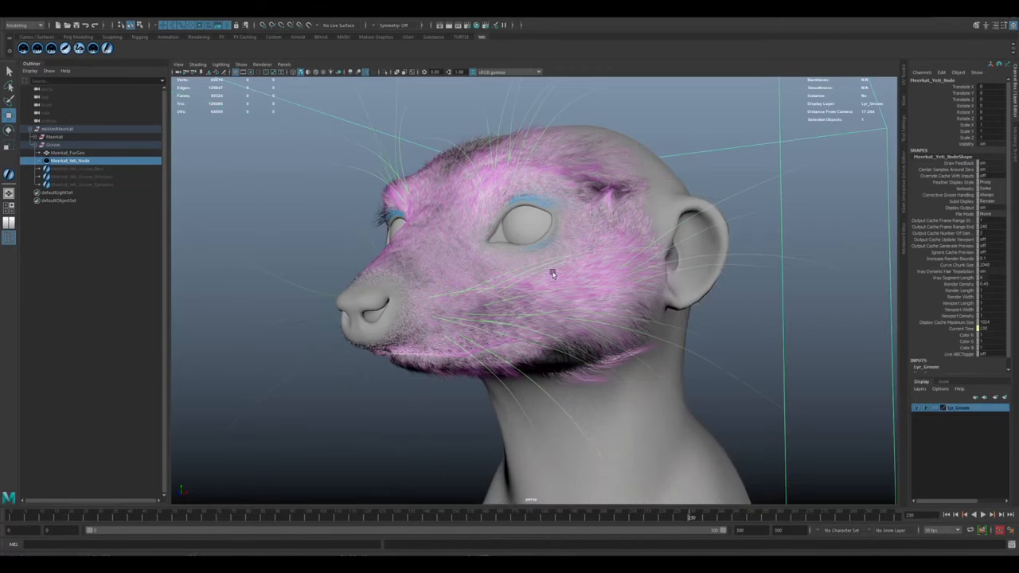
pyautogui.moveTo(558, 279); pyautogui.dragTo(573, 284)
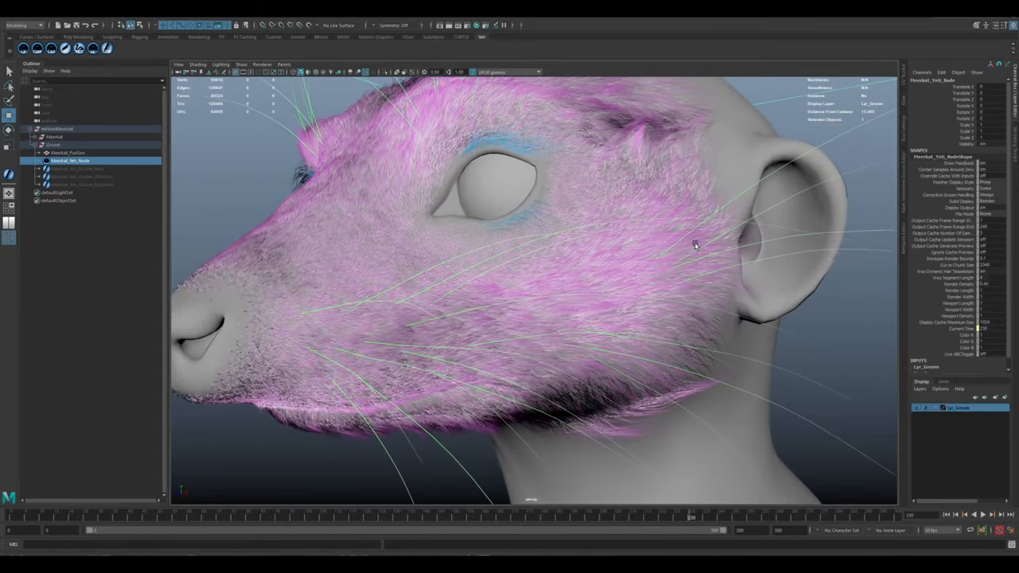
pyautogui.moveTo(525, 311)
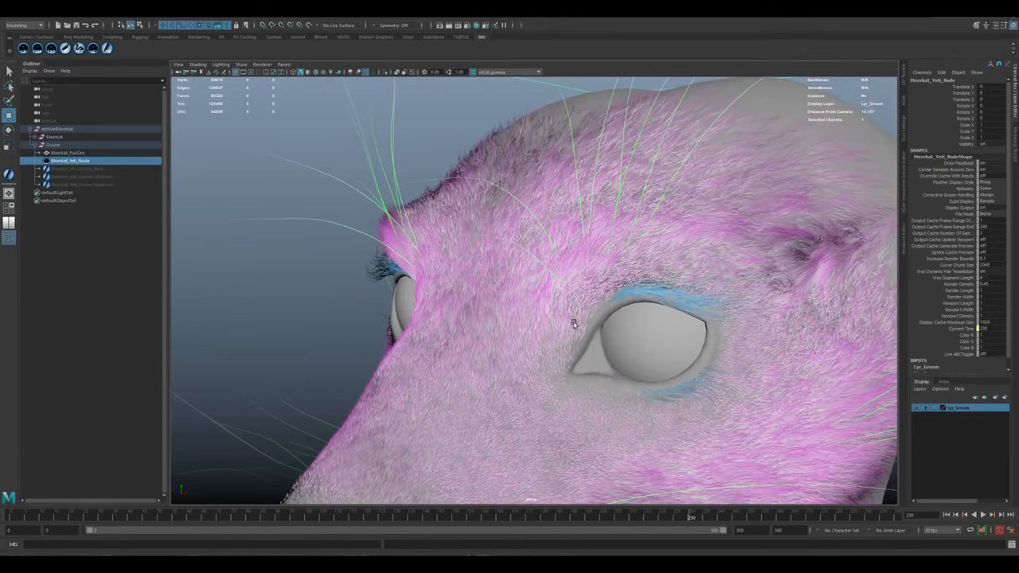
pyautogui.moveTo(573, 322); pyautogui.dragTo(522, 299)
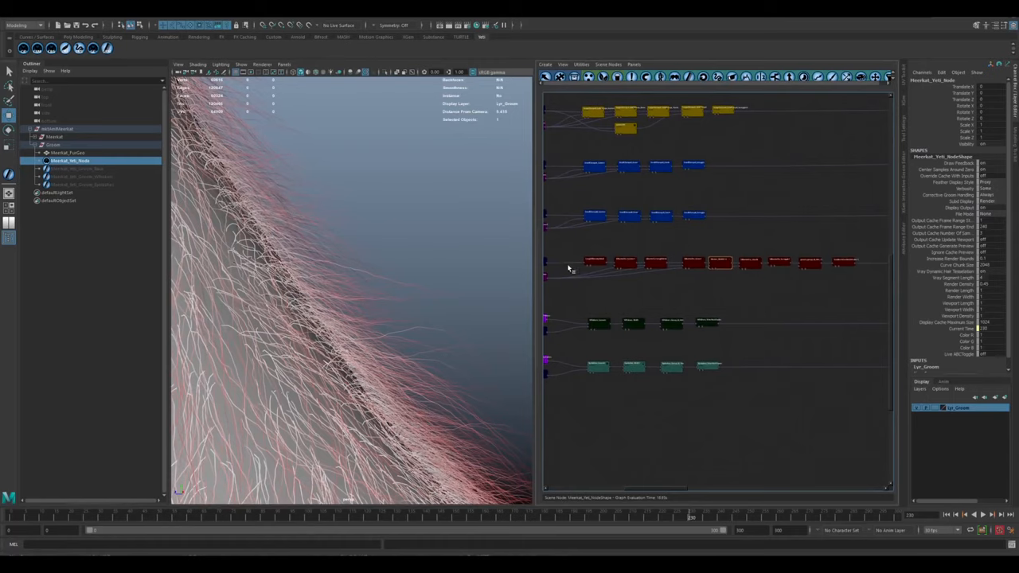
pyautogui.moveTo(414, 278)
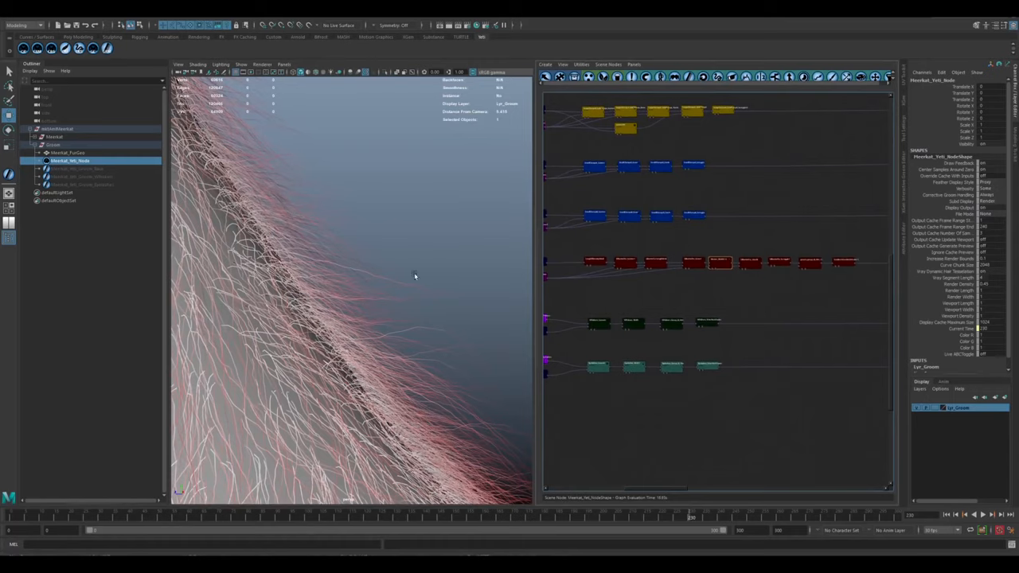
pyautogui.moveTo(717, 270)
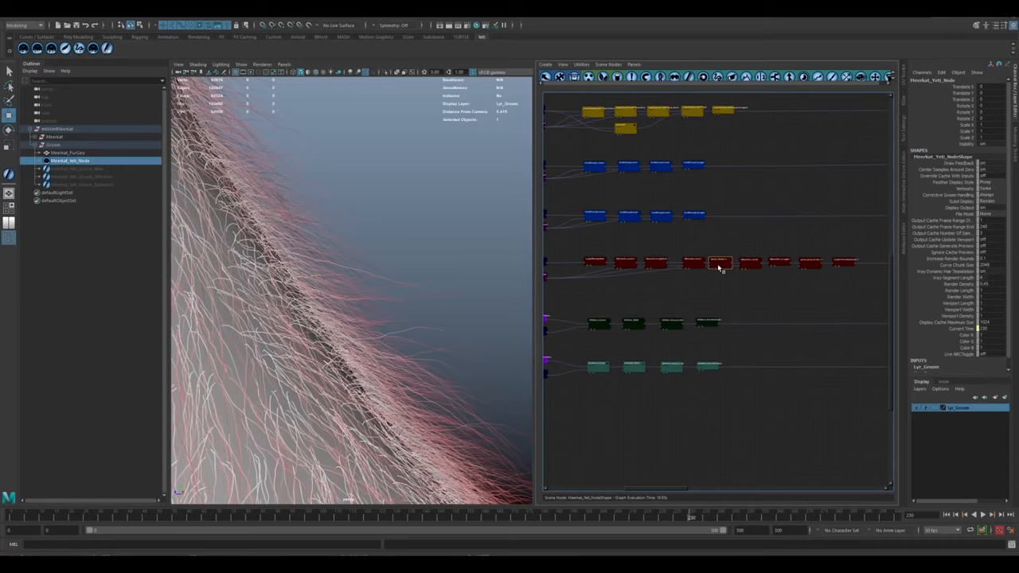
pyautogui.moveTo(727, 283)
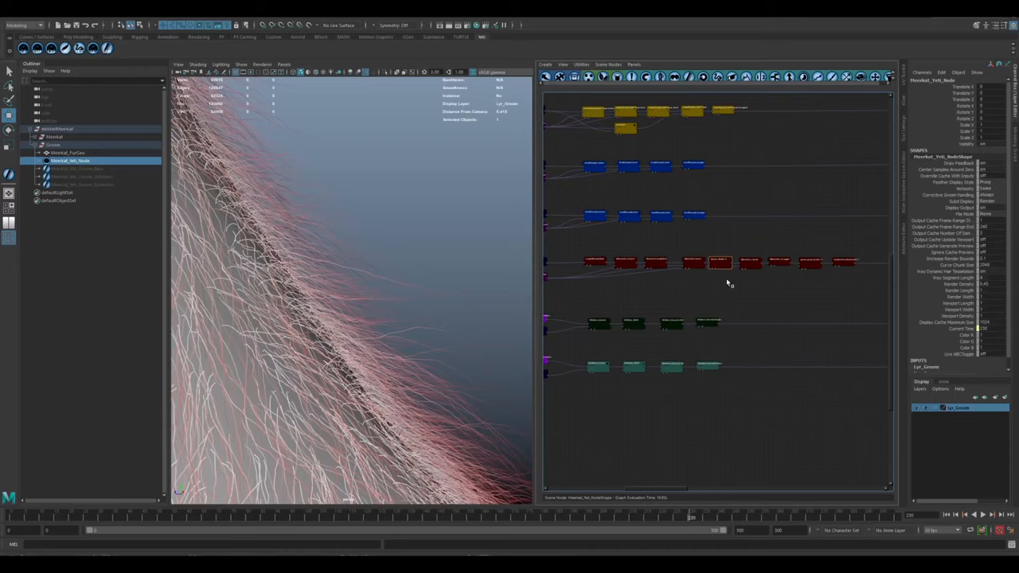
pyautogui.moveTo(255, 446)
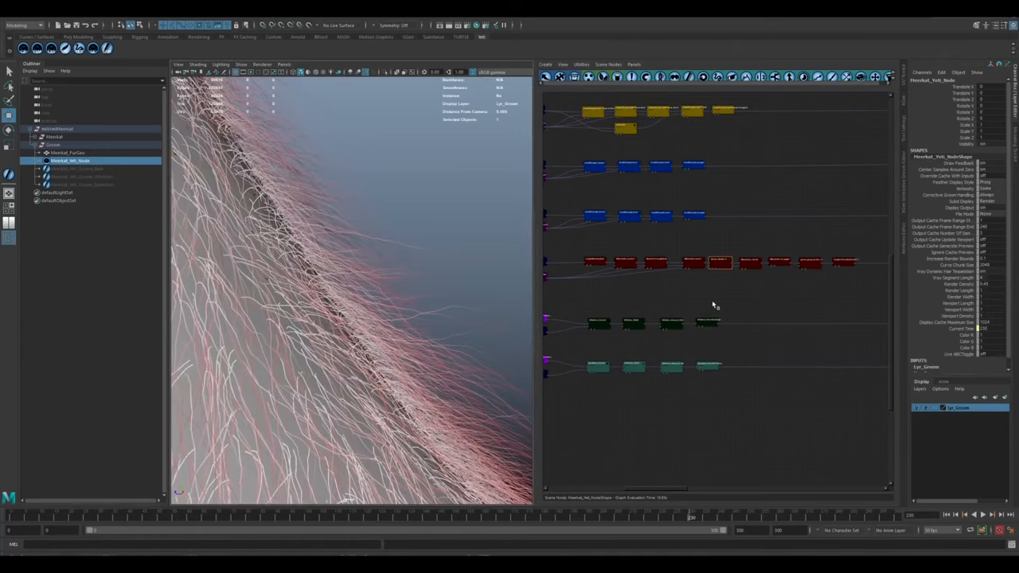
pyautogui.moveTo(688, 277)
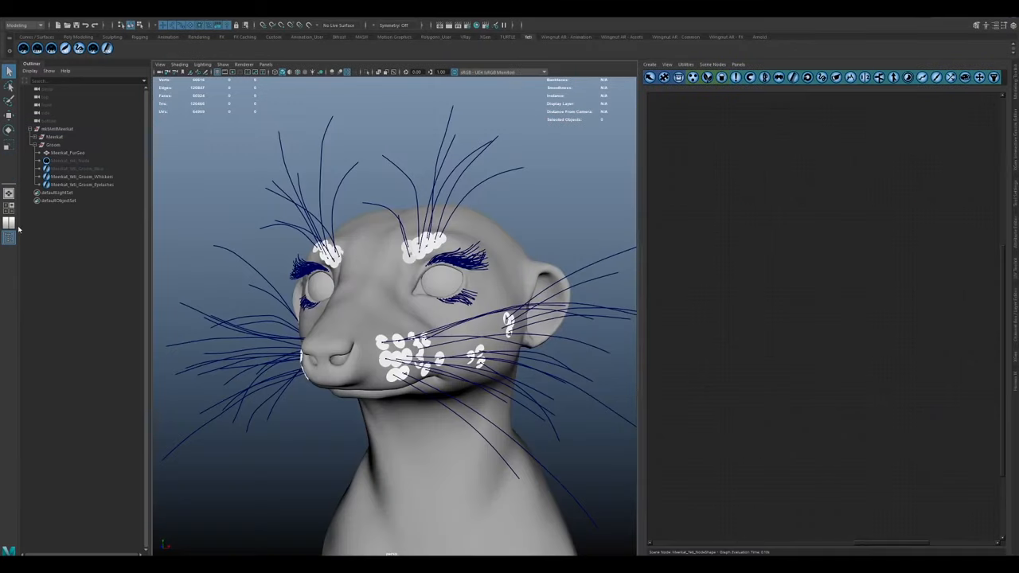
pyautogui.click(71, 159)
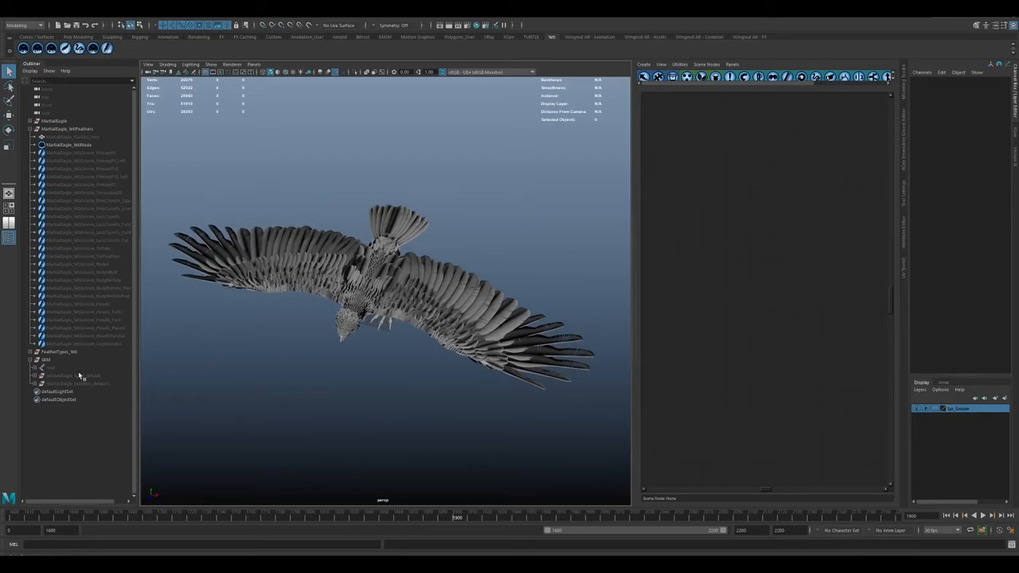
# Step: Select the eagle's feather guide curves and view them from above over the feather grooms
pyautogui.click(76, 383)
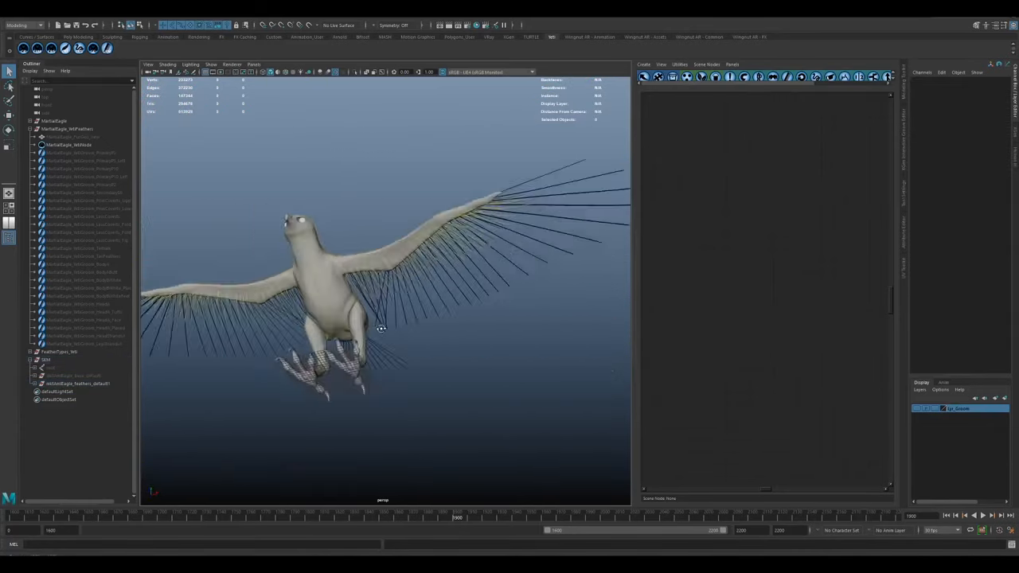
pyautogui.click(77, 382)
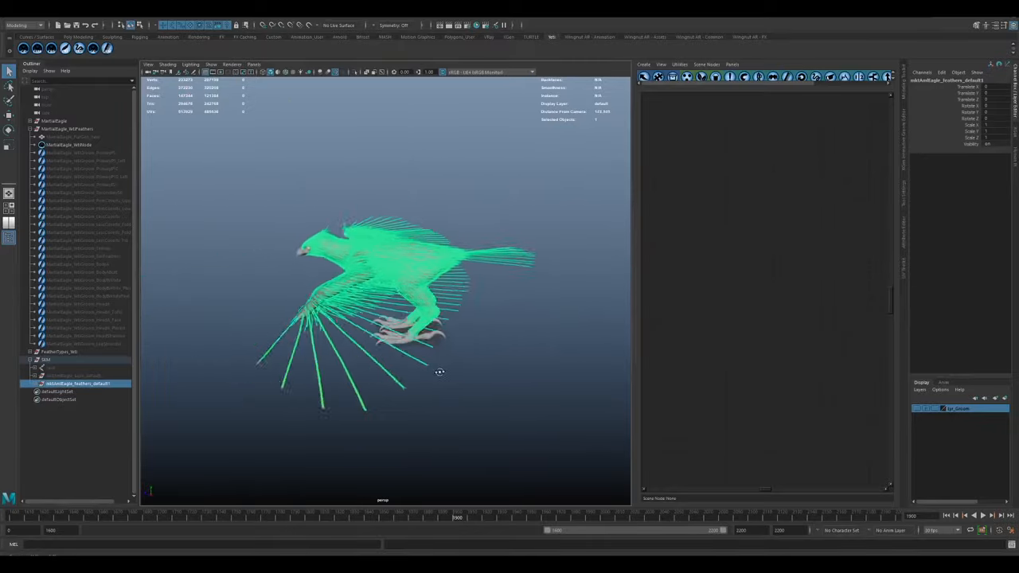
pyautogui.moveTo(440, 372); pyautogui.dragTo(424, 376)
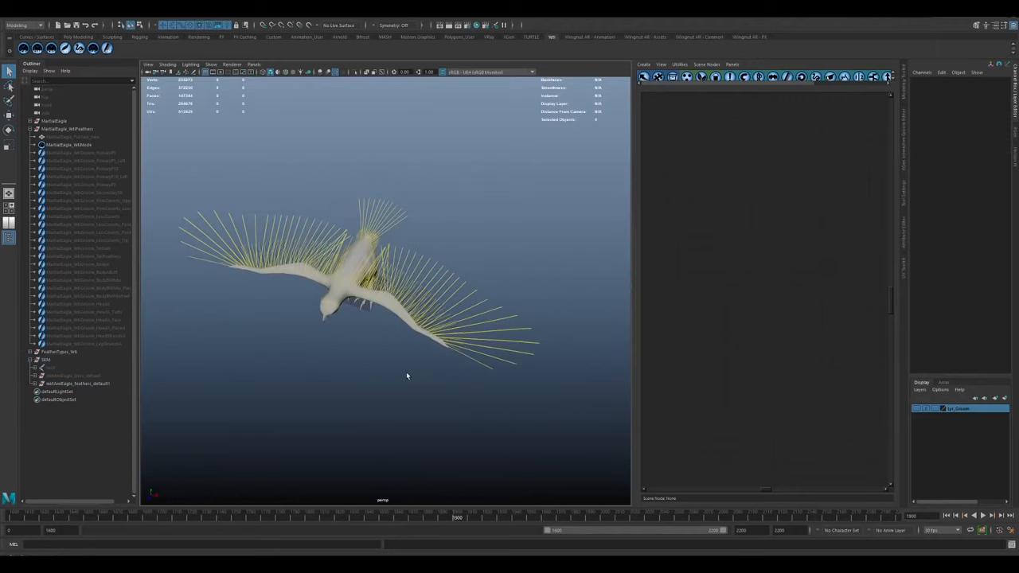
pyautogui.moveTo(869, 251)
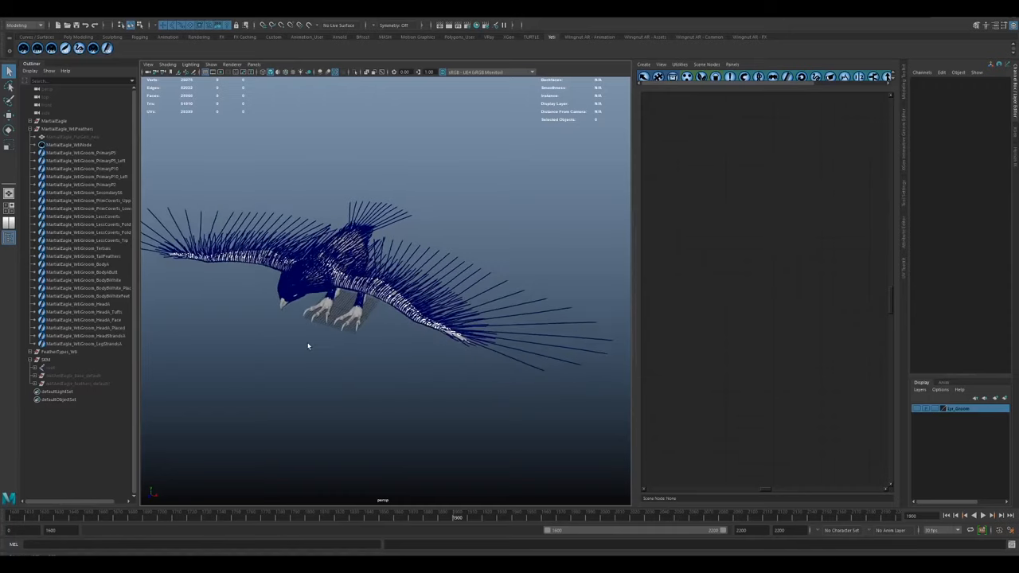
# Step: Highlight the wing-tip, long-feather, wing and chest feather grooms one after another
pyautogui.click(88, 152)
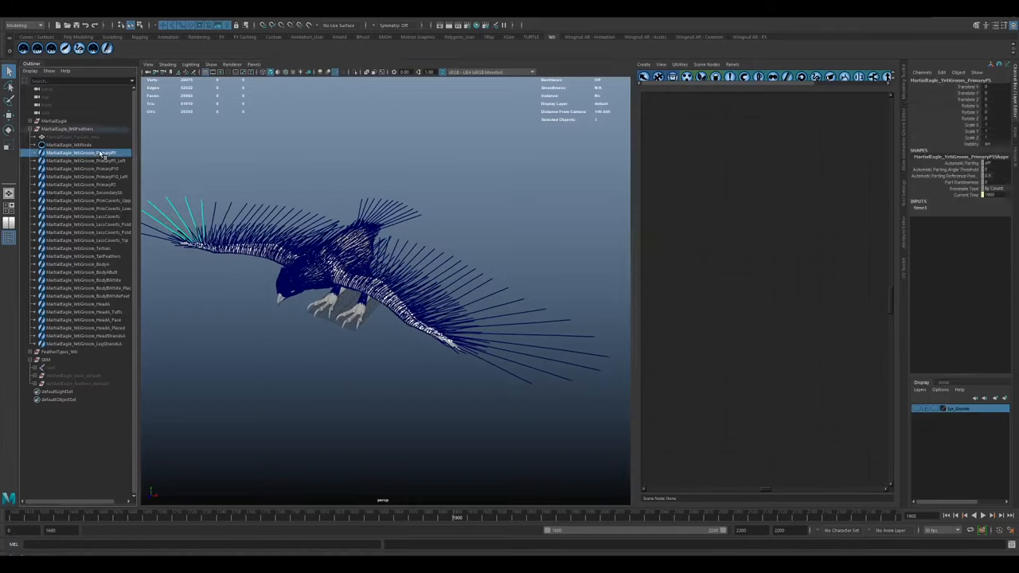
pyautogui.click(82, 159)
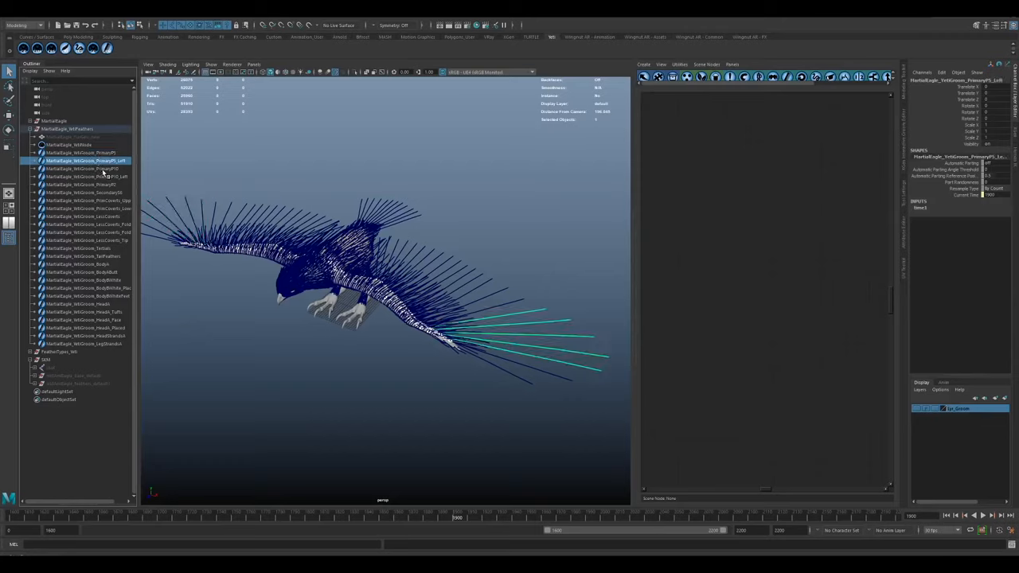
pyautogui.click(83, 185)
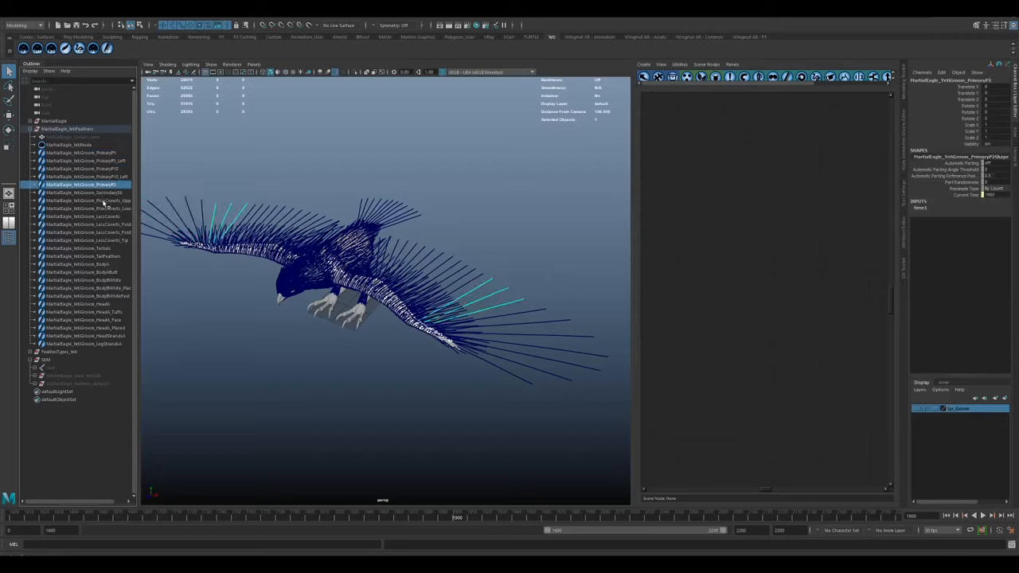
pyautogui.click(87, 208)
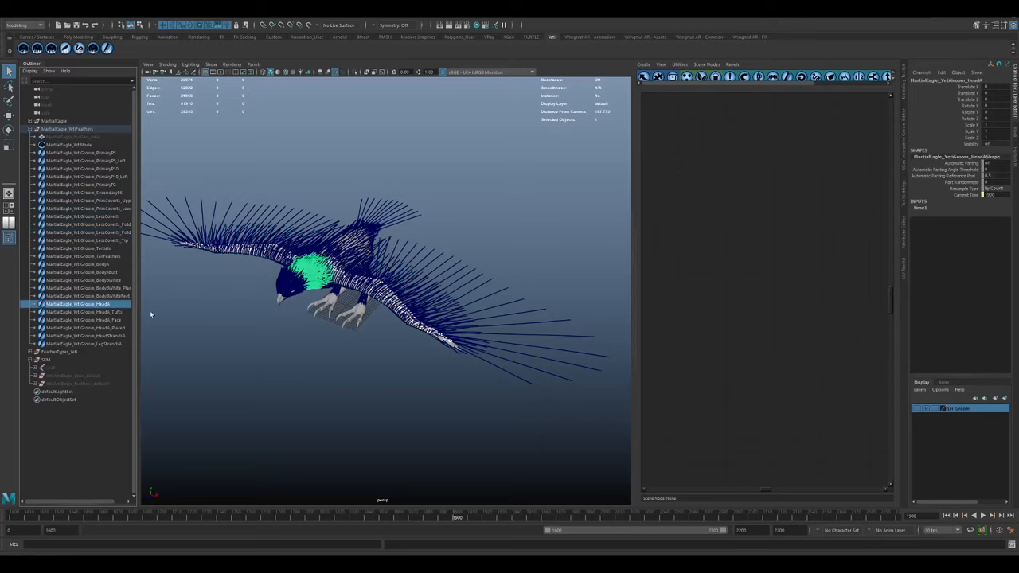
# Step: Expand the feather types group and bring one feather shape into close view
pyautogui.click(82, 311)
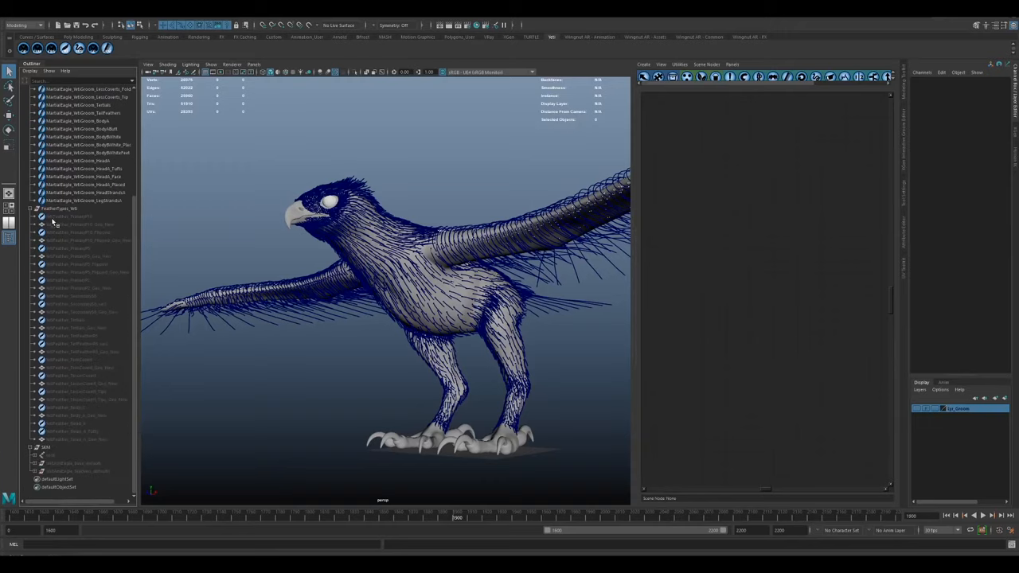
pyautogui.click(76, 217)
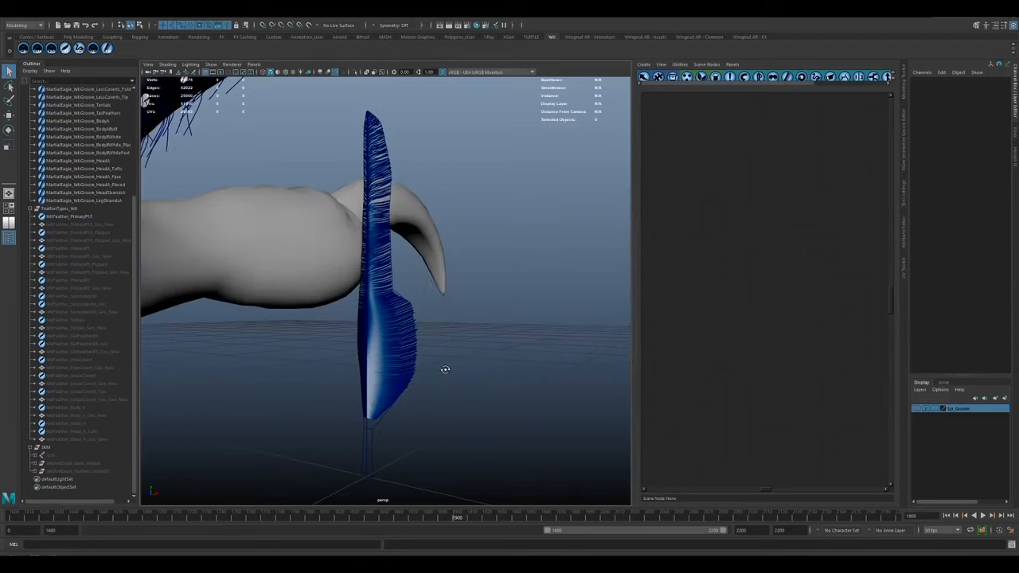
# Step: Switch to another feather type and show the bare eagle body with its FeatherTypes group
pyautogui.click(80, 223)
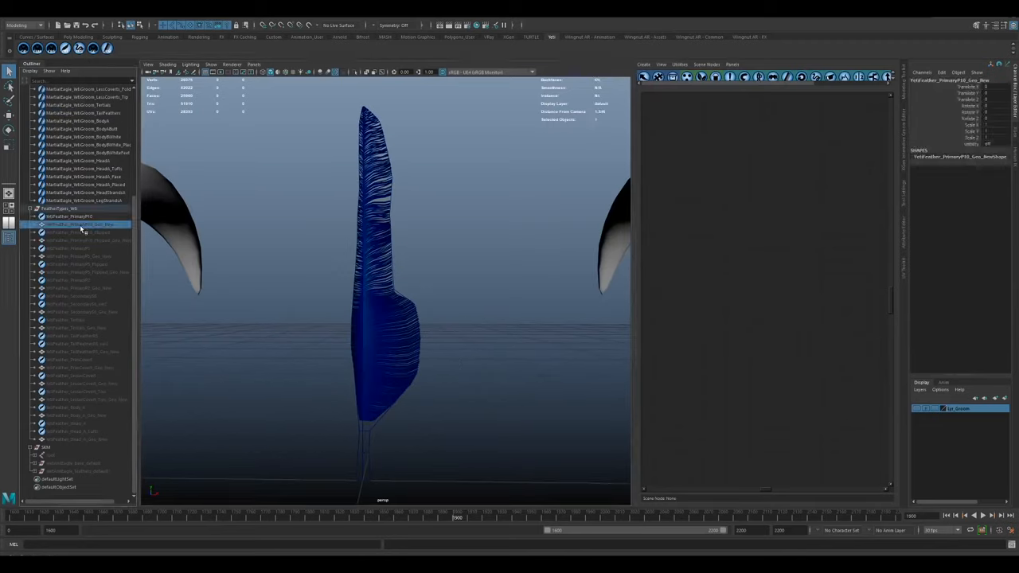
pyautogui.click(70, 216)
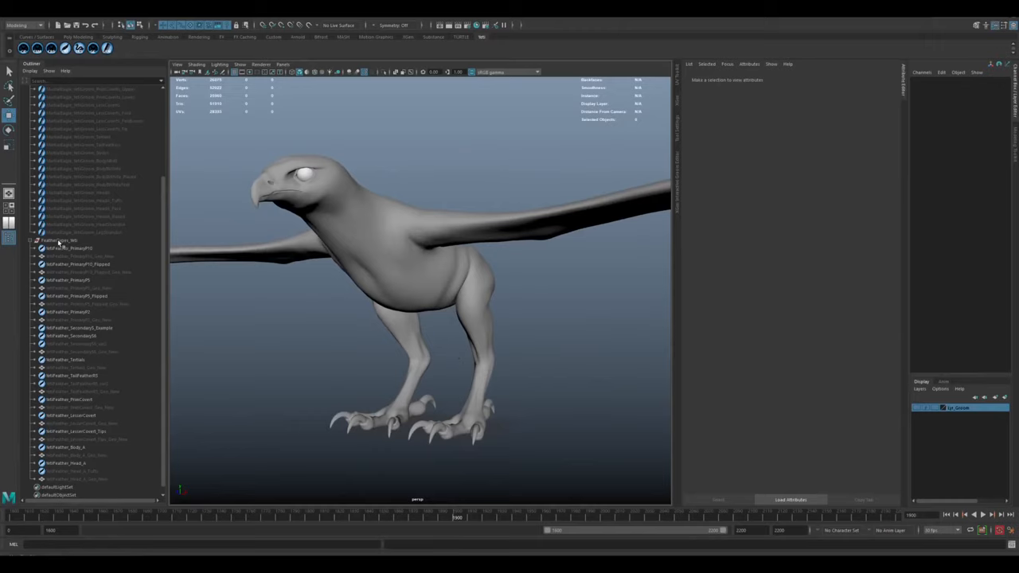
# Step: Pick a primary feather from the FeatherTypes group and isolate it on its own
pyautogui.click(61, 232)
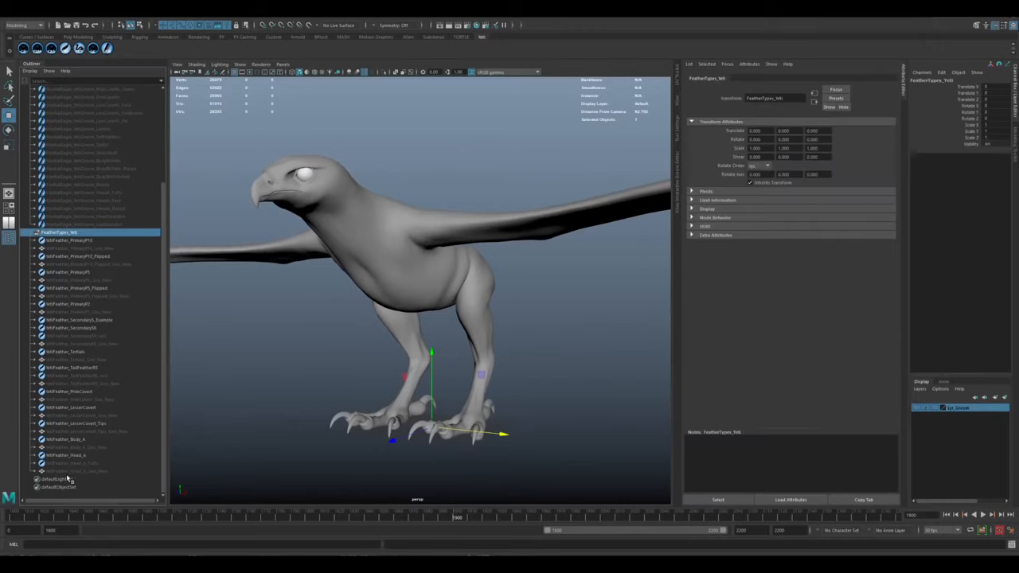
pyautogui.moveTo(80, 246)
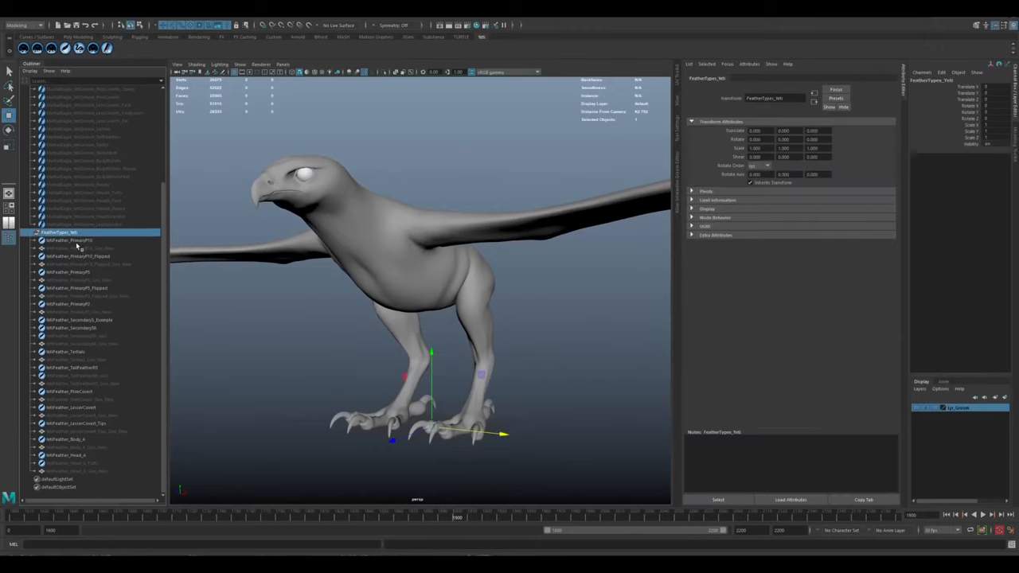
pyautogui.click(67, 271)
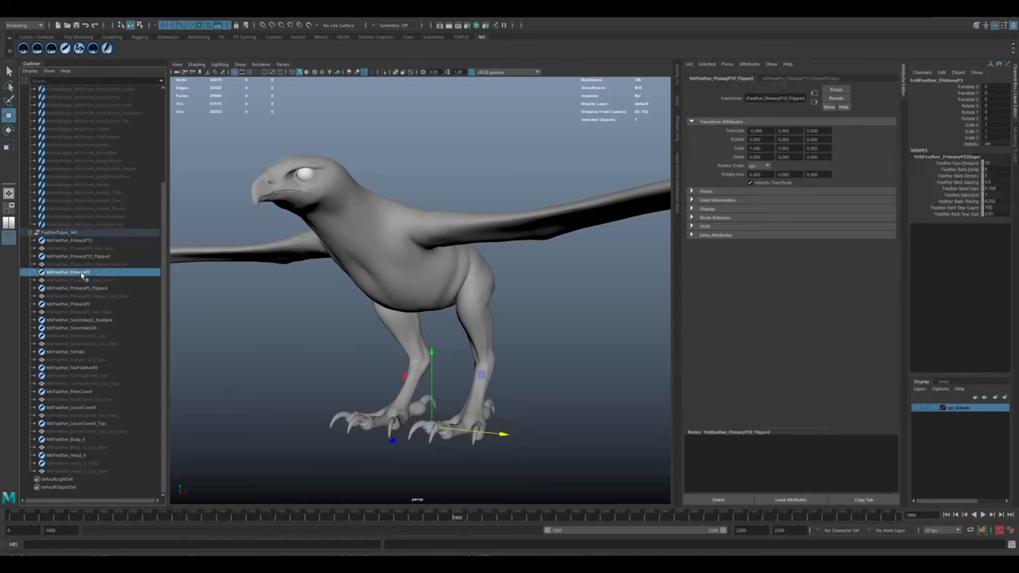
pyautogui.click(67, 304)
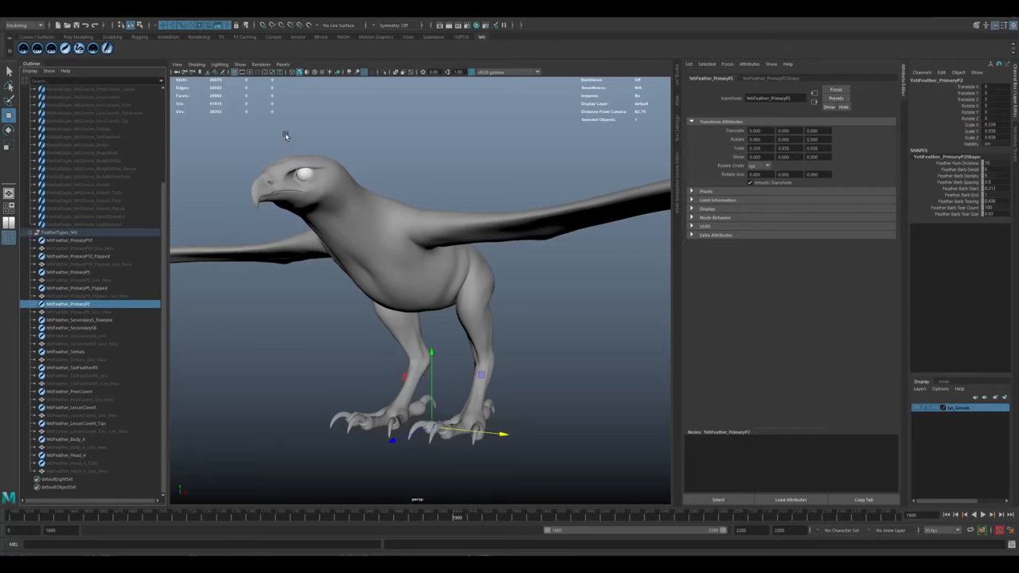
pyautogui.click(72, 239)
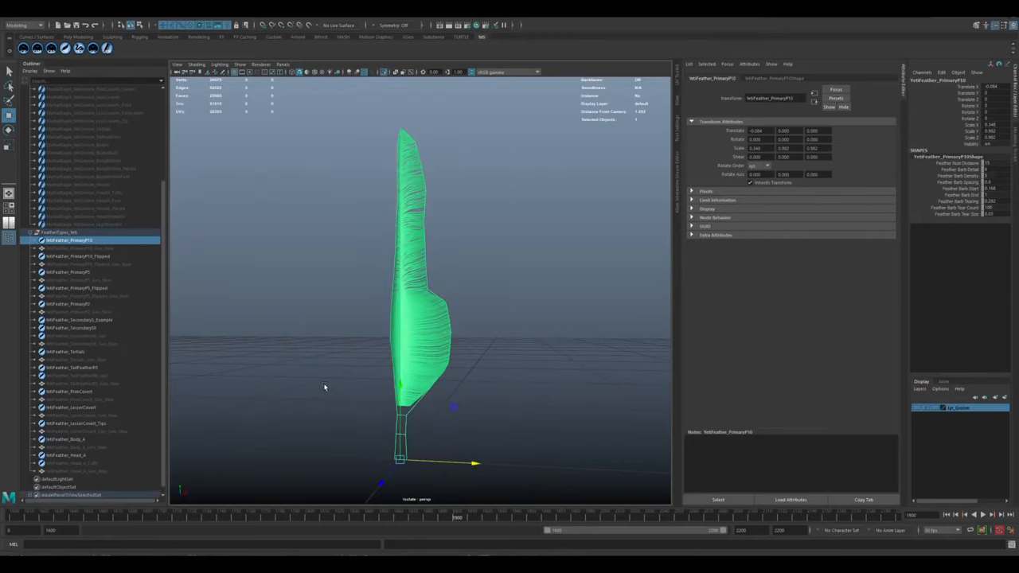
pyautogui.moveTo(474, 342)
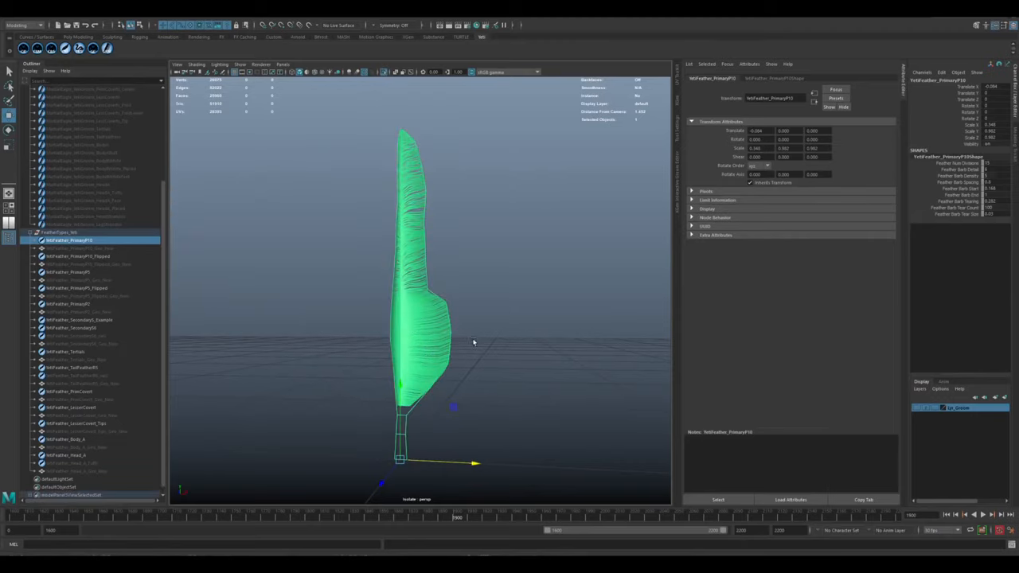
pyautogui.moveTo(443, 293)
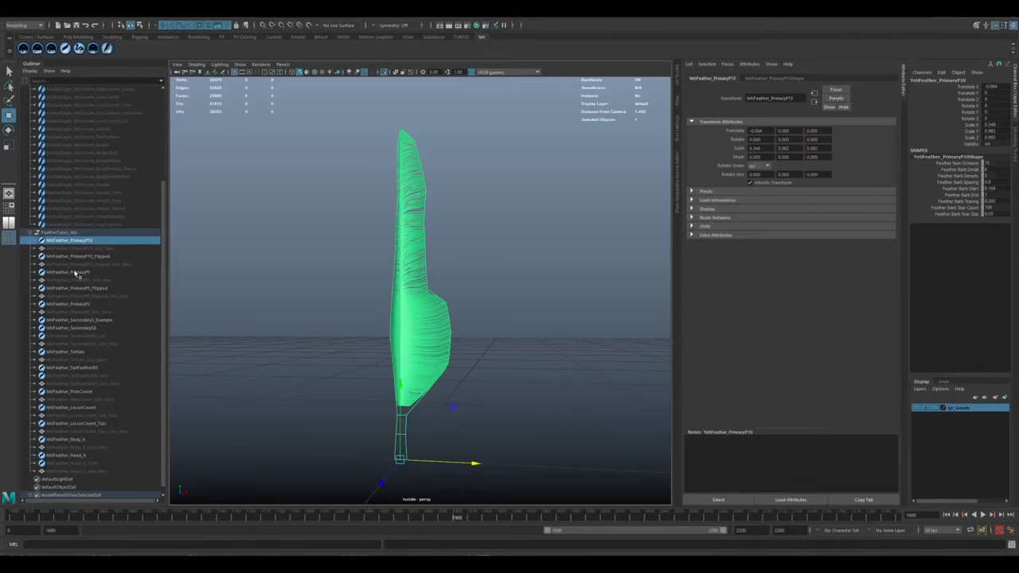
# Step: Cycle through a narrower and a broader feather type, then return to the first primary feather
pyautogui.click(70, 273)
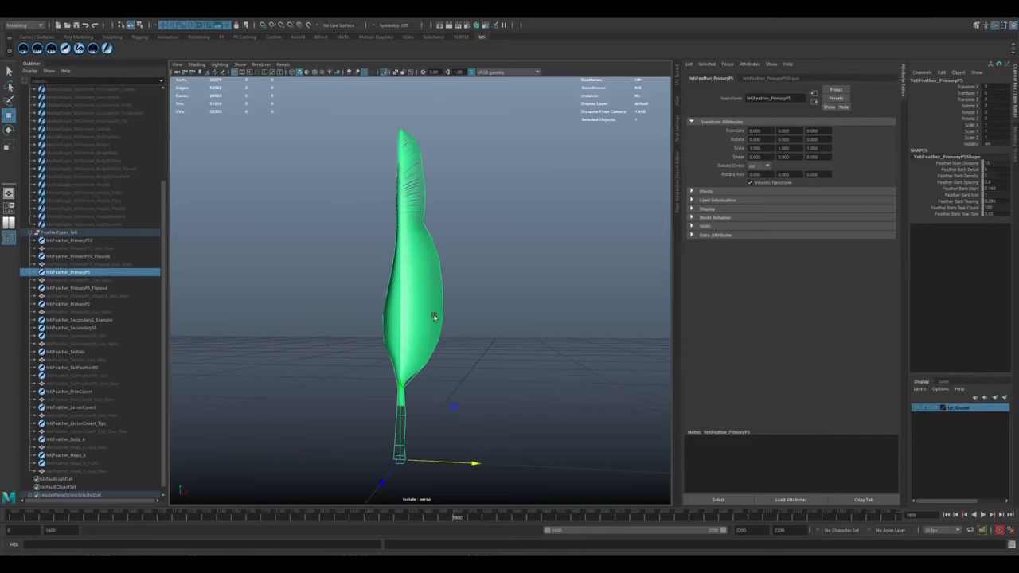
pyautogui.click(67, 302)
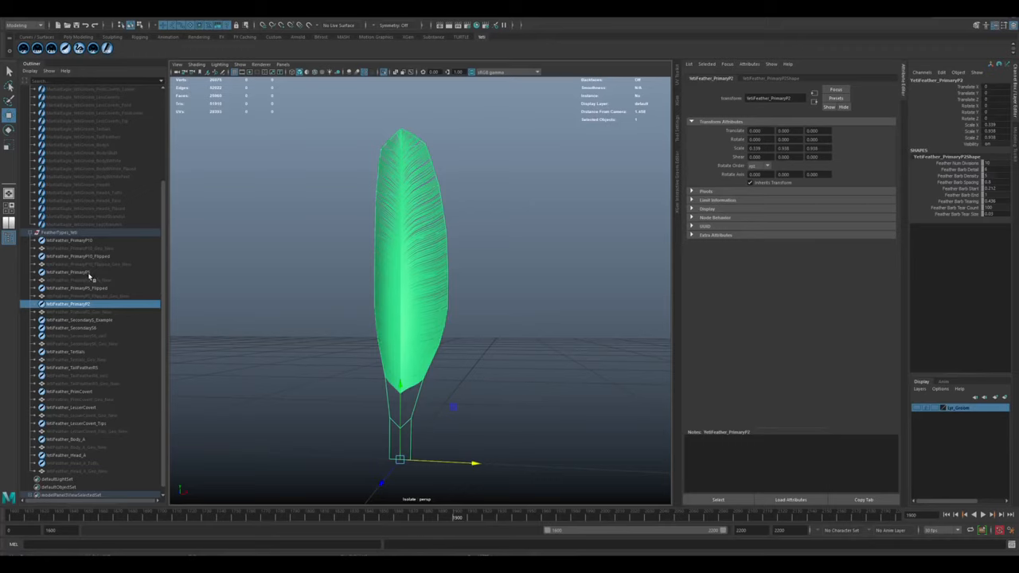
pyautogui.moveTo(94, 277)
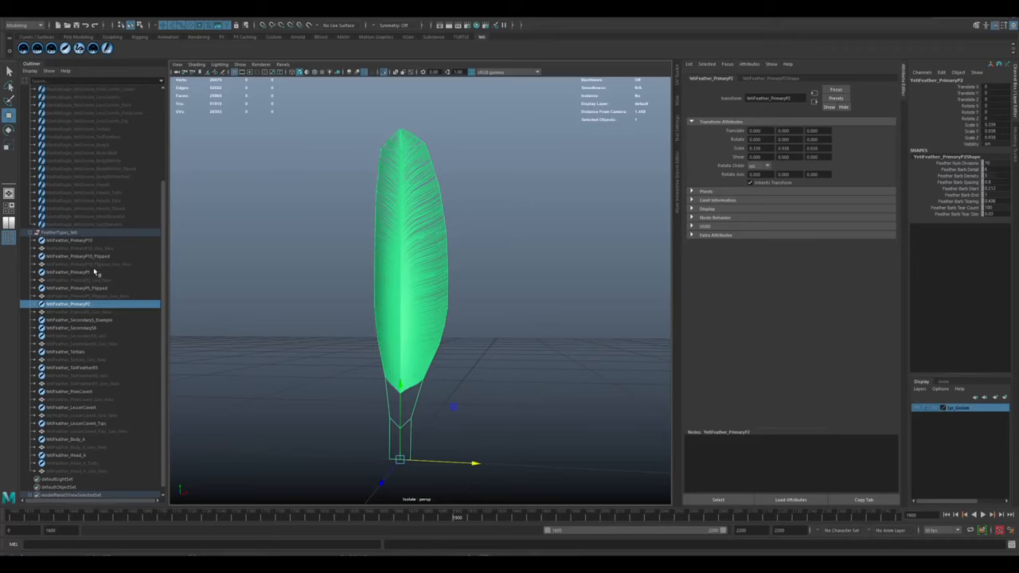
pyautogui.moveTo(282, 278)
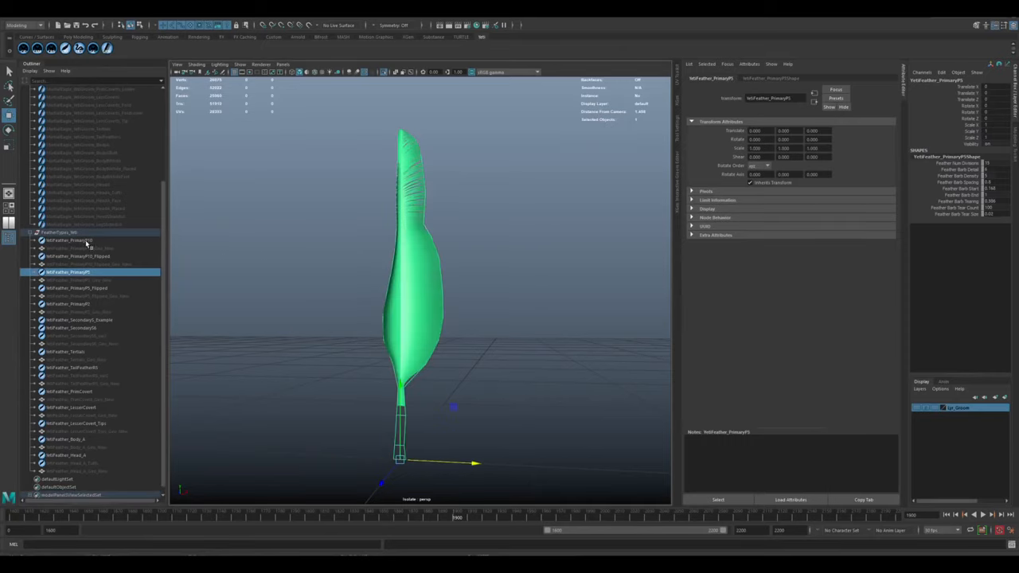
pyautogui.click(67, 239)
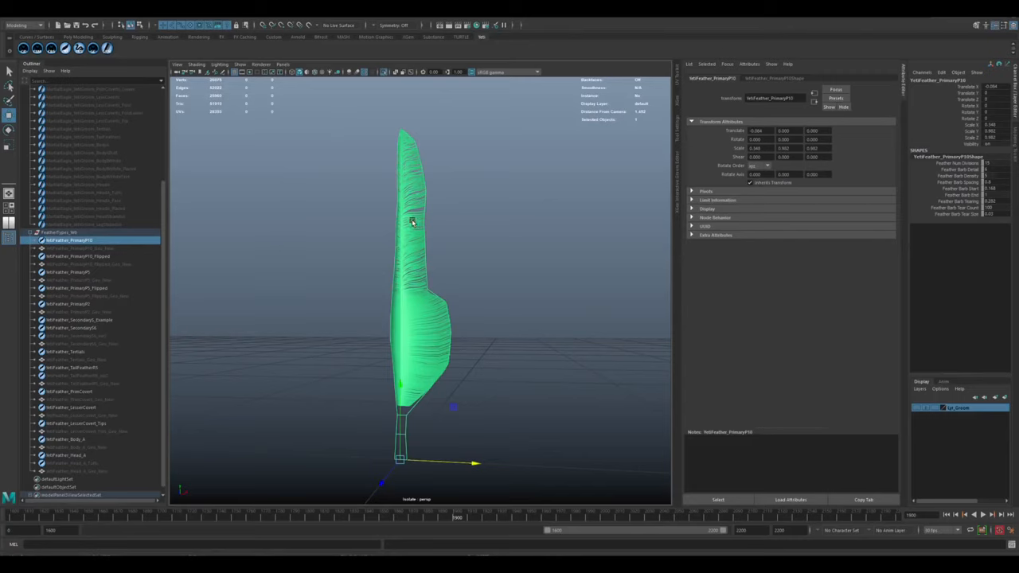
pyautogui.moveTo(218, 288)
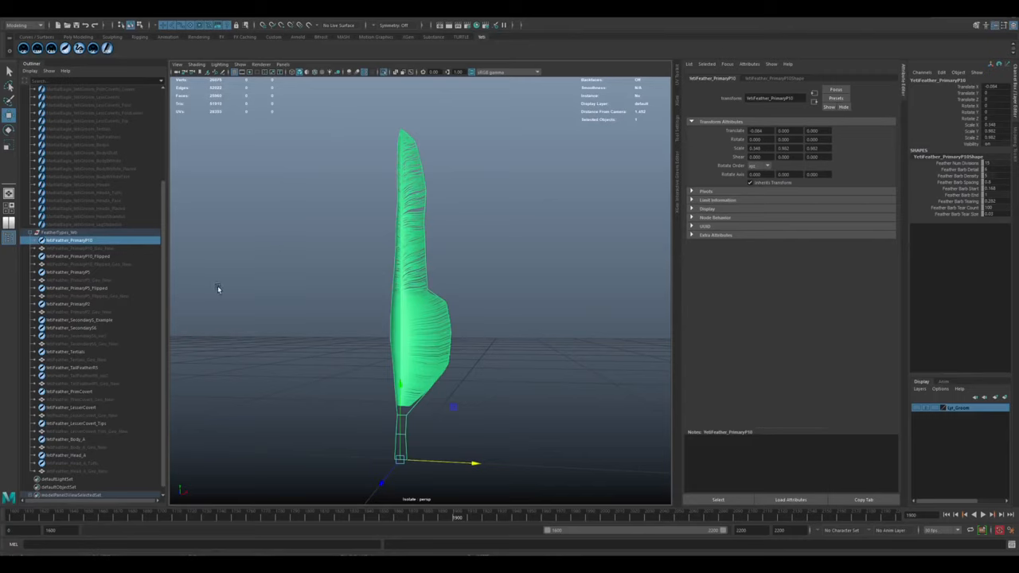
pyautogui.moveTo(220, 284)
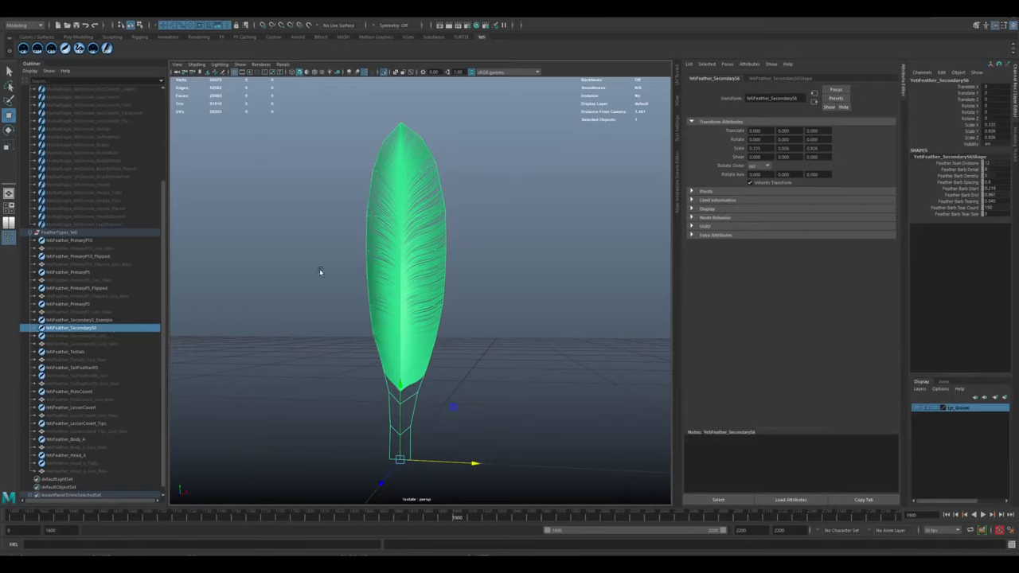
pyautogui.moveTo(147, 354)
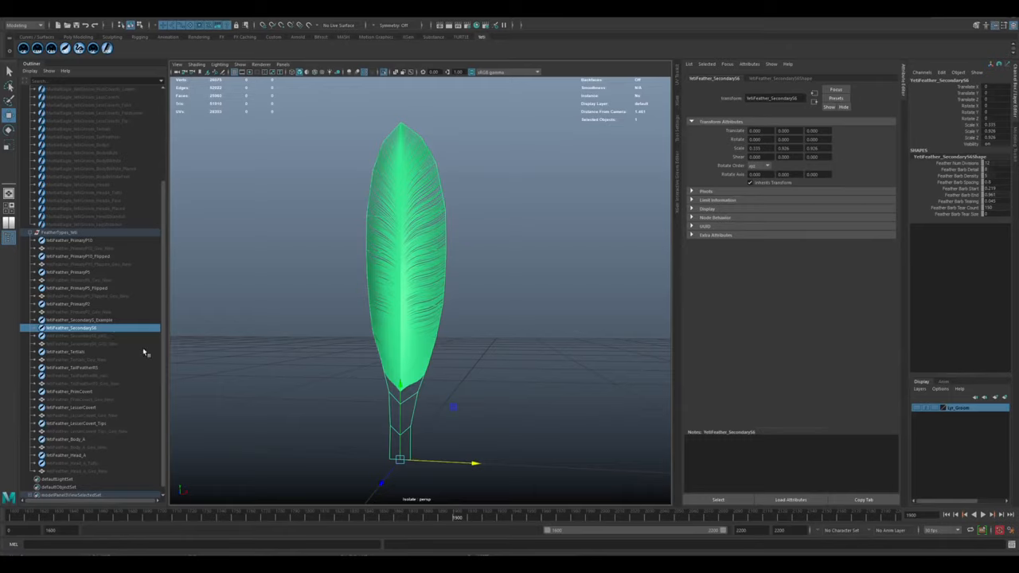
# Step: Show the secondary feather's flat card mesh and pick one of its faces in Face mode
pyautogui.click(82, 344)
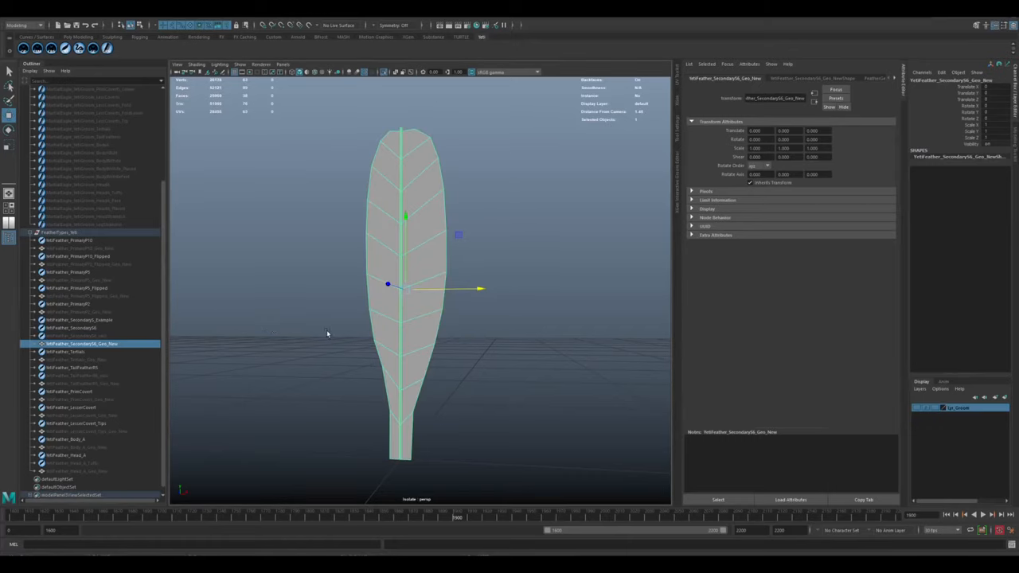
pyautogui.rightClick(418, 318)
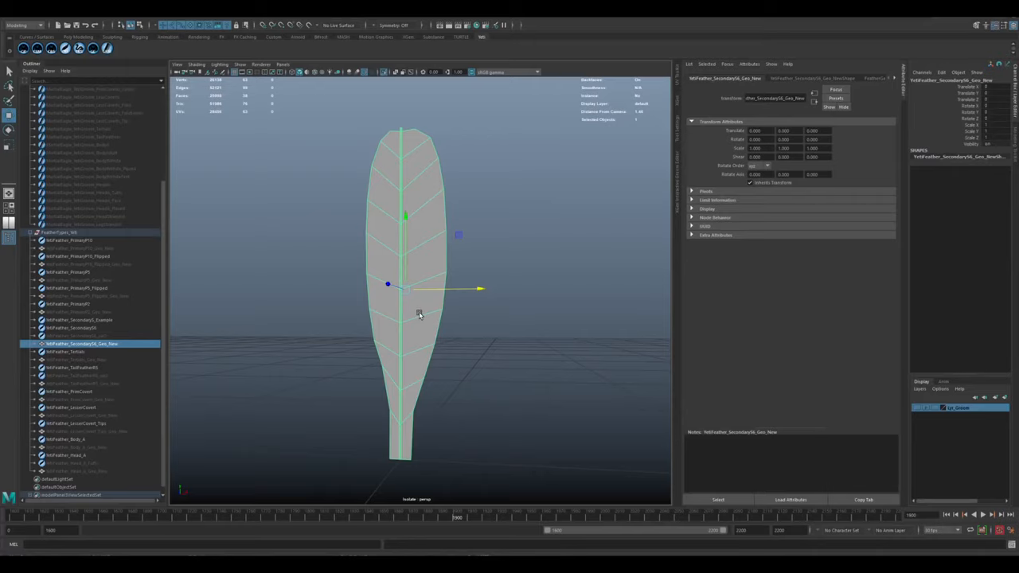
pyautogui.moveTo(373, 425)
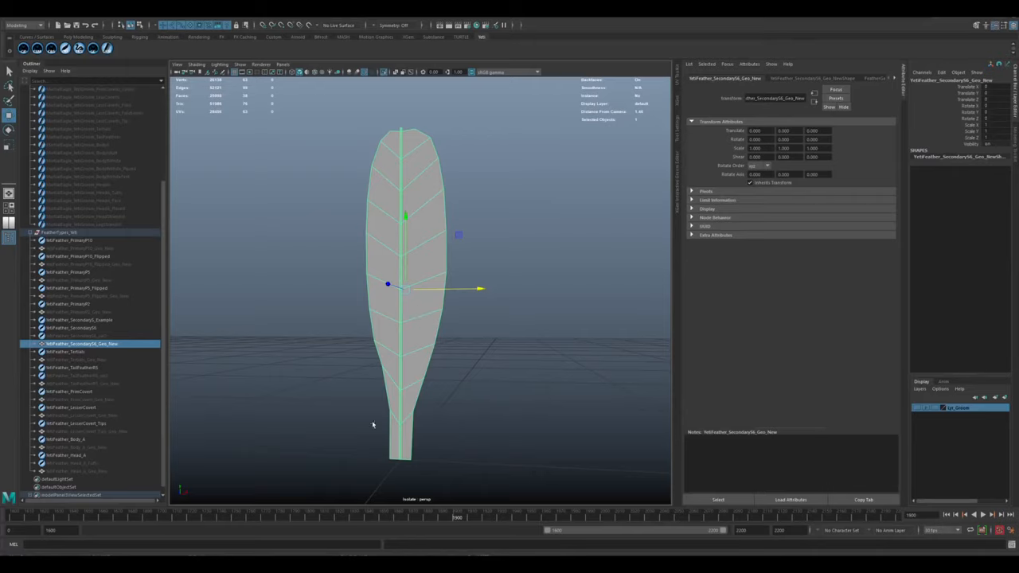
pyautogui.click(421, 334)
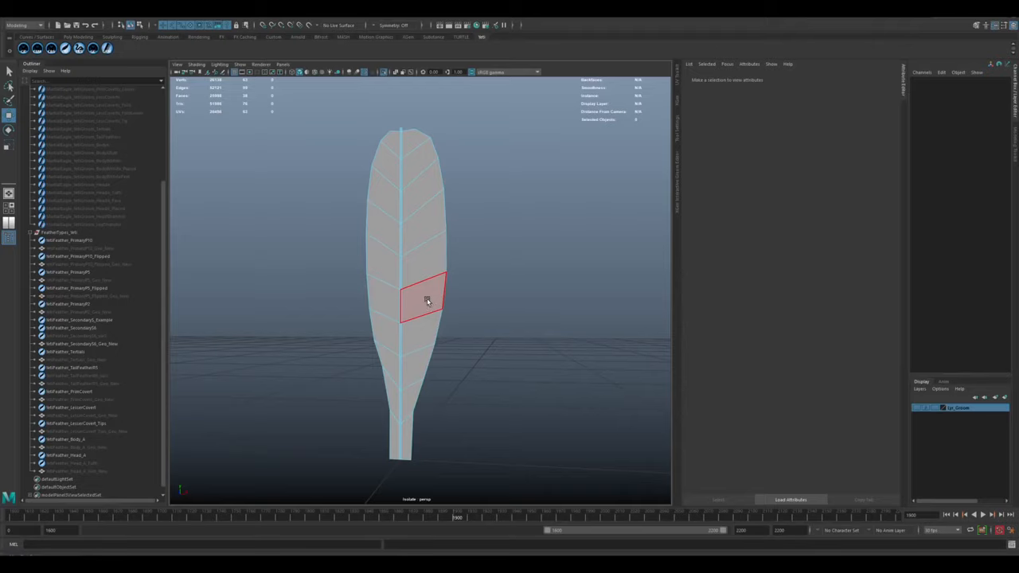
pyautogui.click(422, 301)
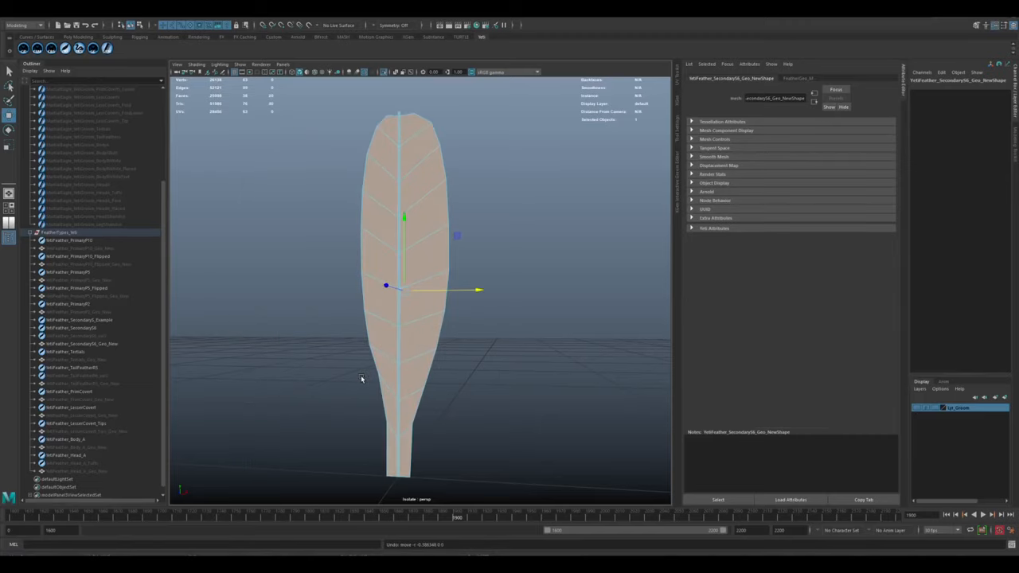
pyautogui.click(80, 344)
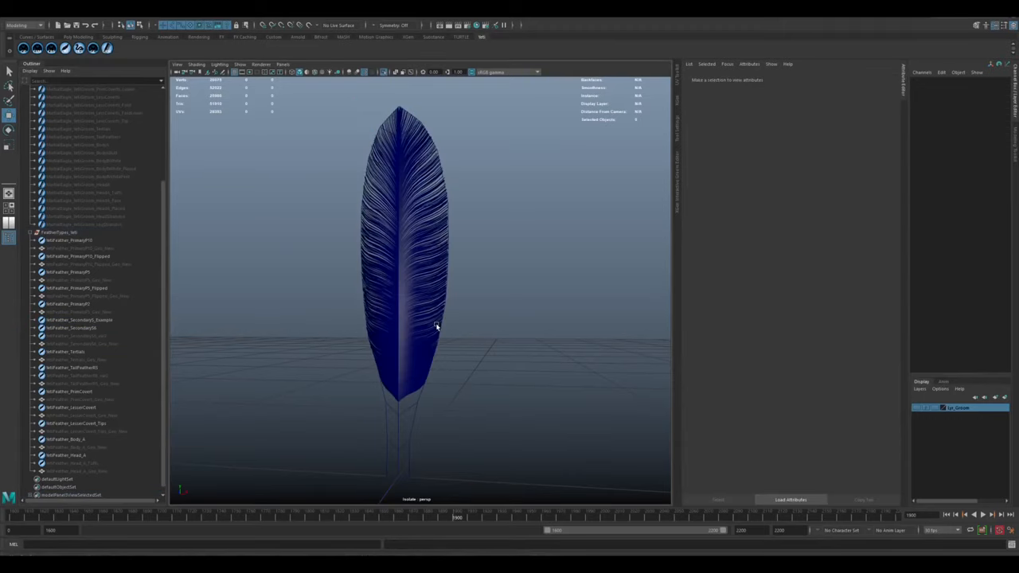
pyautogui.click(80, 318)
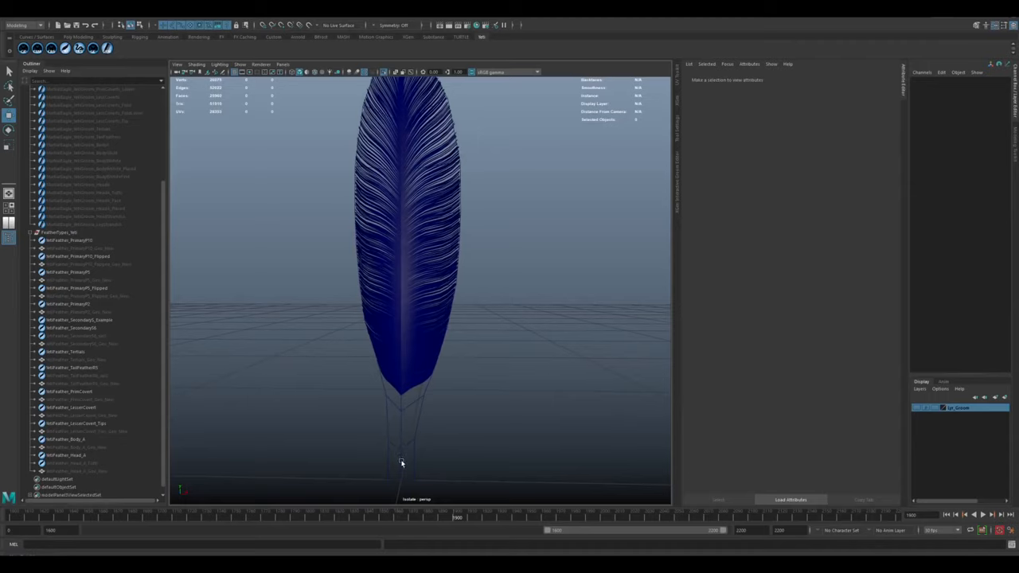
pyautogui.moveTo(392, 319)
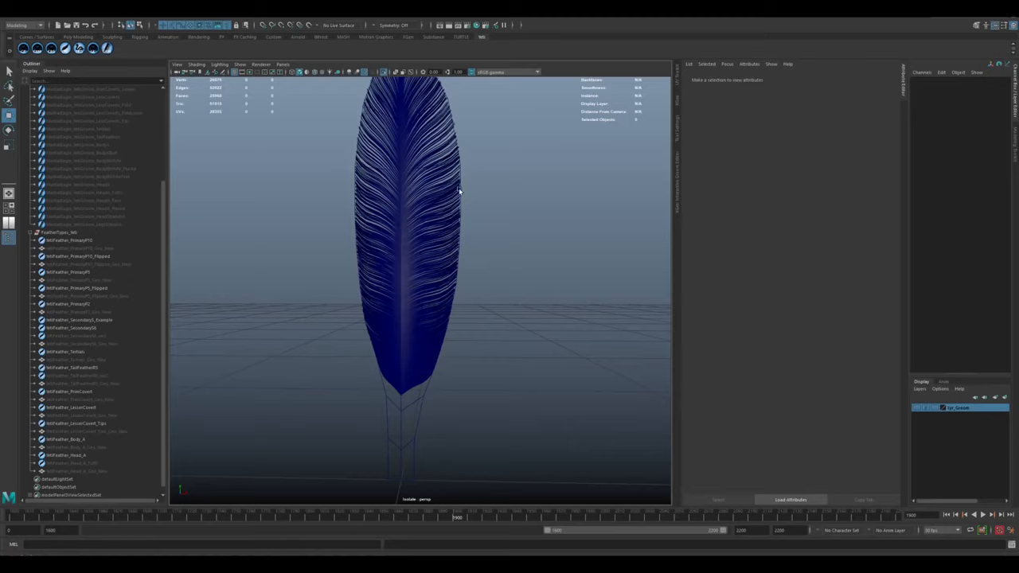
pyautogui.moveTo(502, 294)
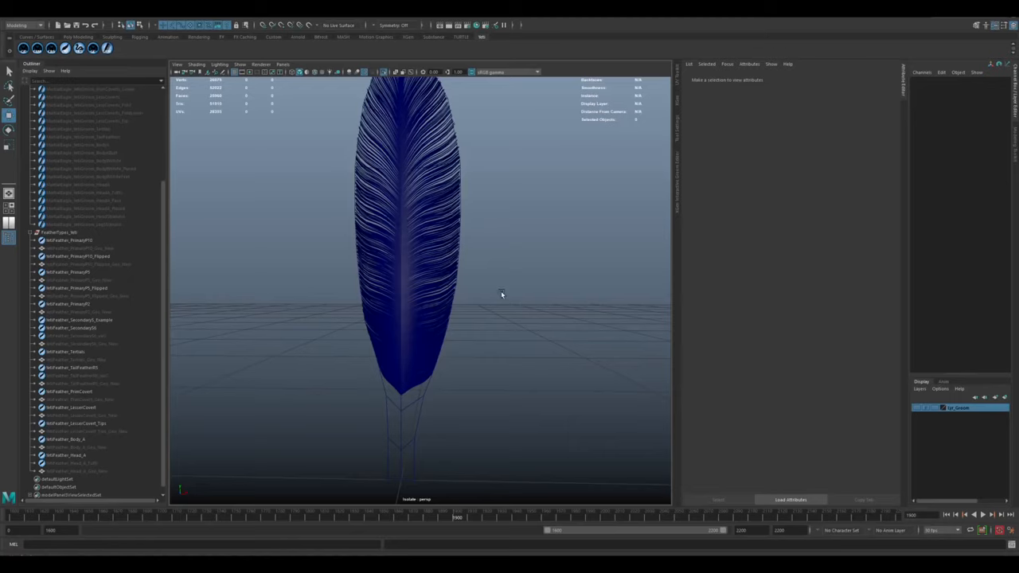
pyautogui.moveTo(430, 146)
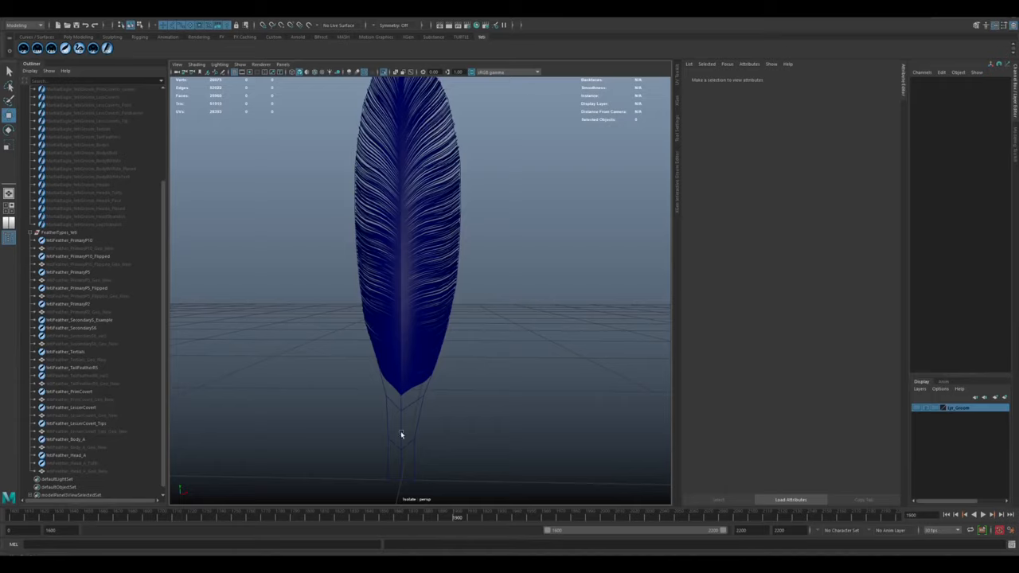
pyautogui.moveTo(402, 323)
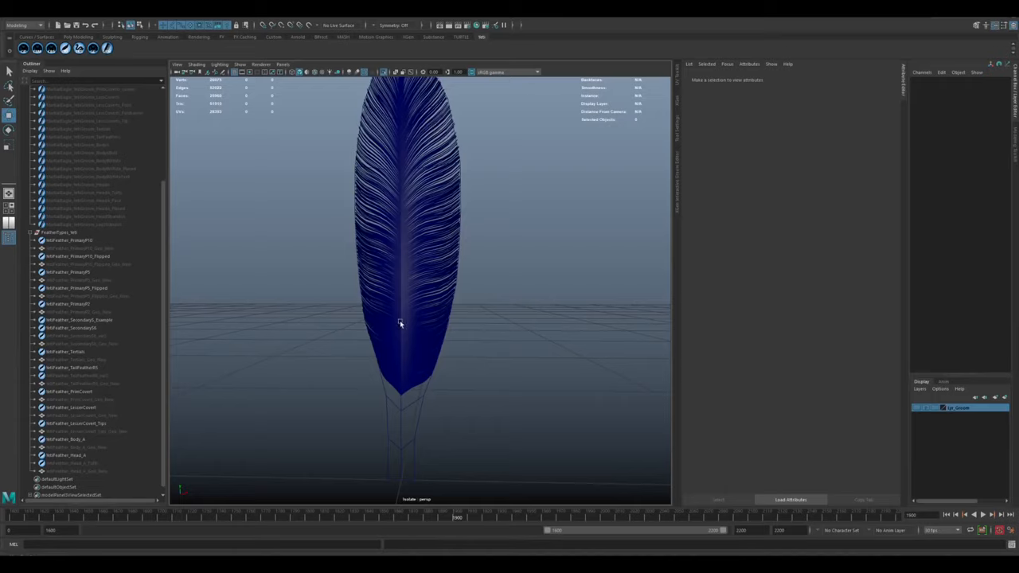
# Step: Adjust the feather's Barb sliders to split its barbs into gaps and back again
pyautogui.click(79, 318)
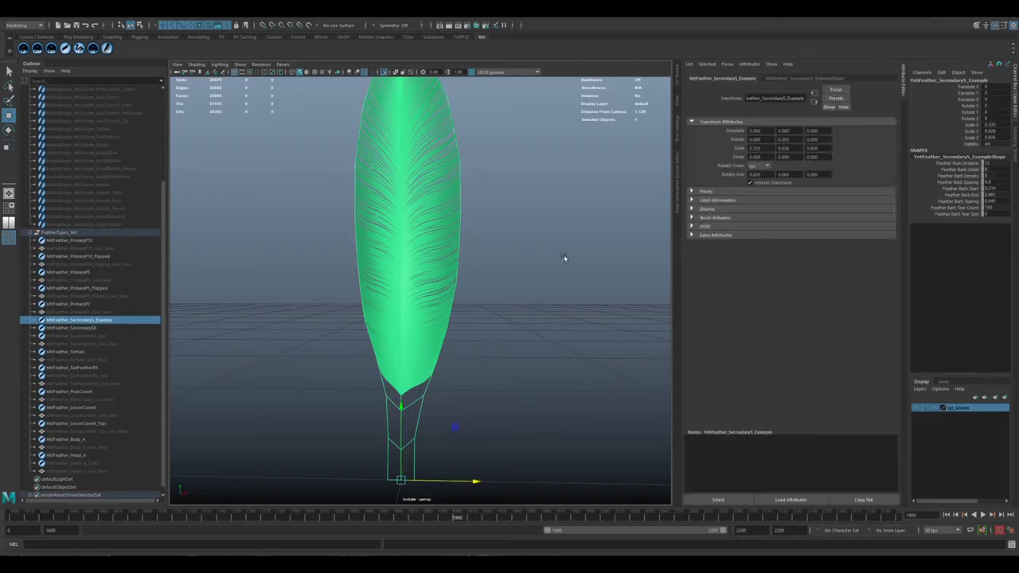
pyautogui.click(802, 79)
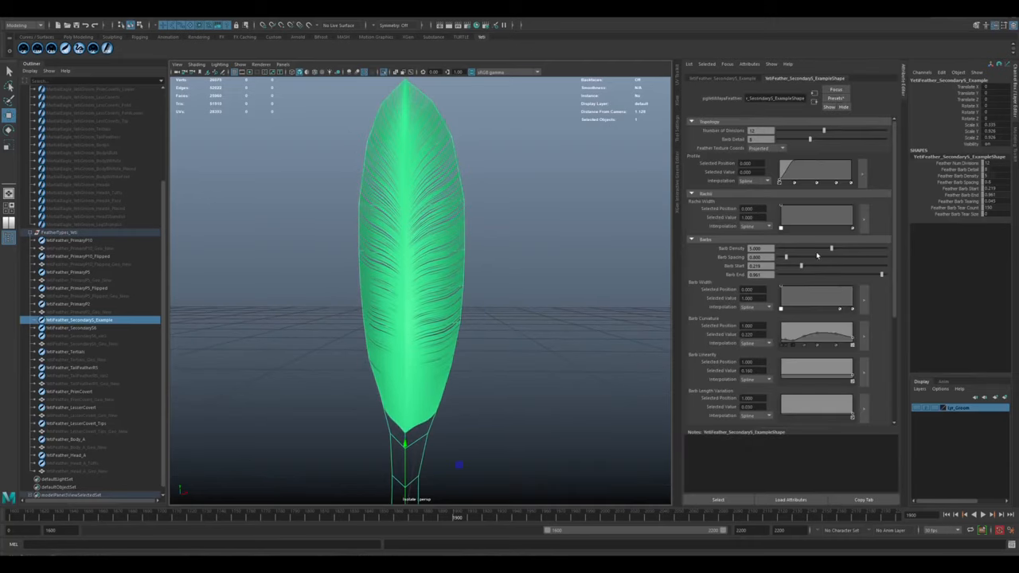
pyautogui.moveTo(832, 249); pyautogui.dragTo(783, 248)
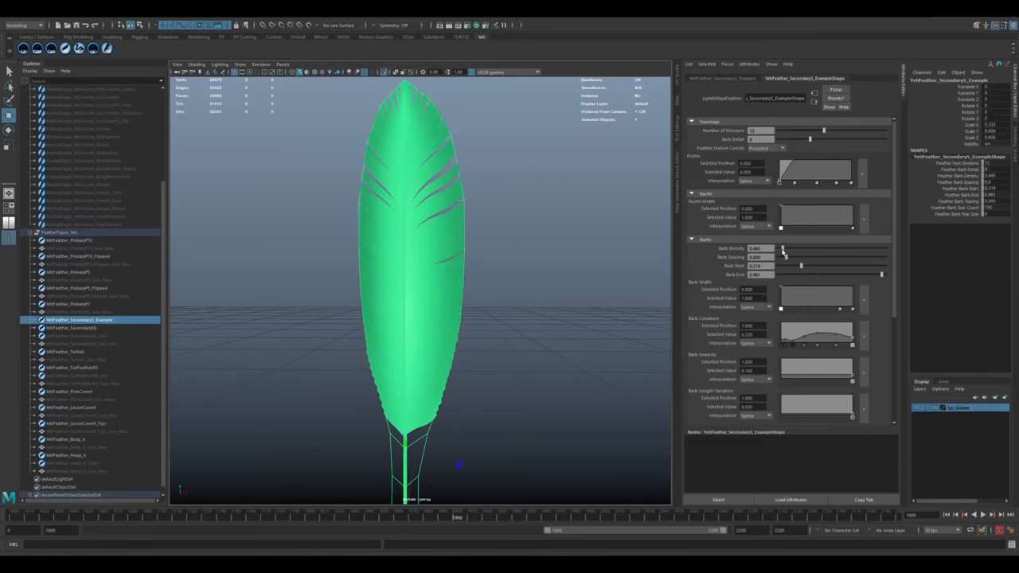
pyautogui.moveTo(784, 249); pyautogui.dragTo(825, 248)
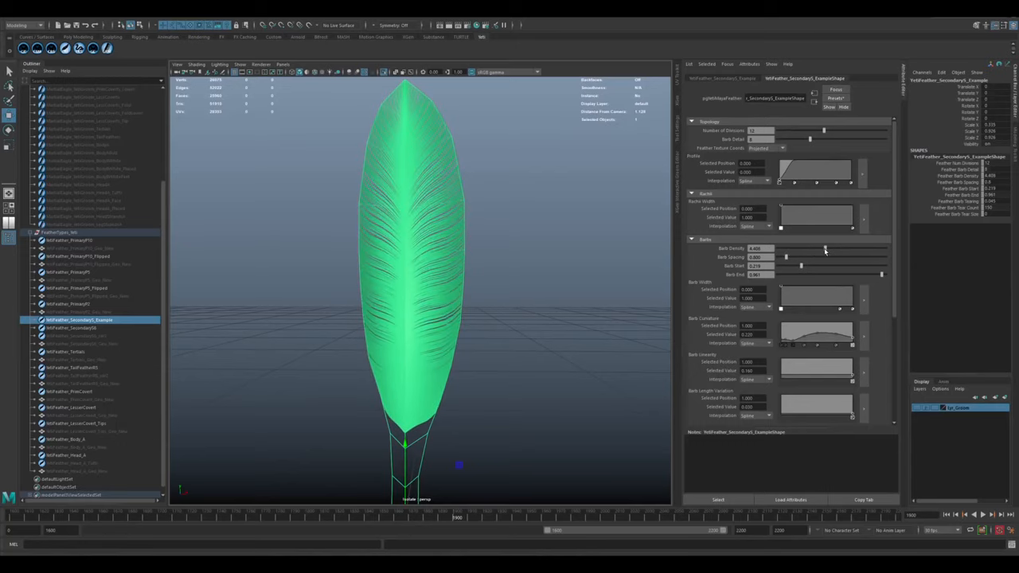
pyautogui.moveTo(825, 248); pyautogui.dragTo(816, 249)
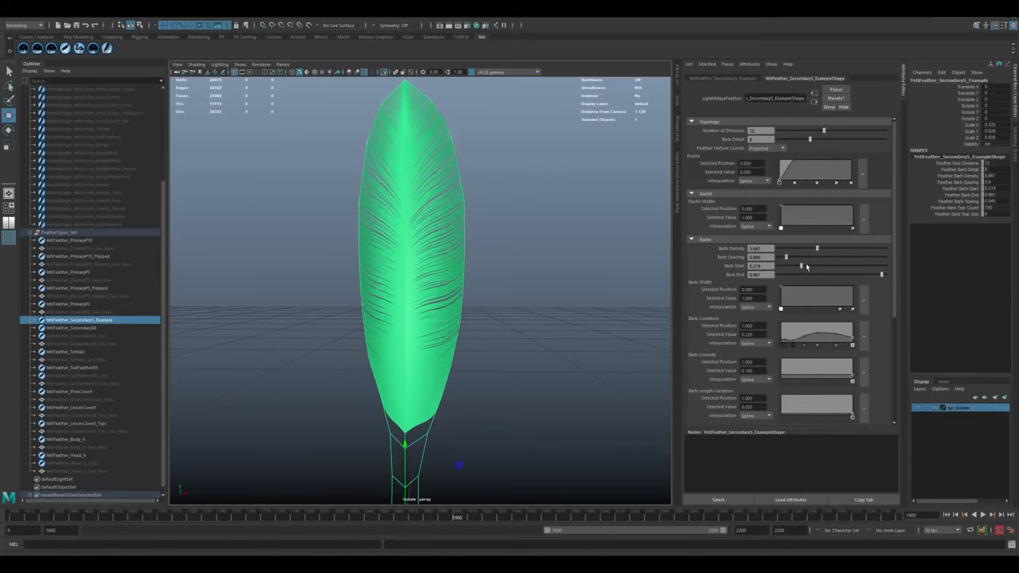
# Step: Bend the feather's outline into a new shape before clearing it from the scene
pyautogui.scroll(-3)
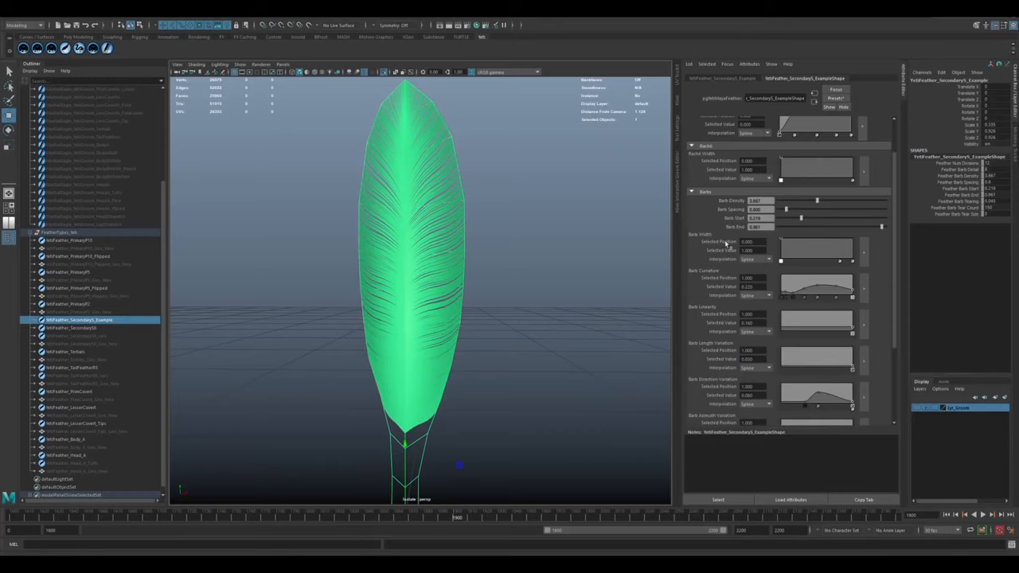
pyautogui.moveTo(538, 263)
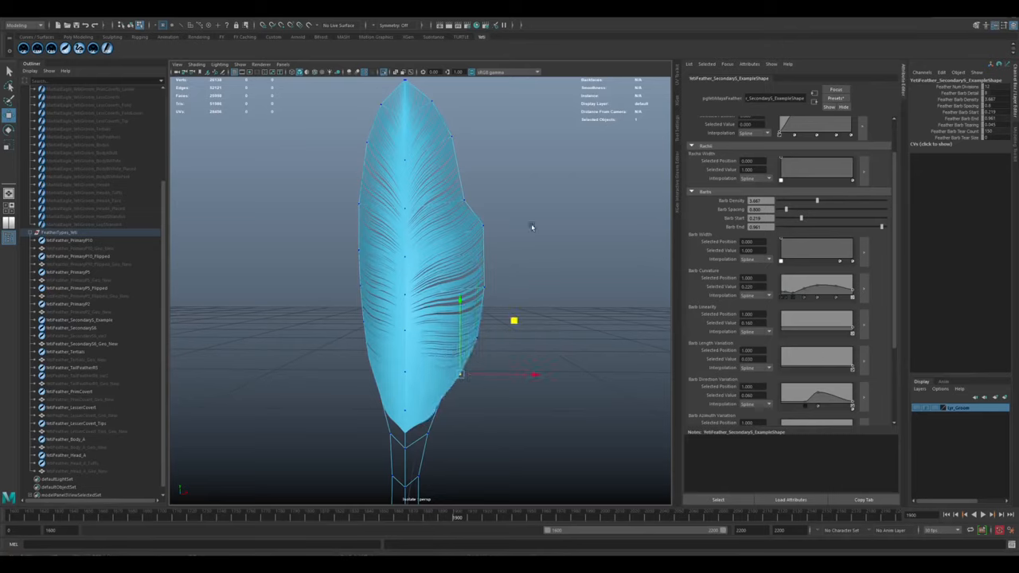
pyautogui.moveTo(803, 201); pyautogui.dragTo(815, 201)
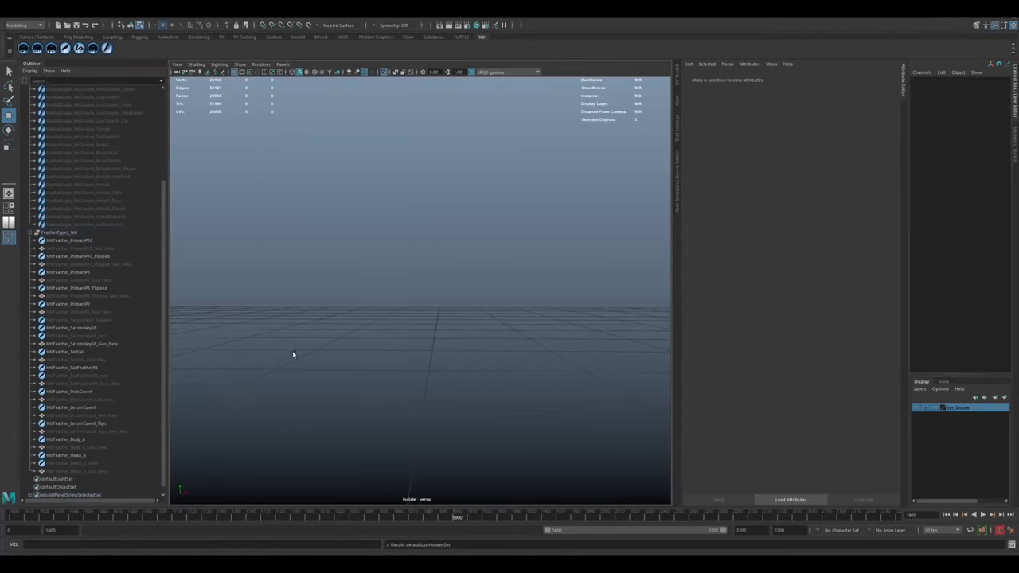
pyautogui.moveTo(815, 398)
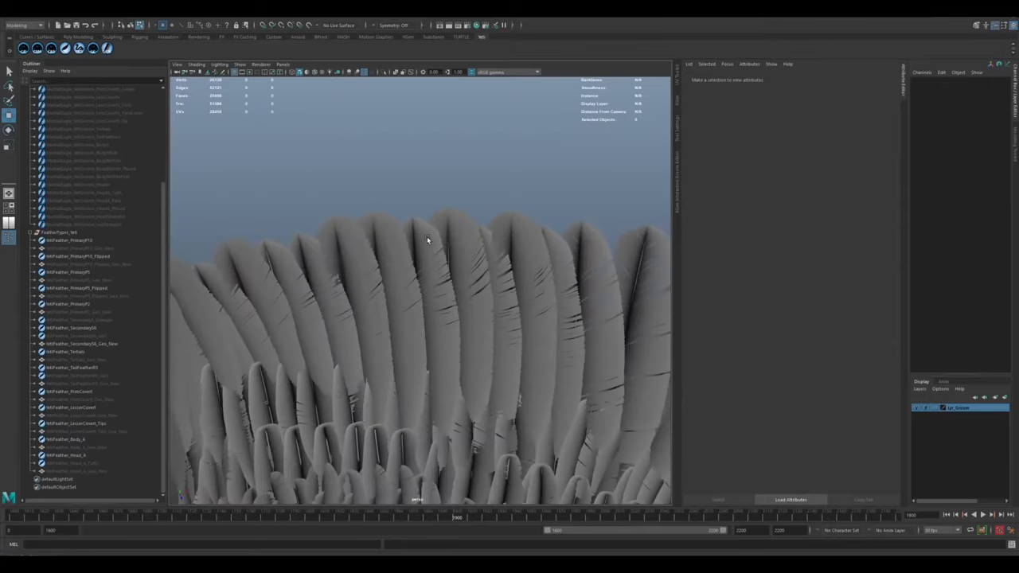
pyautogui.moveTo(535, 301)
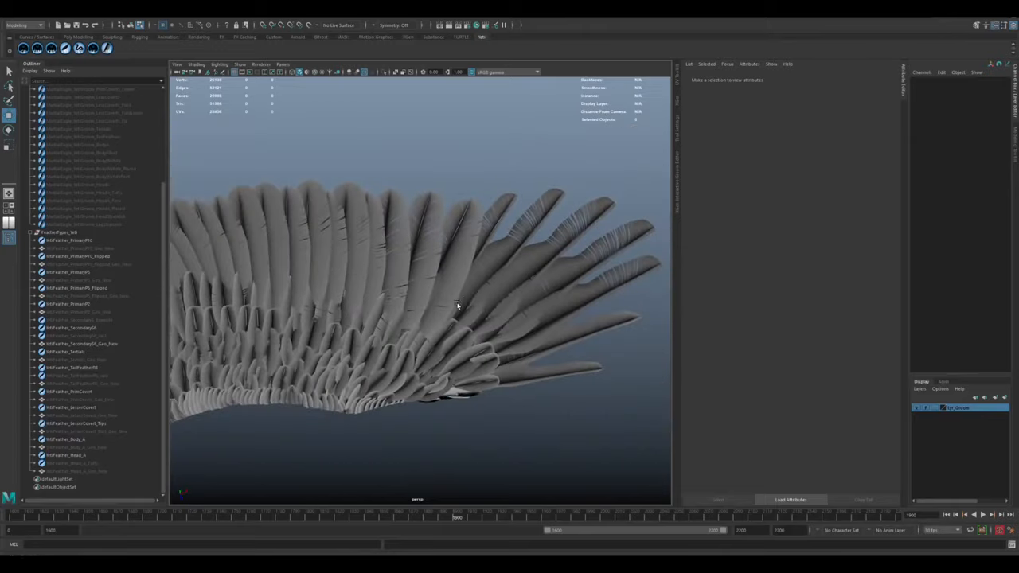
pyautogui.moveTo(534, 379)
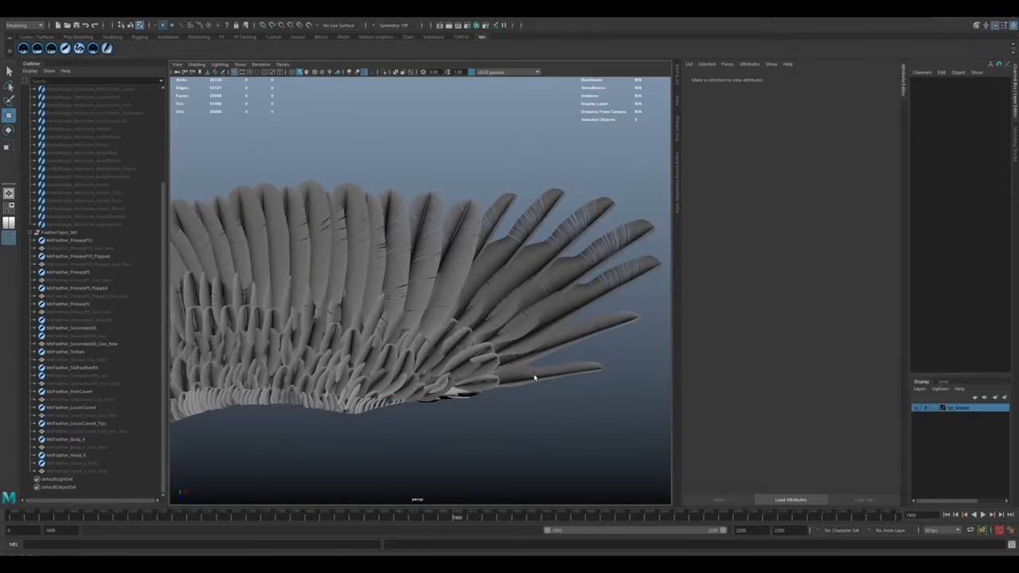
pyautogui.moveTo(618, 255)
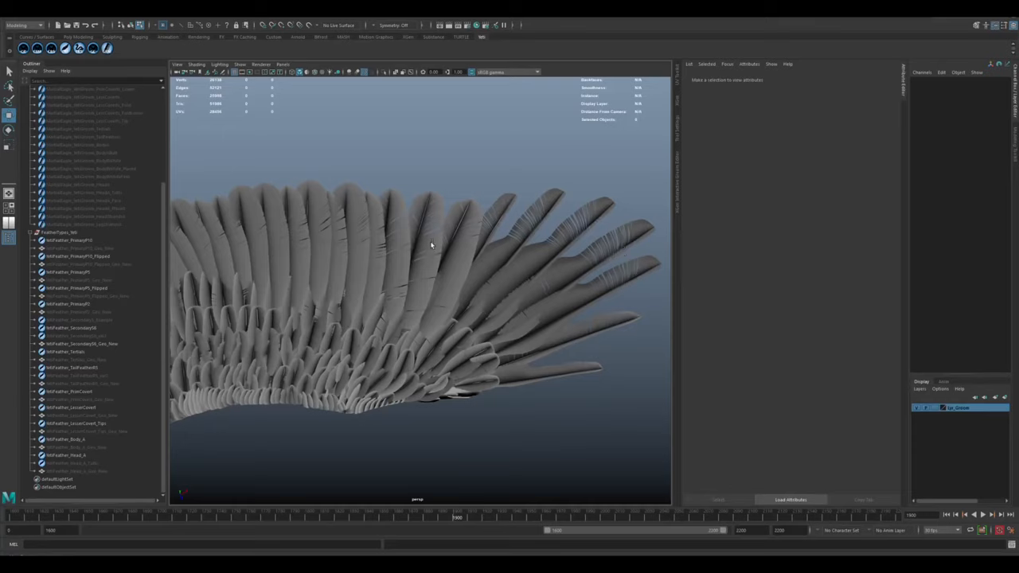
pyautogui.moveTo(458, 242)
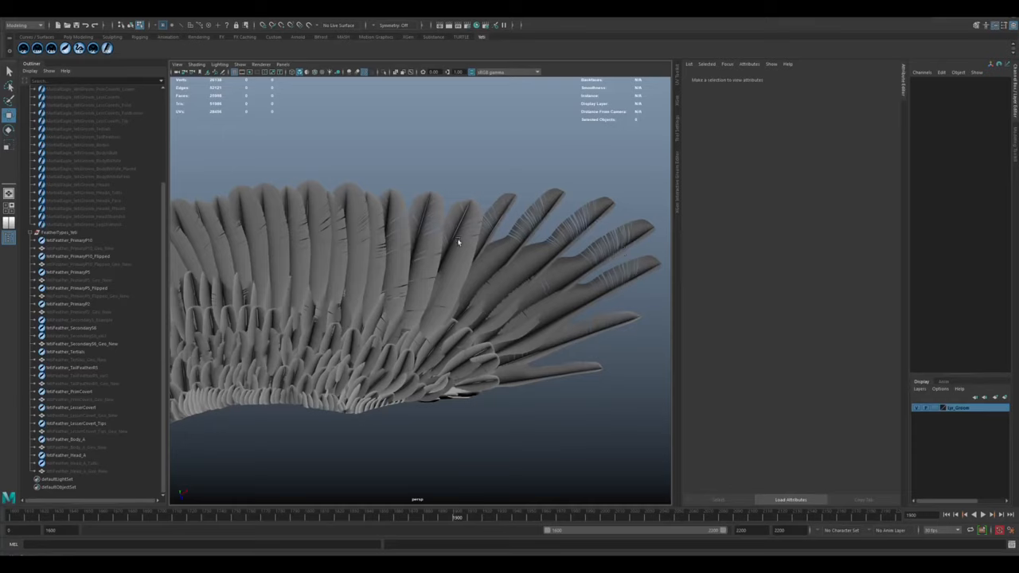
pyautogui.moveTo(430, 221)
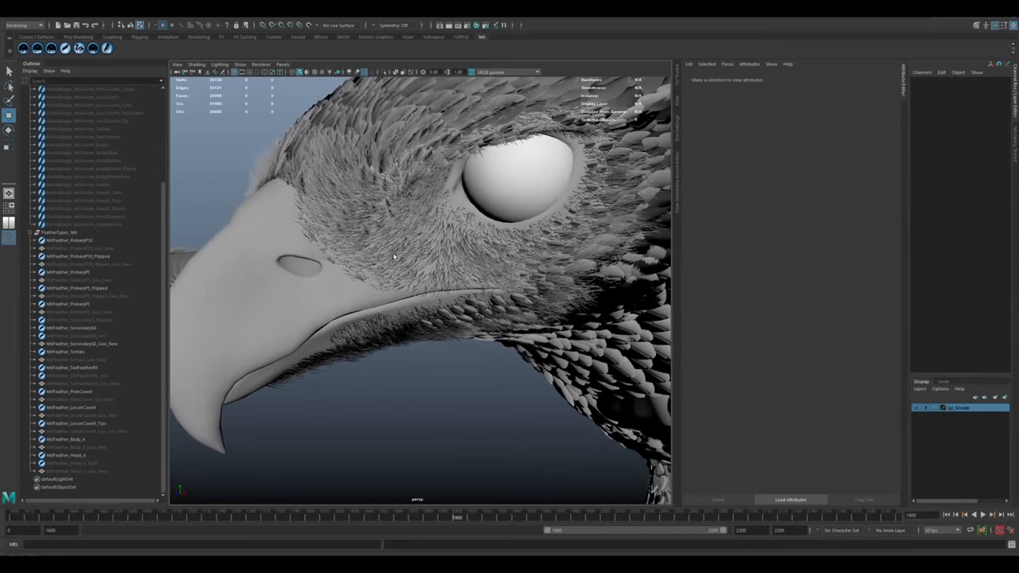
# Step: Select the eagle head's Yeti groom so its attributes load for editing
pyautogui.click(87, 217)
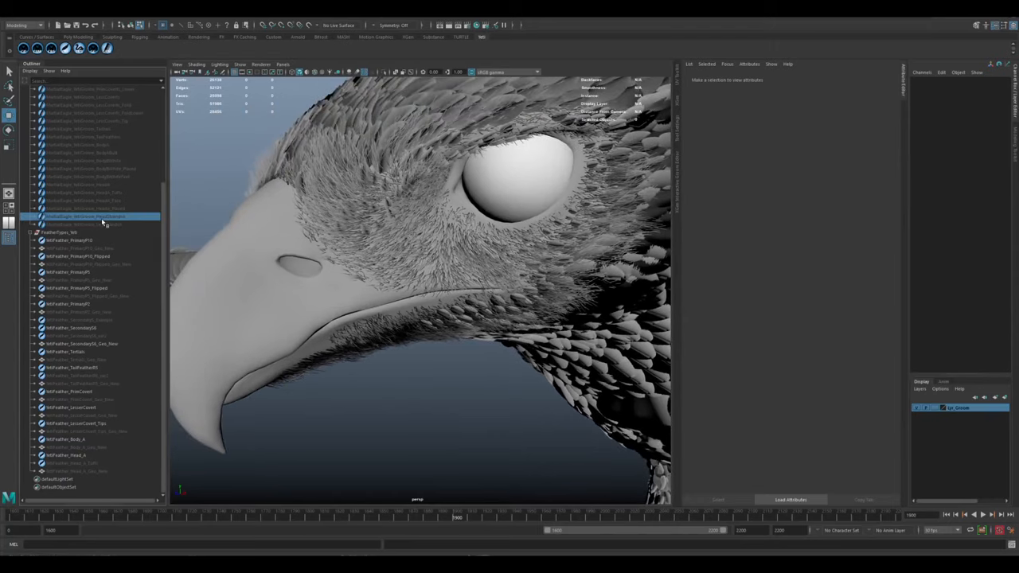
pyautogui.click(86, 216)
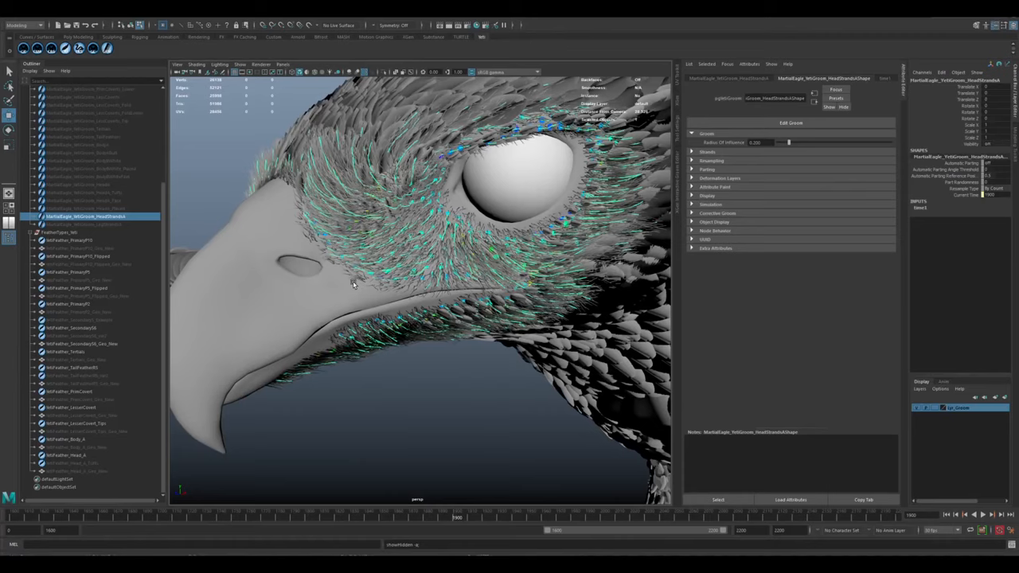
pyautogui.moveTo(334, 153)
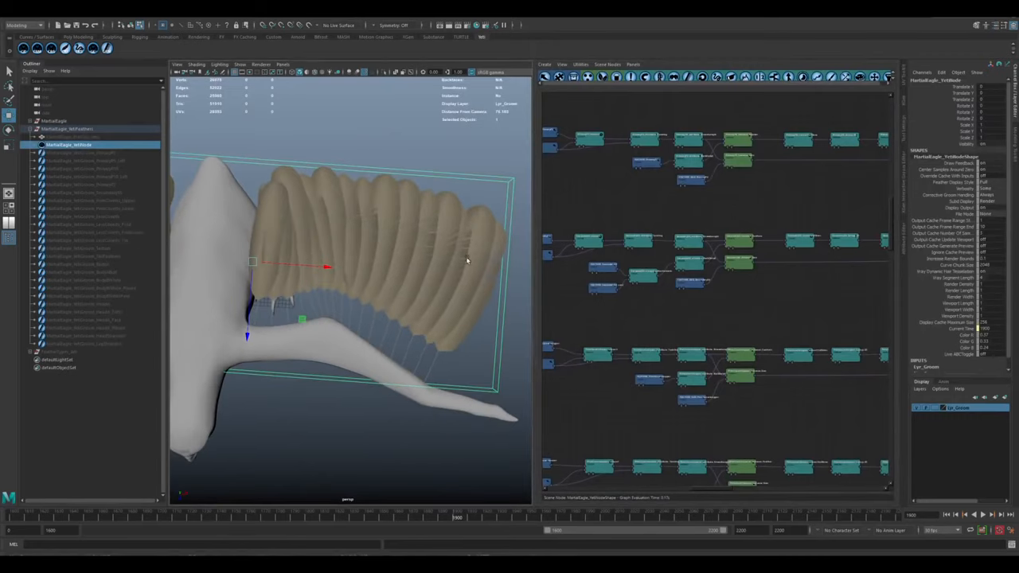
pyautogui.moveTo(384, 295)
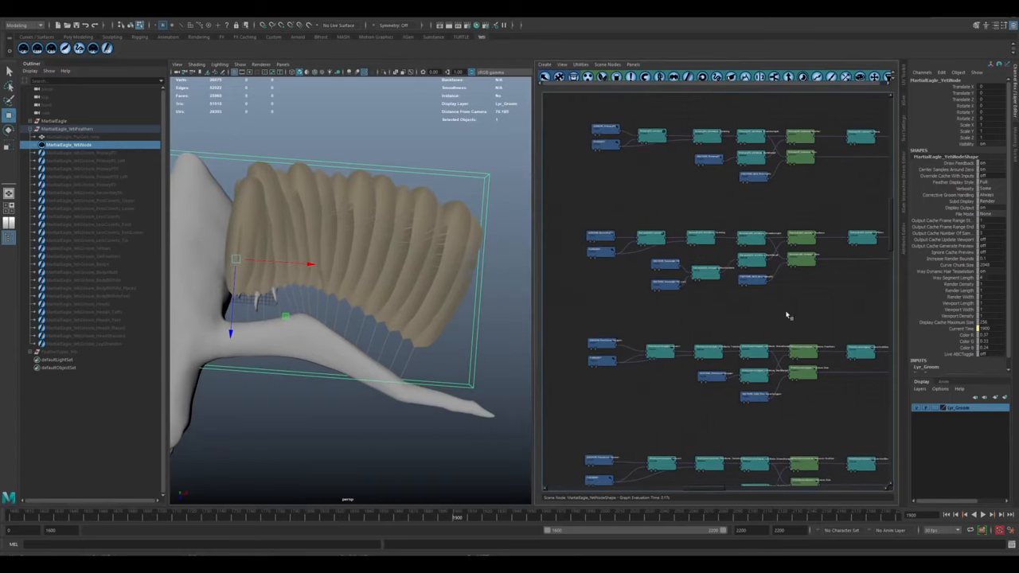
pyautogui.moveTo(688, 269)
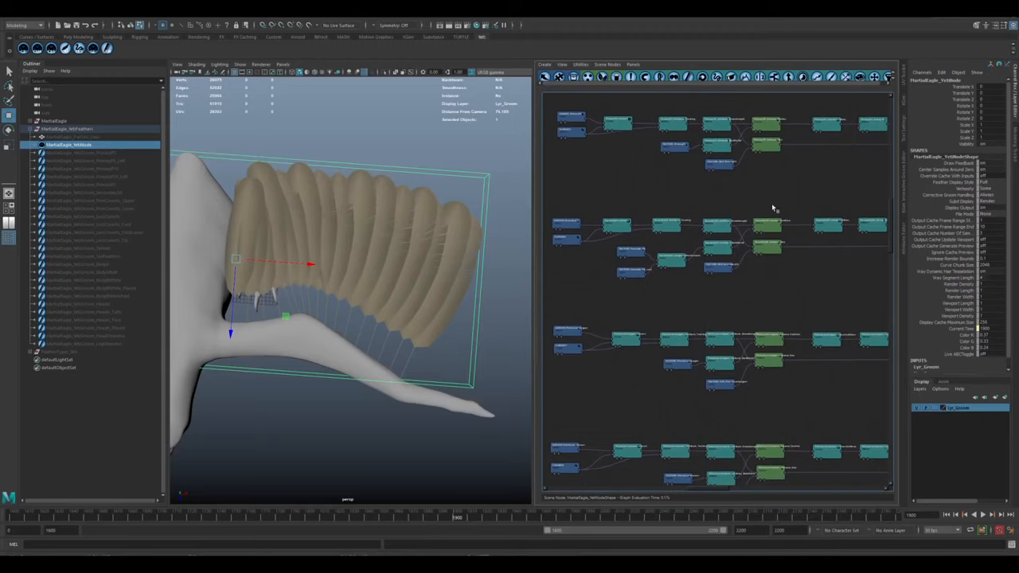
pyautogui.moveTo(726, 299)
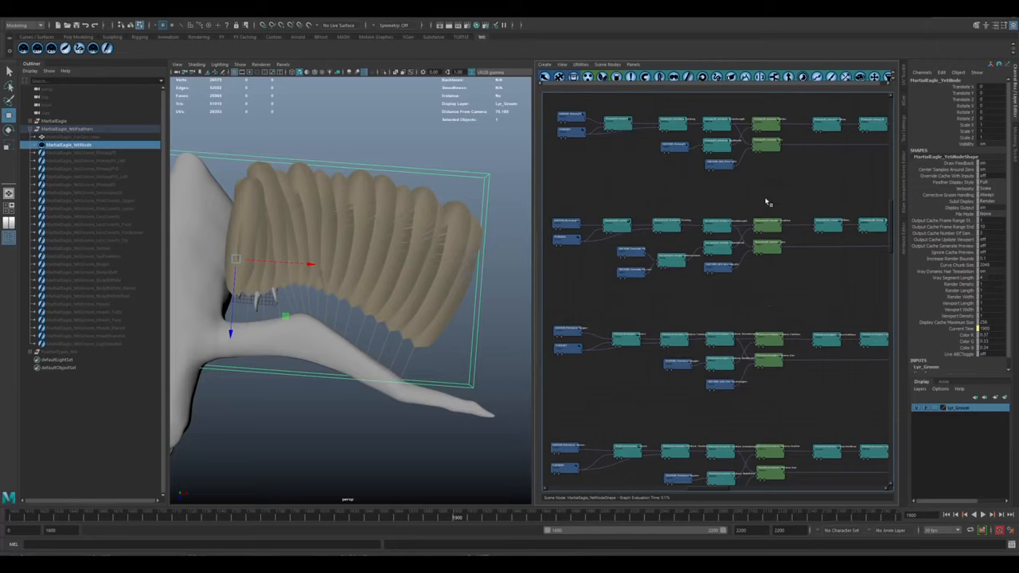
pyautogui.moveTo(589, 199)
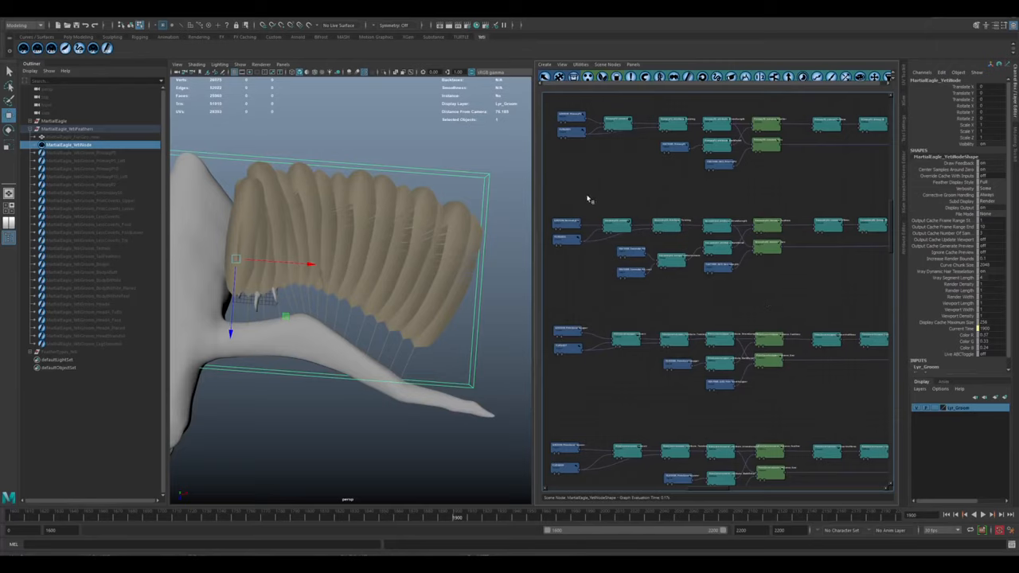
pyautogui.moveTo(796, 253)
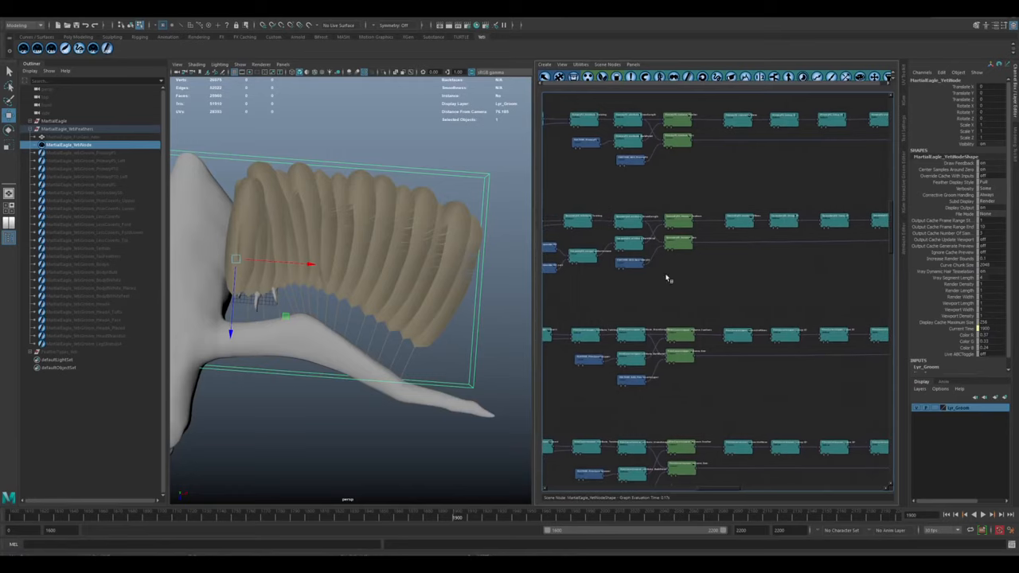
pyautogui.moveTo(704, 246)
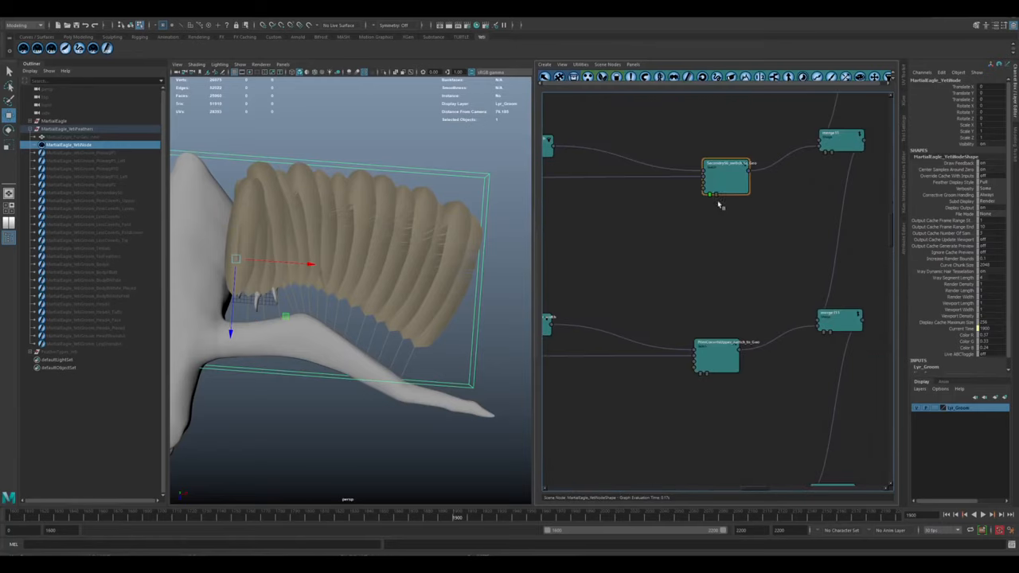
# Step: Bring up the feather switch node's settings in the Node Inspector to change its input selection
pyautogui.doubleClick(724, 177)
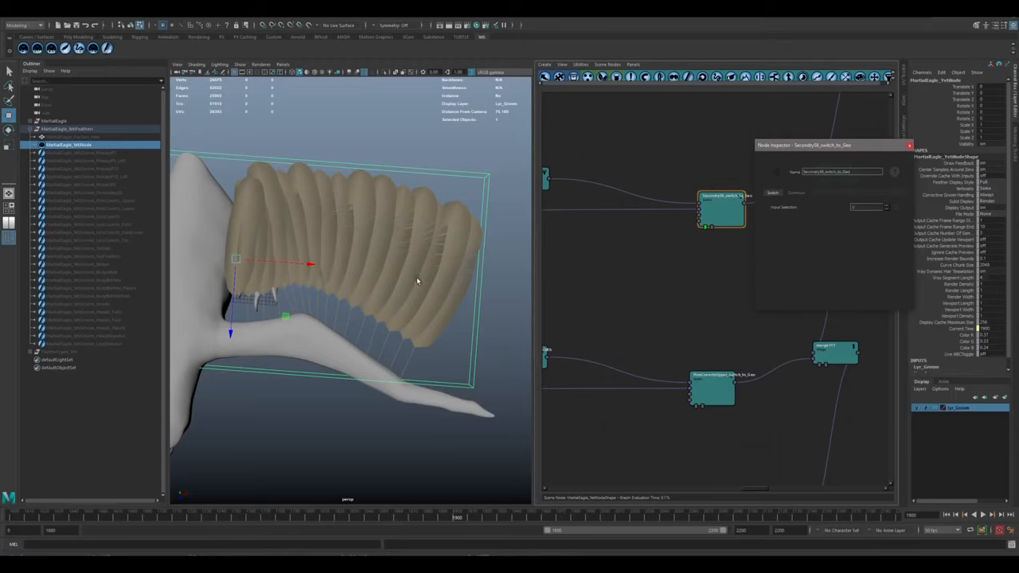
pyautogui.moveTo(389, 349)
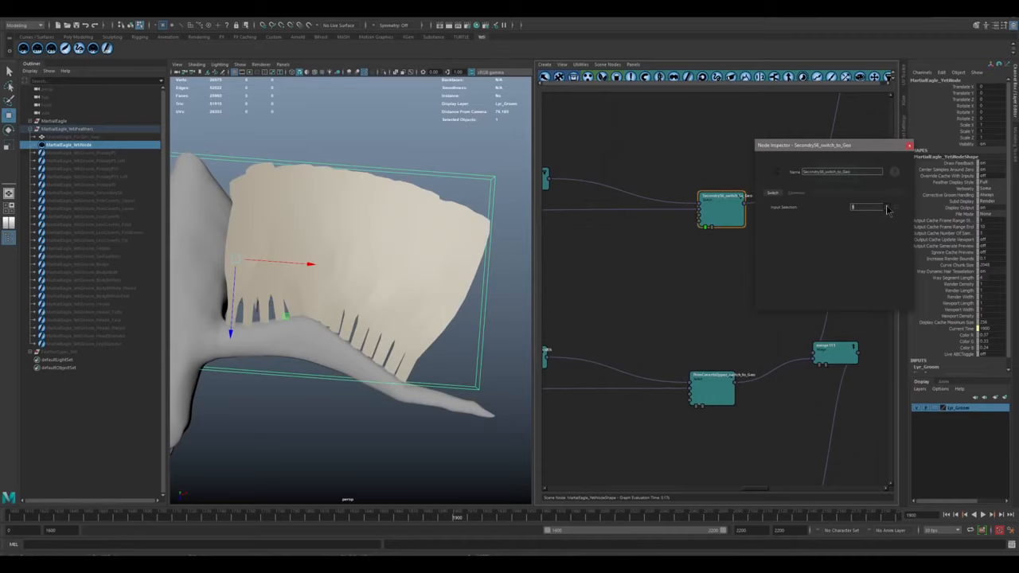
pyautogui.moveTo(320, 158)
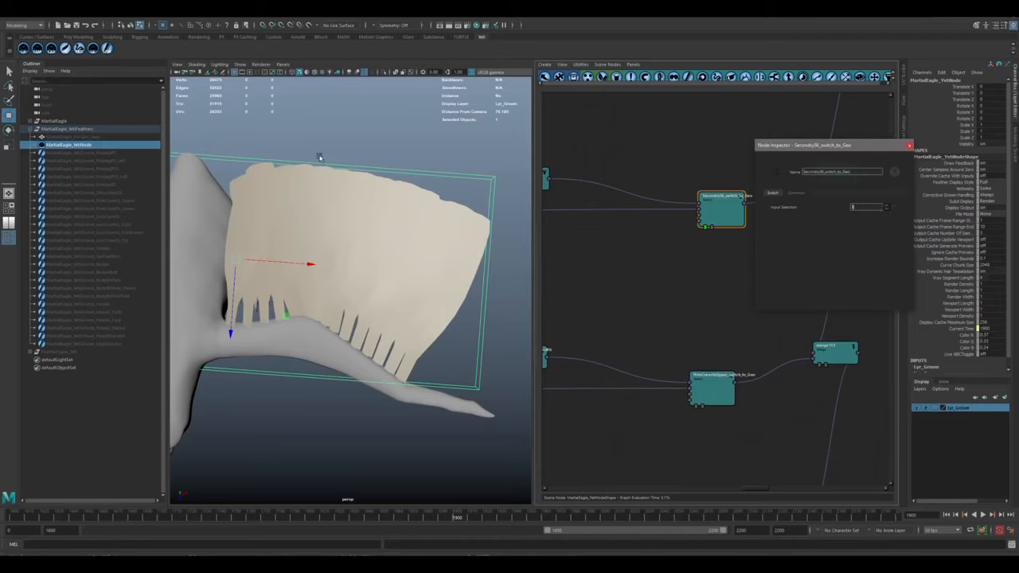
pyautogui.moveTo(360, 352)
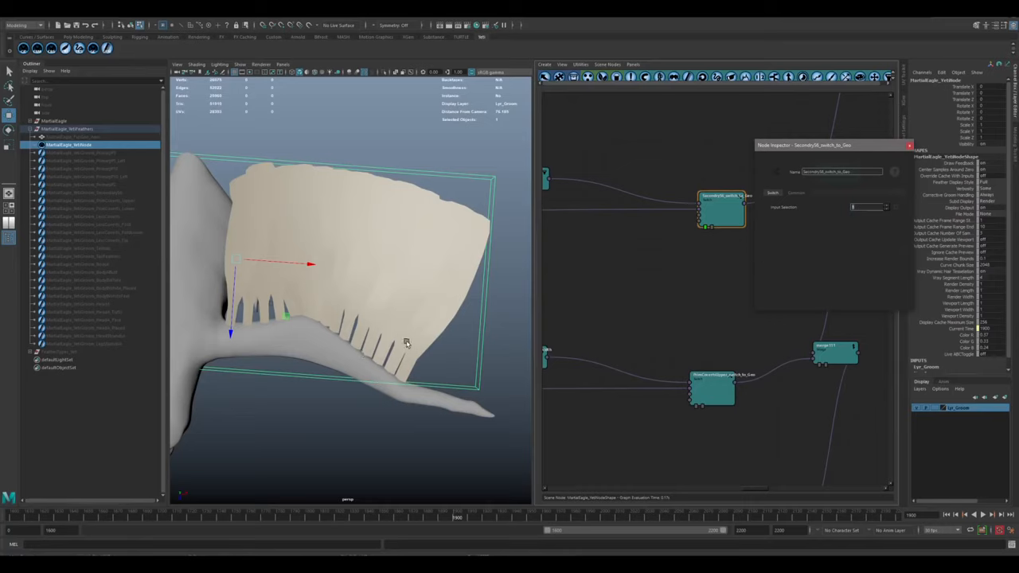
pyautogui.moveTo(420, 312)
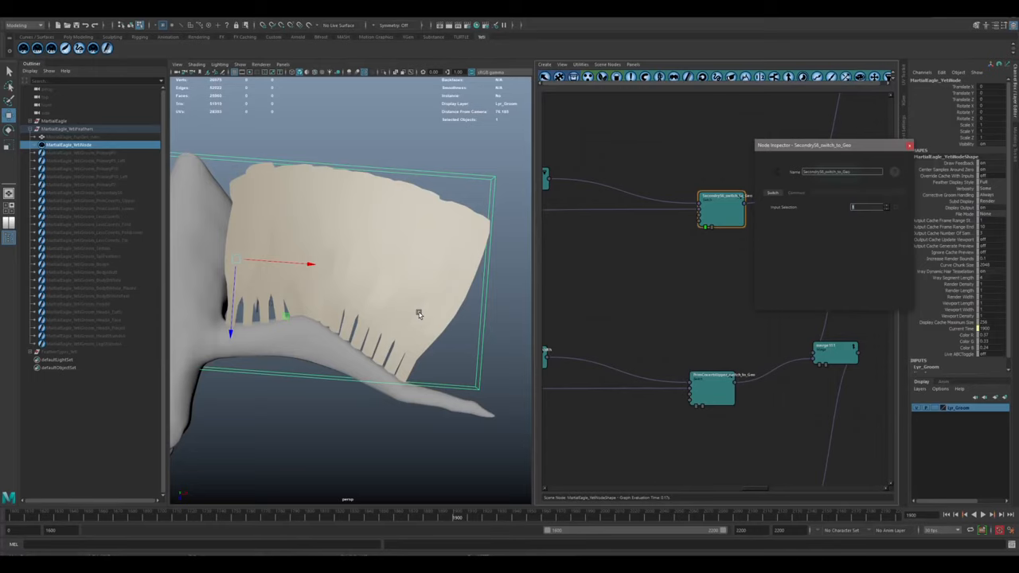
pyautogui.moveTo(423, 312)
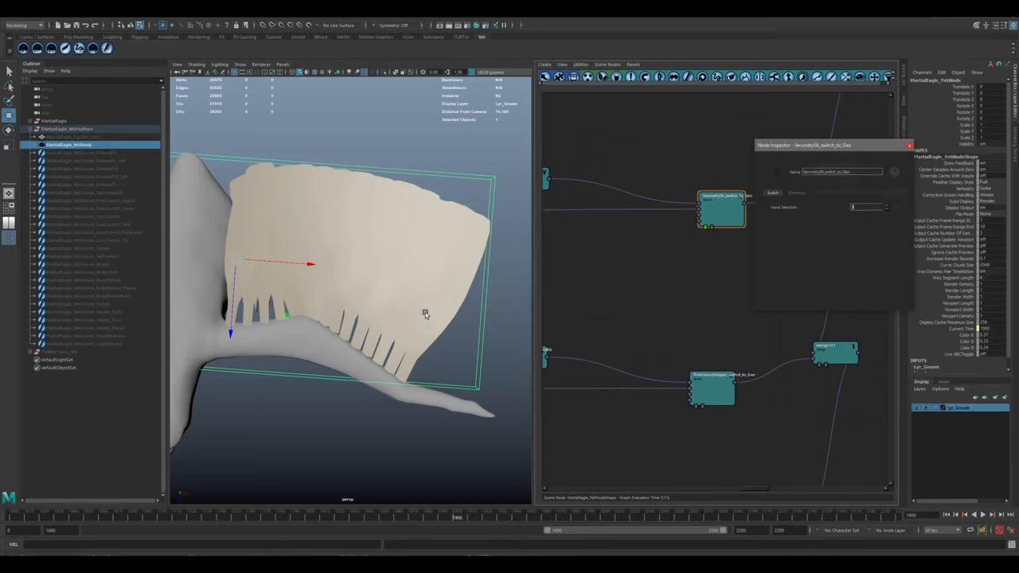
pyautogui.moveTo(481, 230)
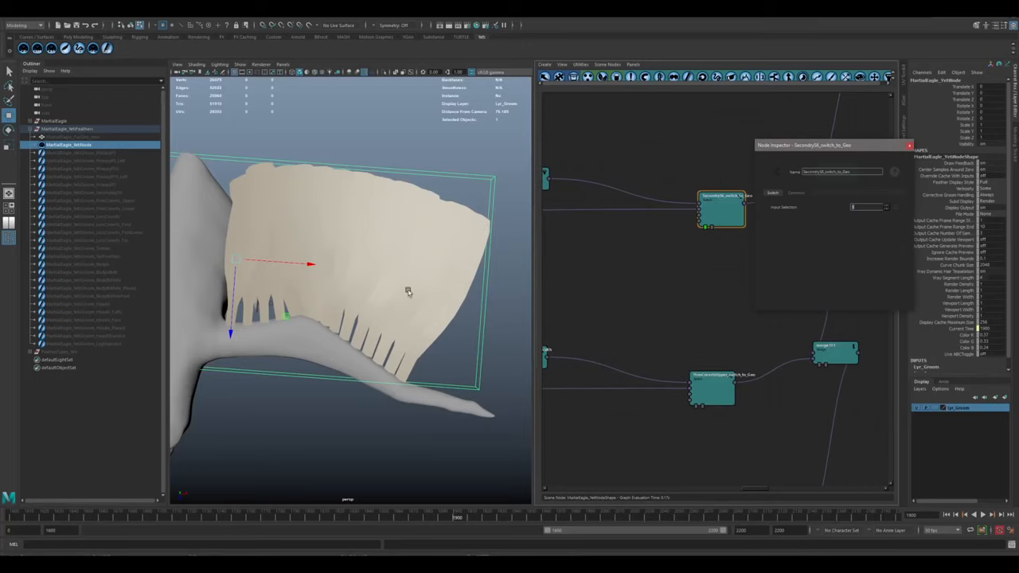
pyautogui.moveTo(388, 408)
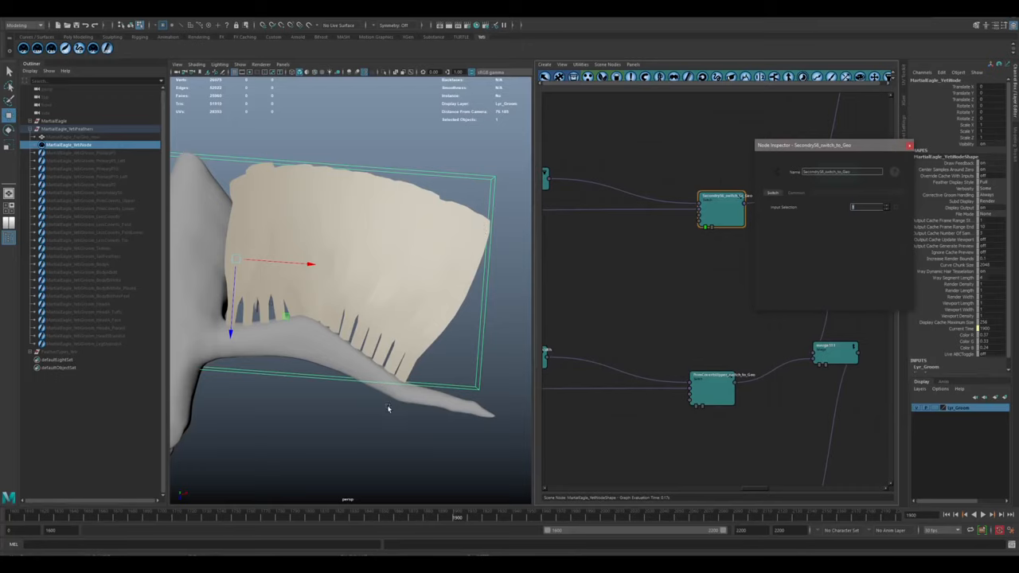
pyautogui.moveTo(396, 384)
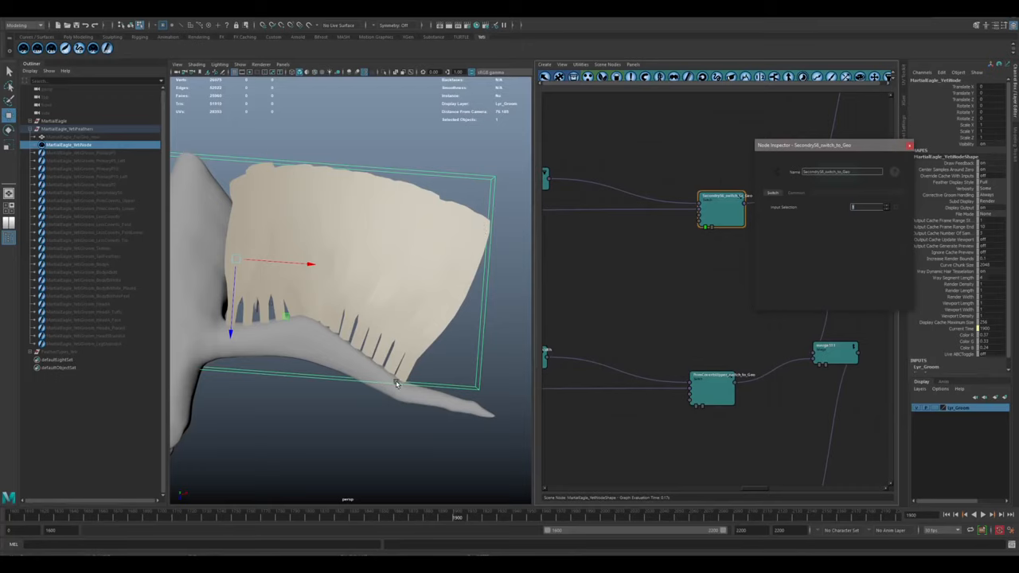
pyautogui.moveTo(358, 333)
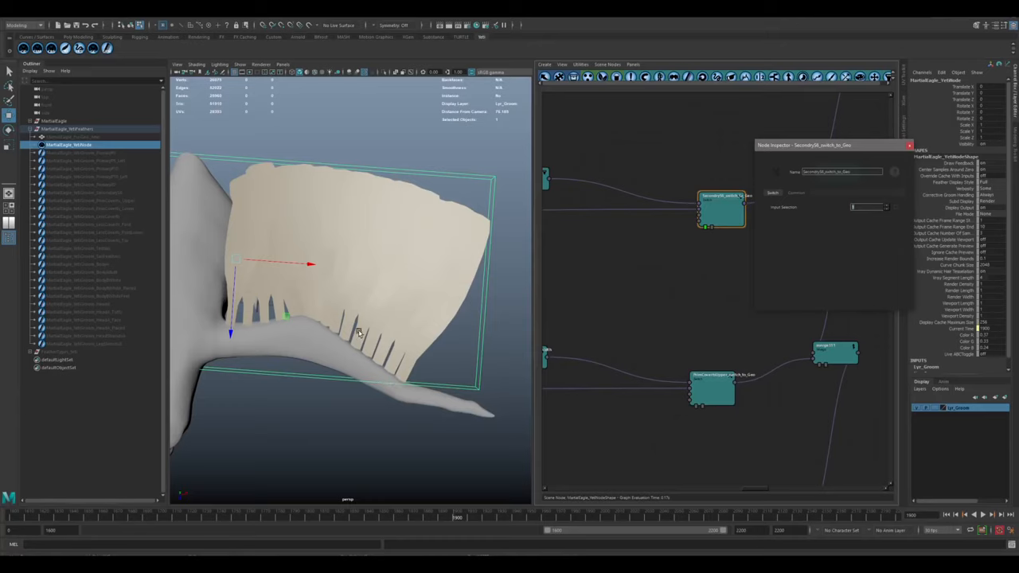
pyautogui.moveTo(725, 218)
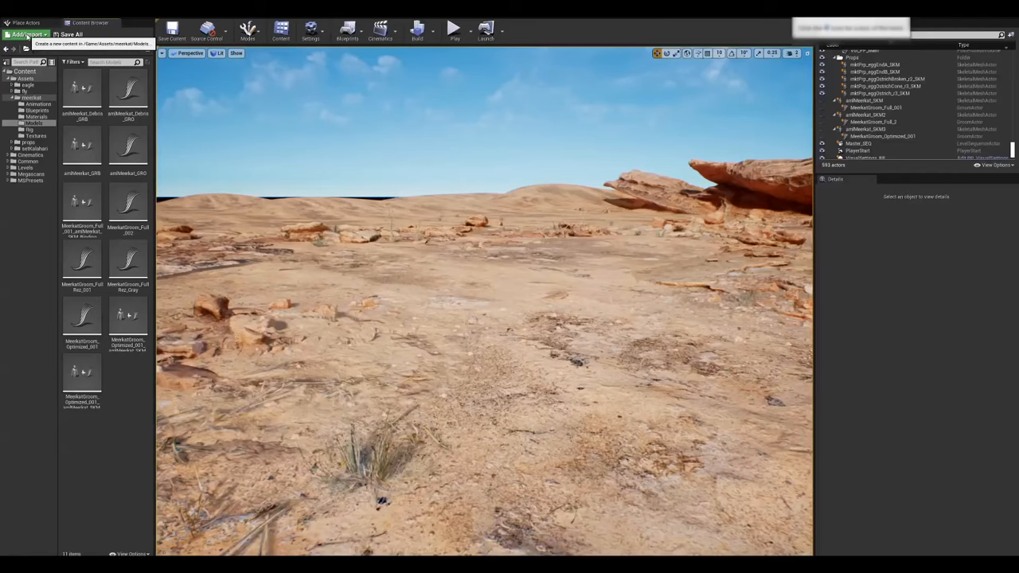
# Step: Start a Content Browser import and pick the exported groom .abc file from the export folder
pyautogui.click(25, 35)
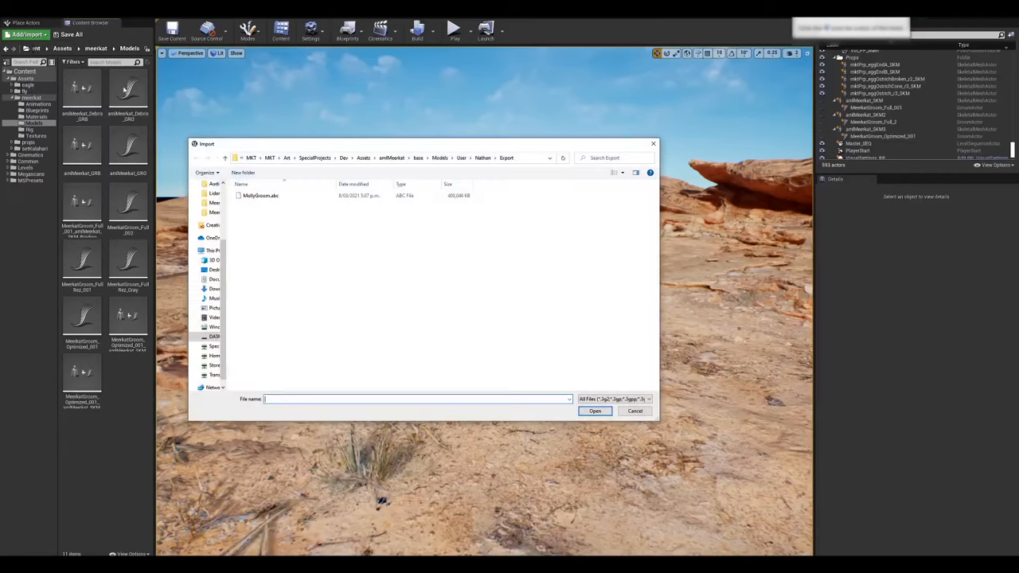
pyautogui.click(596, 411)
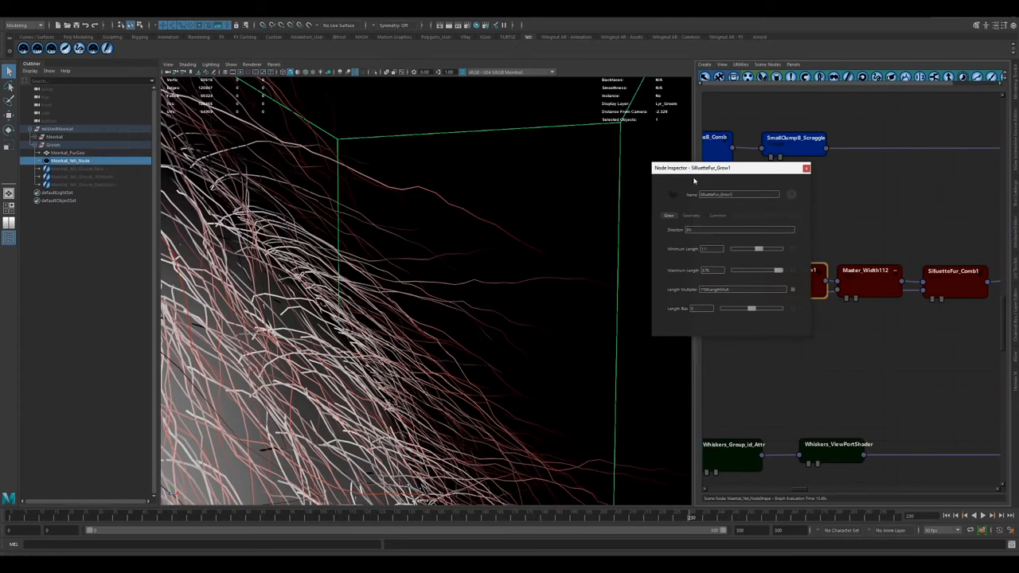
# Step: Show the groom node's Geometry settings to lower the strand segment count
pyautogui.click(691, 217)
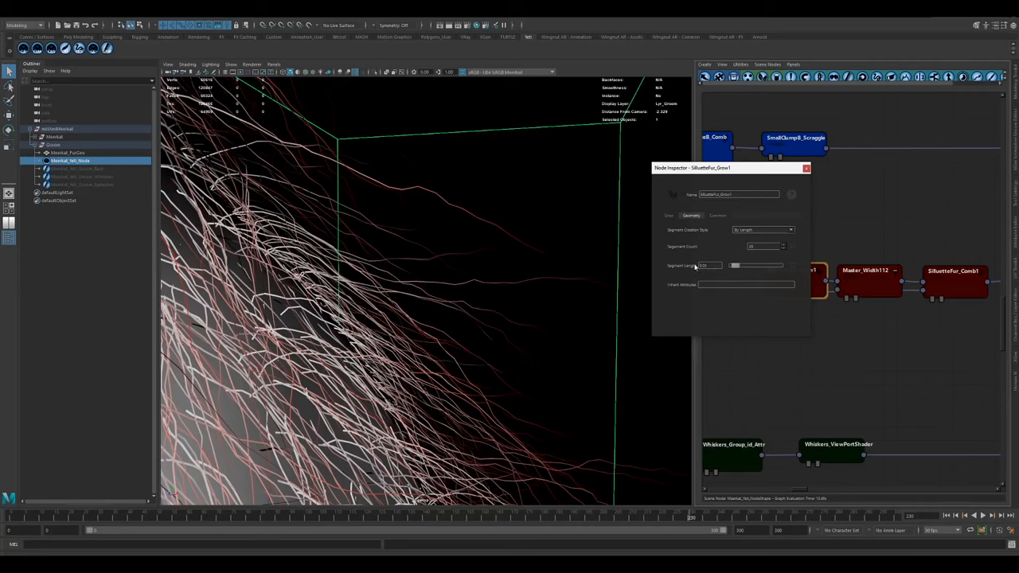
pyautogui.click(708, 264)
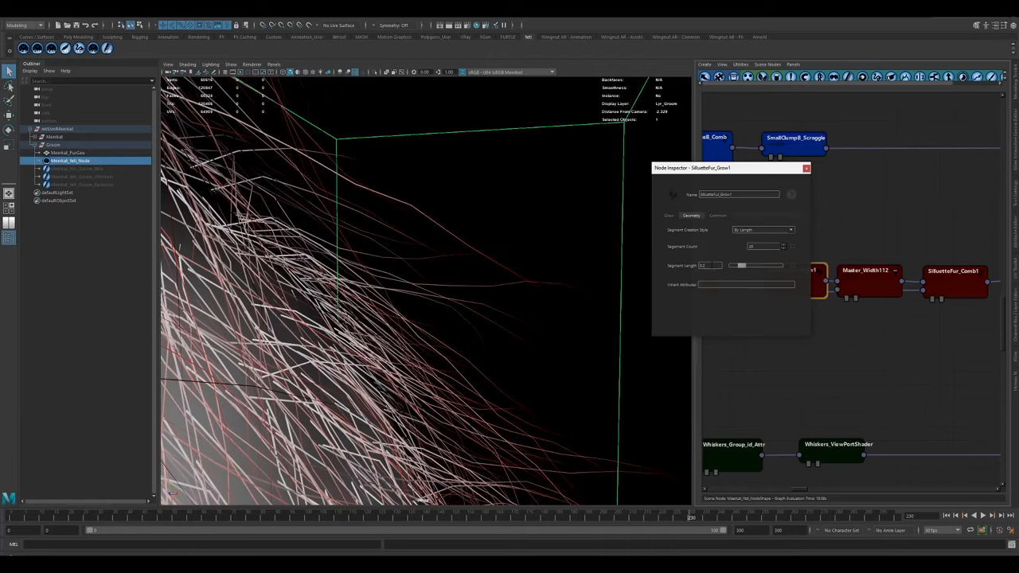
pyautogui.moveTo(455, 250)
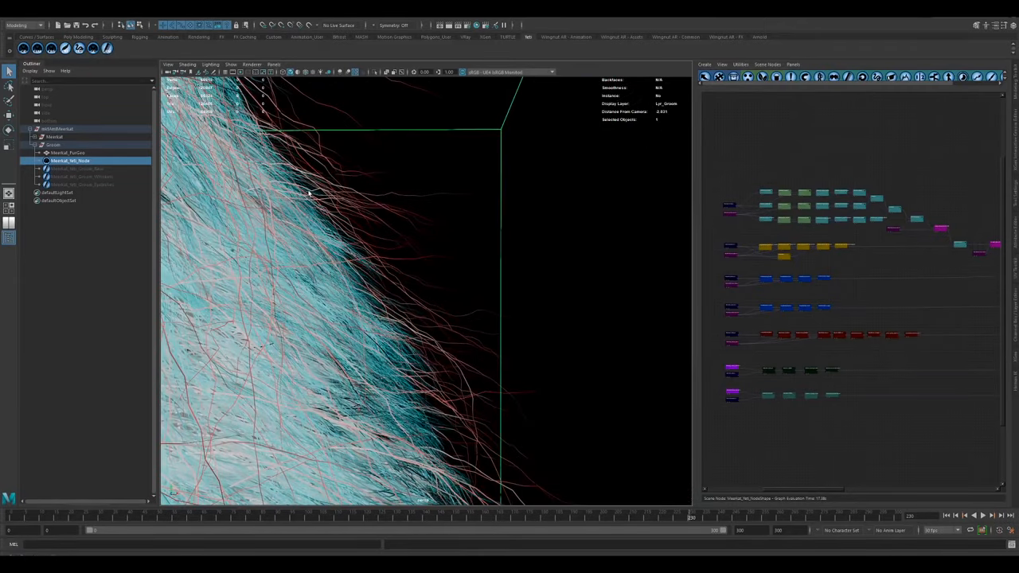
pyautogui.moveTo(579, 342)
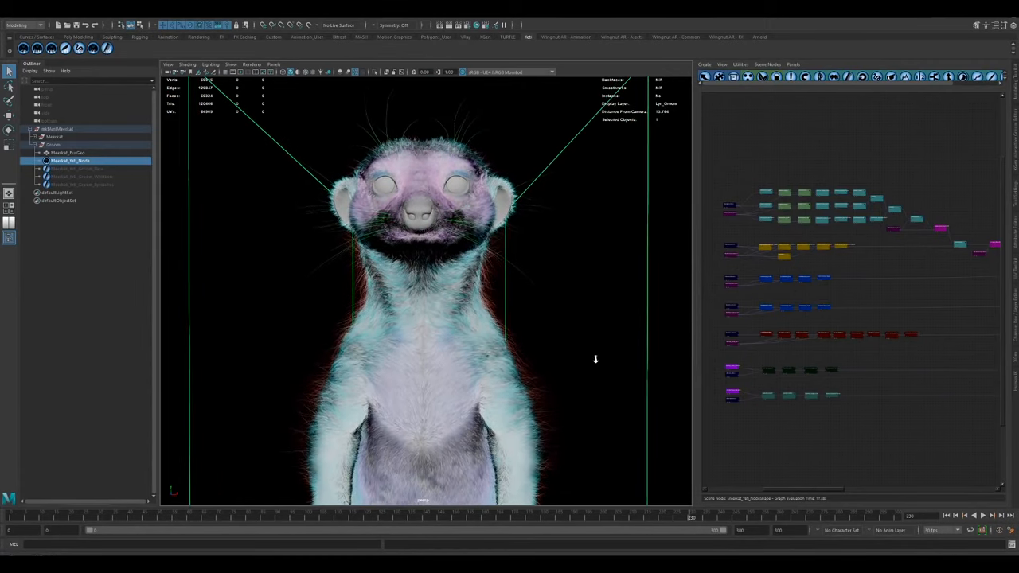
# Step: Tumble the viewport around to the front of the meerkat's fur
pyautogui.moveTo(595, 360); pyautogui.dragTo(572, 355)
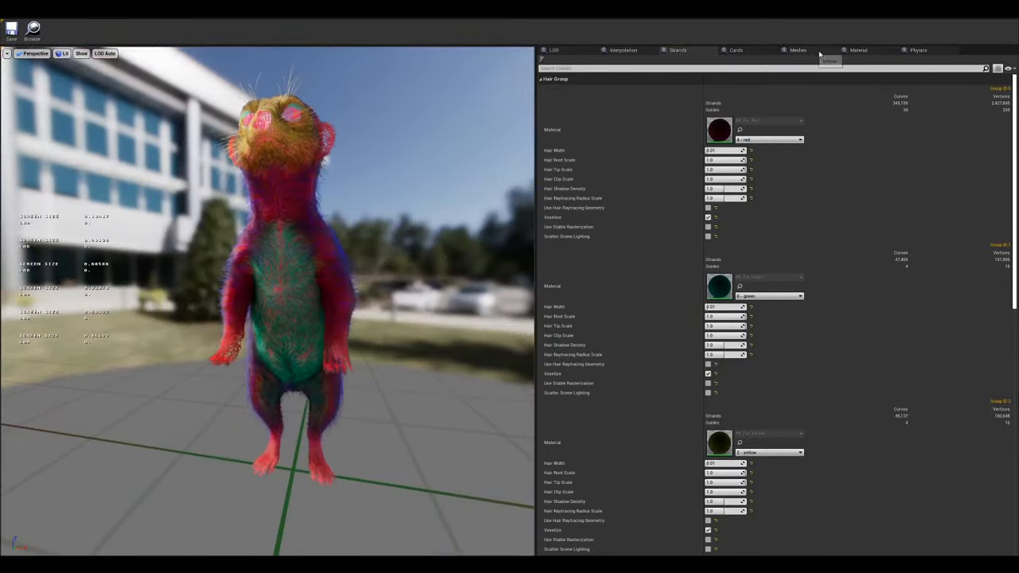
# Step: Return from the Groom Editor to the desert level to place the groom on the meerkat
pyautogui.click(859, 50)
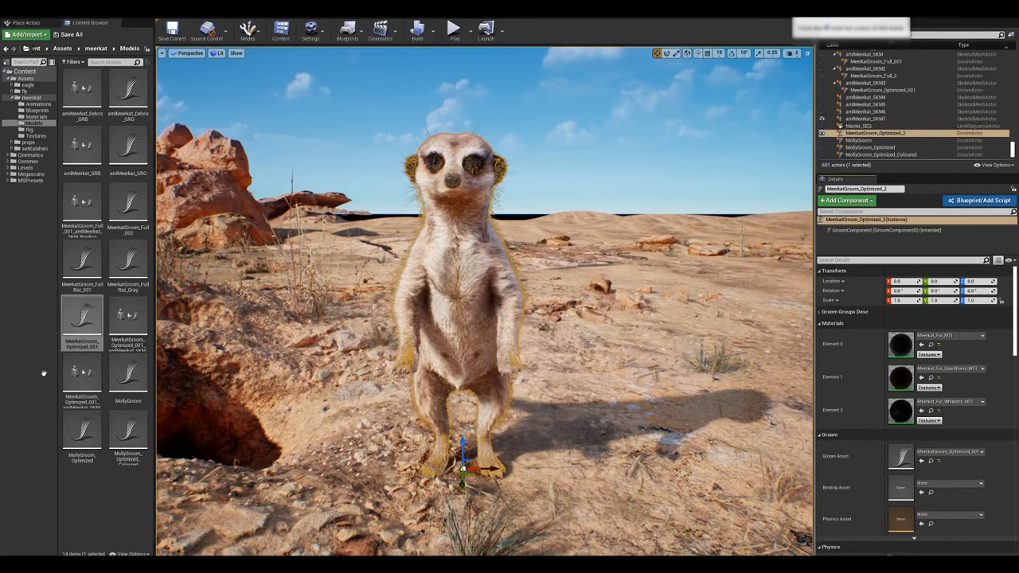
# Step: Create a groom binding targeting the meerkat skeletal mesh via Create Binding
pyautogui.rightClick(83, 319)
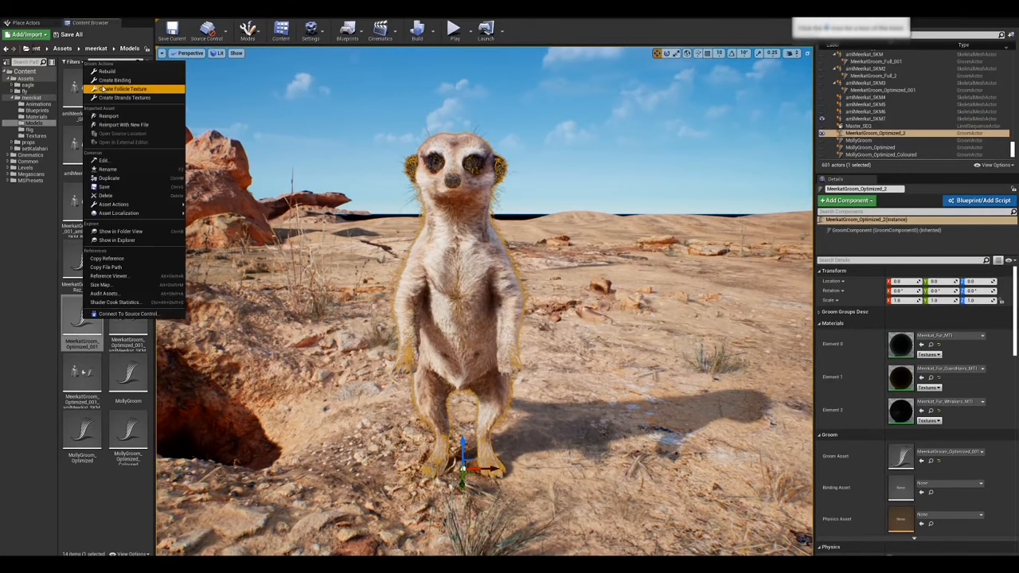
pyautogui.click(115, 80)
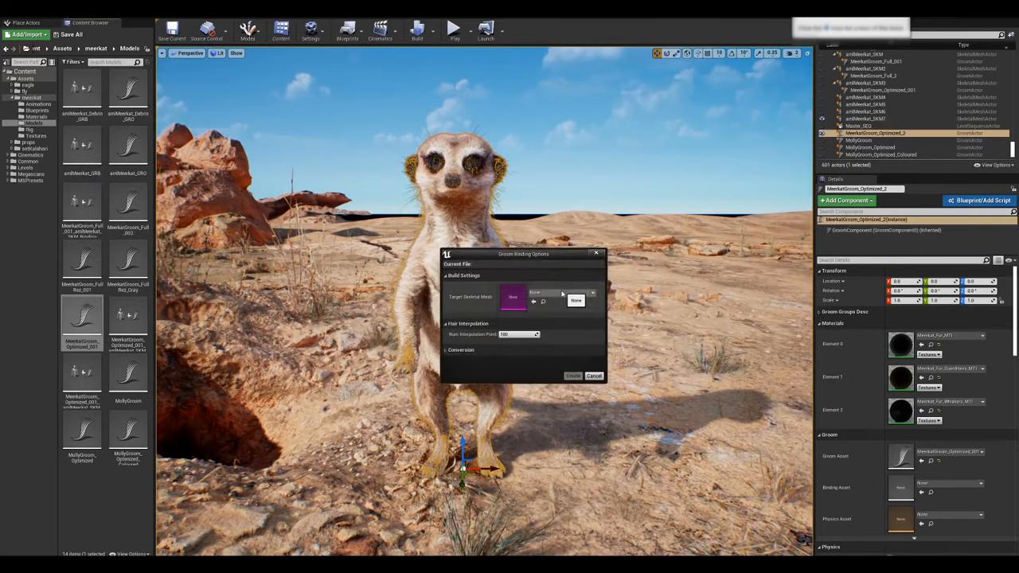
pyautogui.click(560, 293)
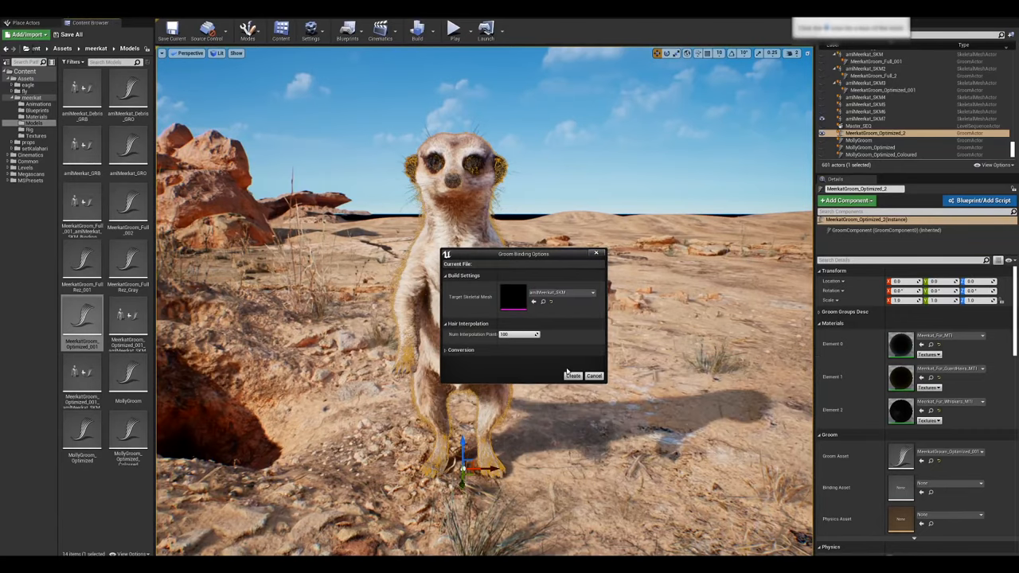
pyautogui.click(574, 376)
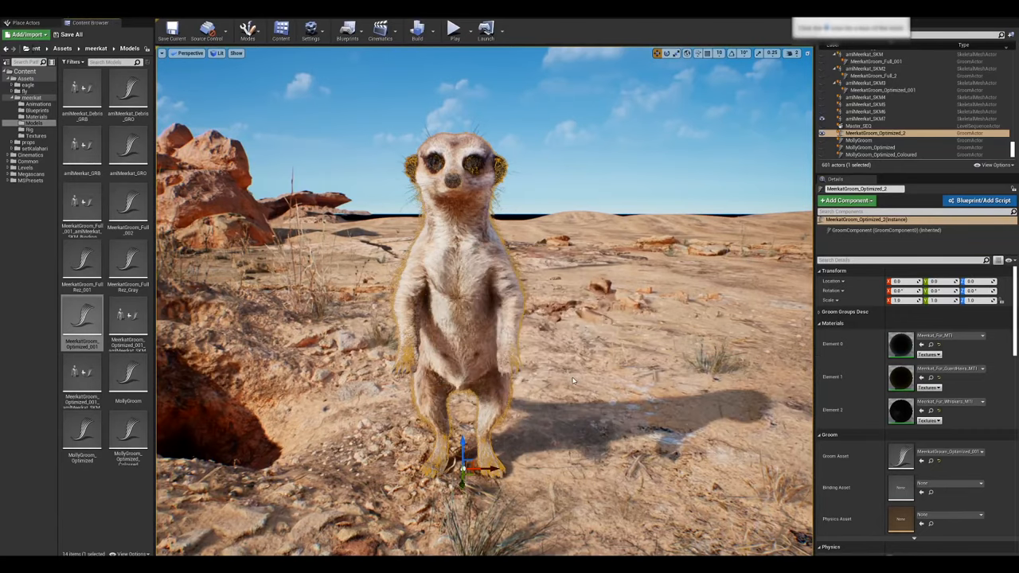
# Step: Assign the new binding as the groom's Binding Asset and select the animated meerkat
pyautogui.click(127, 374)
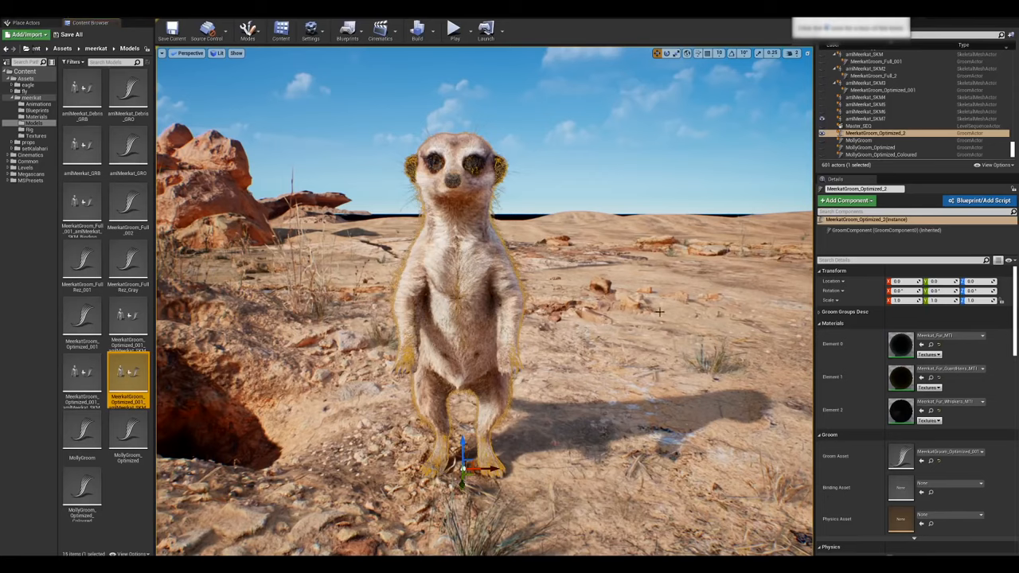
pyautogui.moveTo(476, 252)
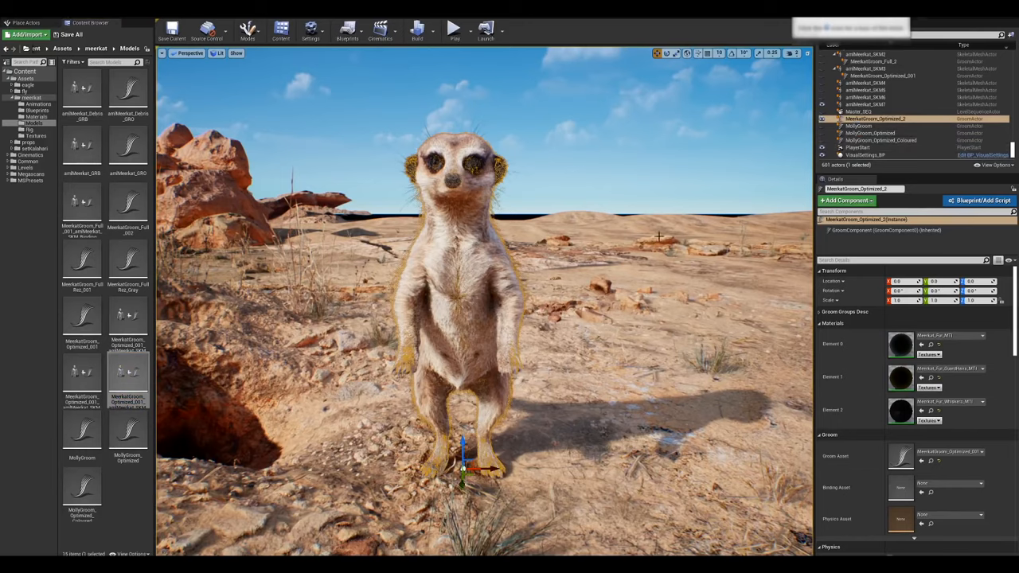
pyautogui.click(876, 118)
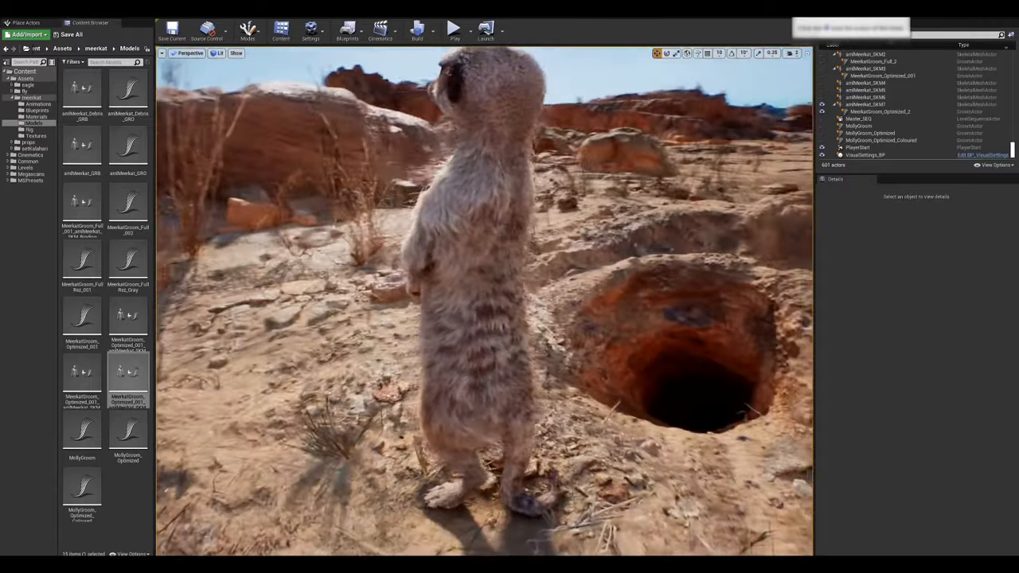
pyautogui.click(867, 105)
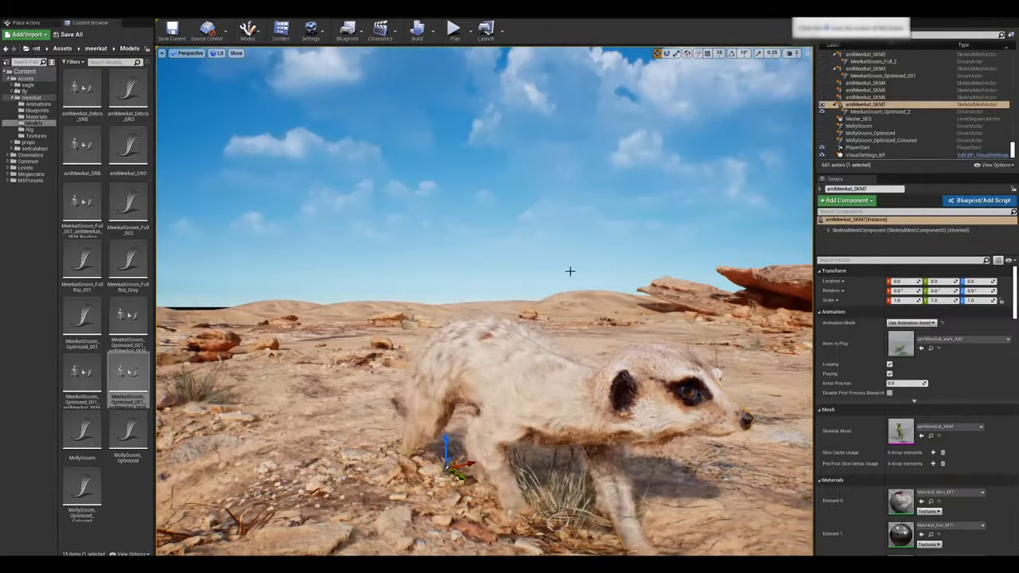